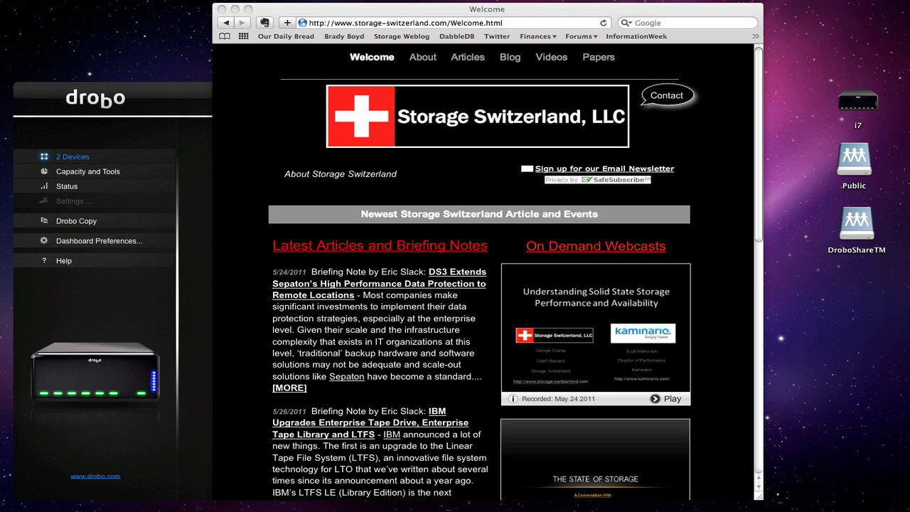
{"action": "mouse_move", "coordinate": [163, 106]}
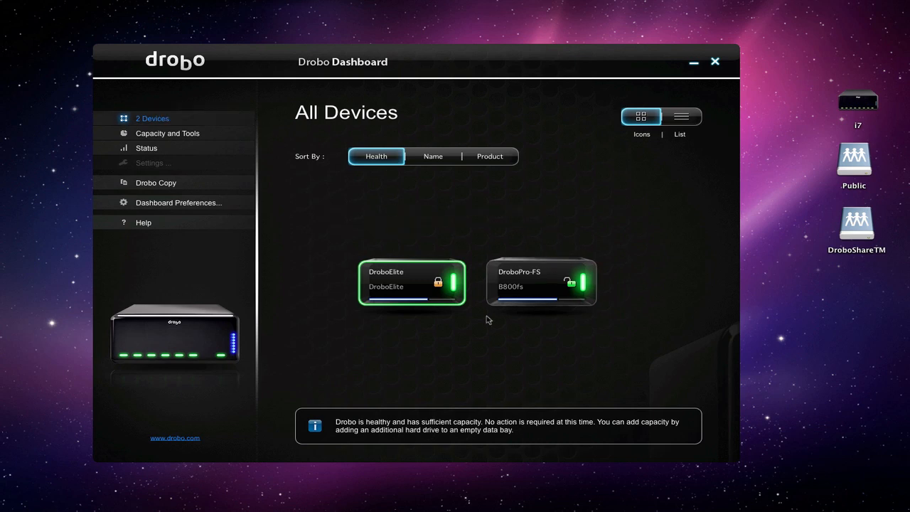
{"action": "mouse_move", "coordinate": [458, 300]}
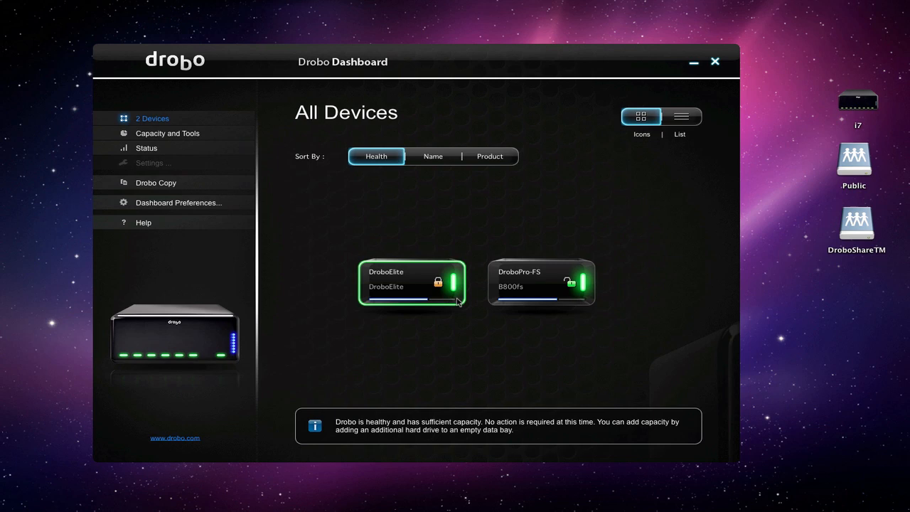
{"action": "mouse_move", "coordinate": [441, 292]}
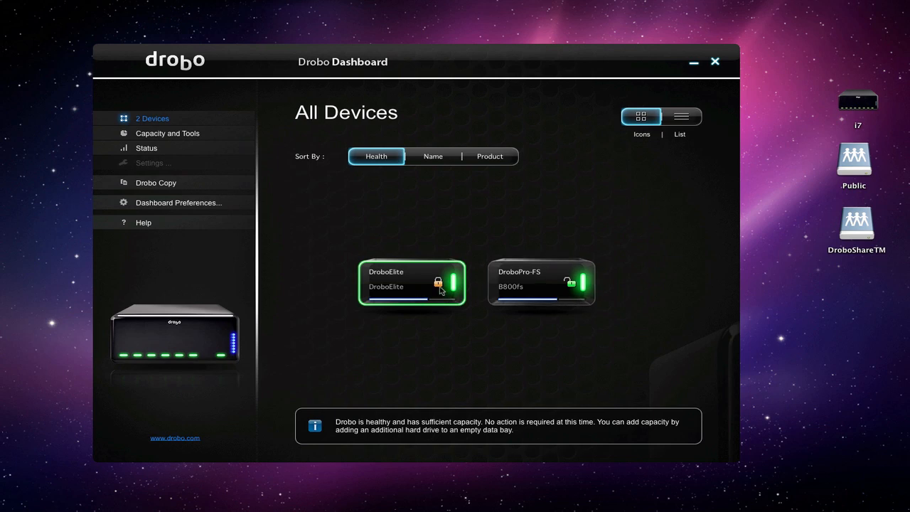
{"action": "mouse_move", "coordinate": [411, 290]}
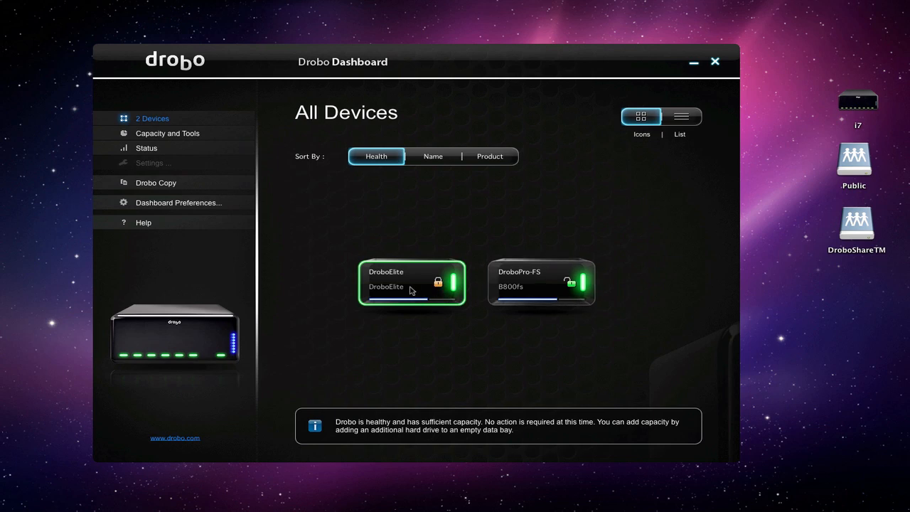
{"action": "mouse_move", "coordinate": [486, 286]}
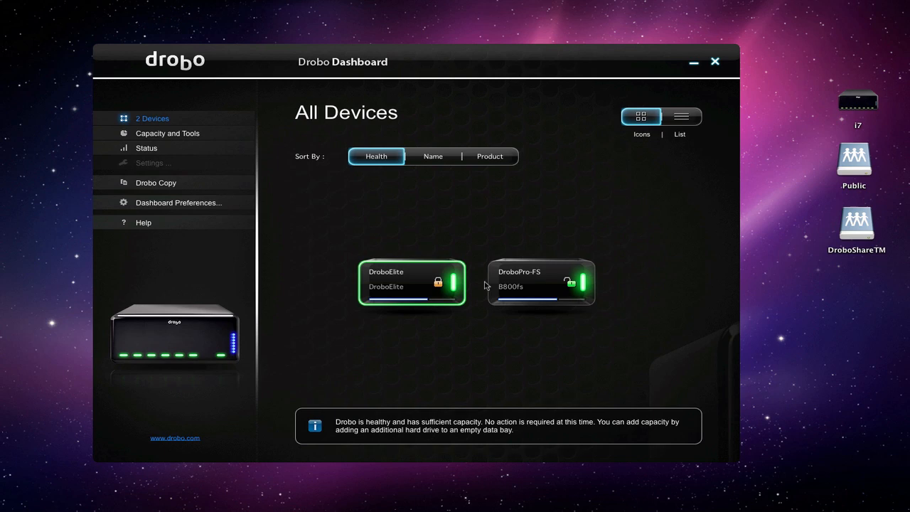
{"action": "mouse_move", "coordinate": [529, 288]}
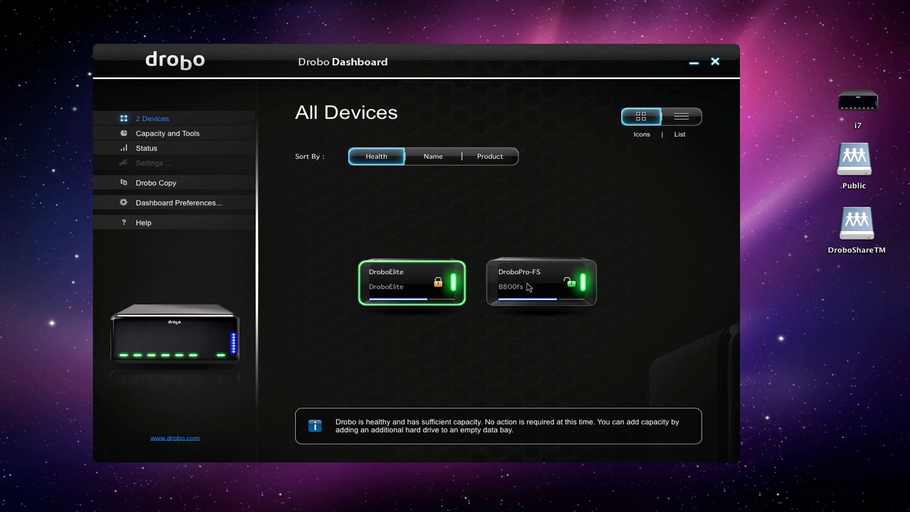
{"action": "mouse_move", "coordinate": [527, 309]}
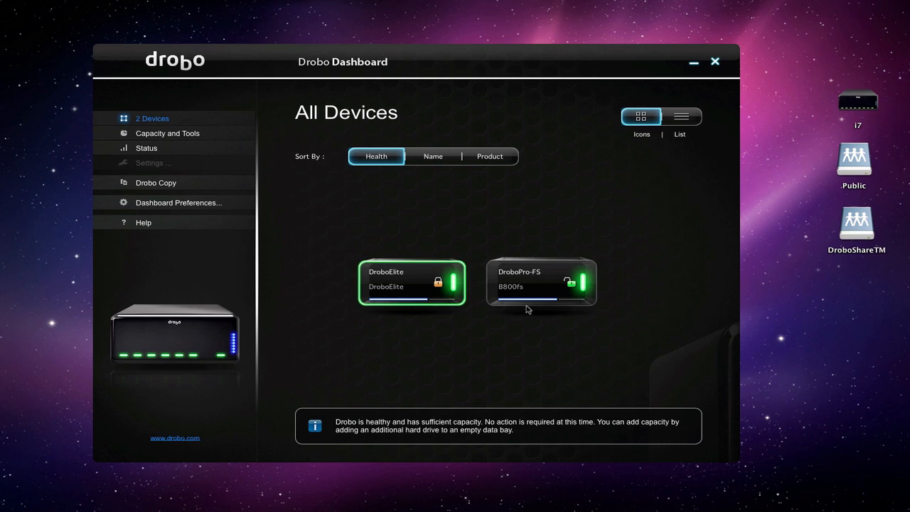
Select the DroboPro-FS tile, then switch back to the DroboElite tile.
{"action": "left_click", "coordinate": [540, 282]}
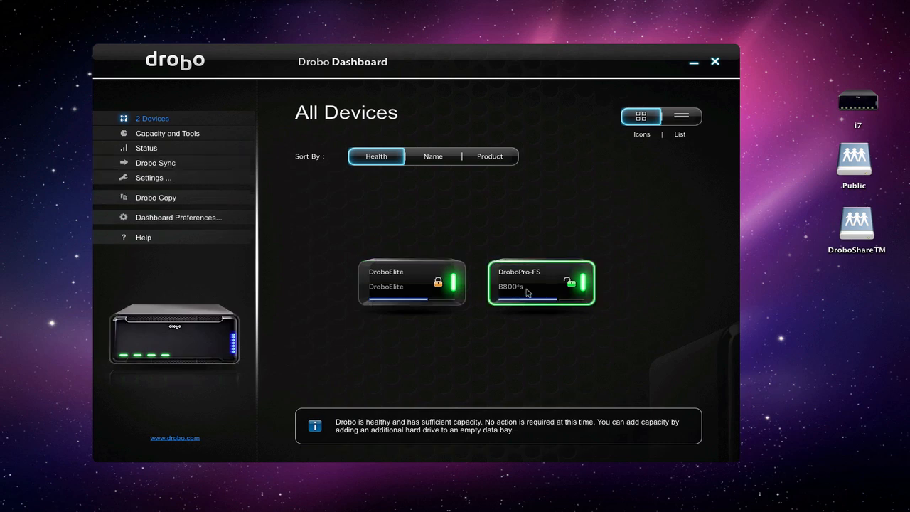
{"action": "left_click", "coordinate": [411, 284]}
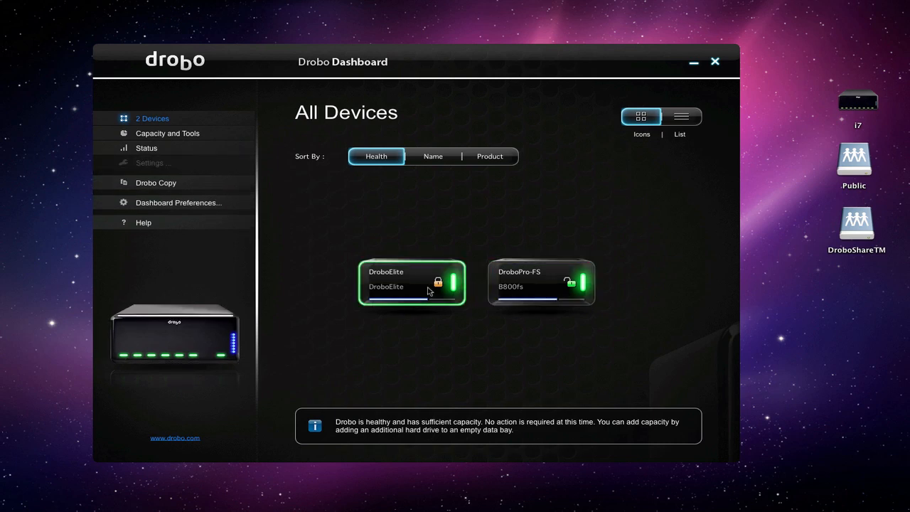
{"action": "mouse_move", "coordinate": [442, 287]}
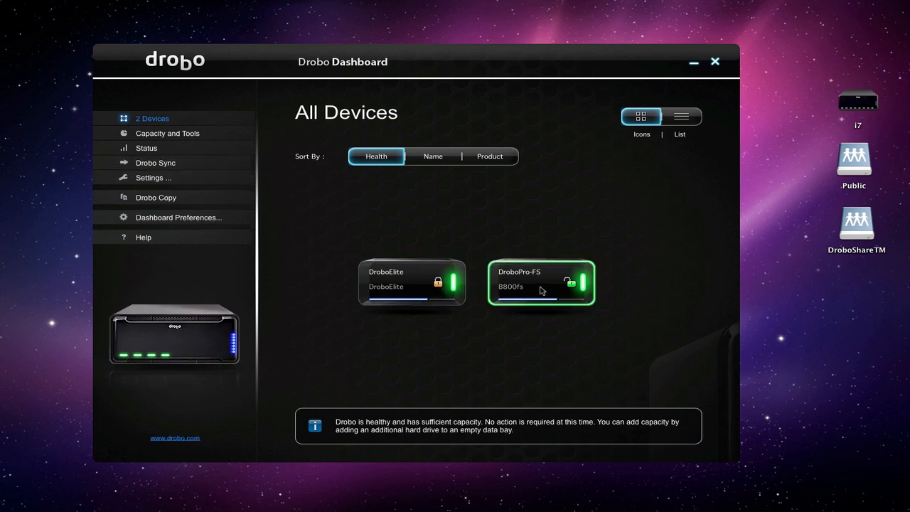
{"action": "mouse_move", "coordinate": [595, 230]}
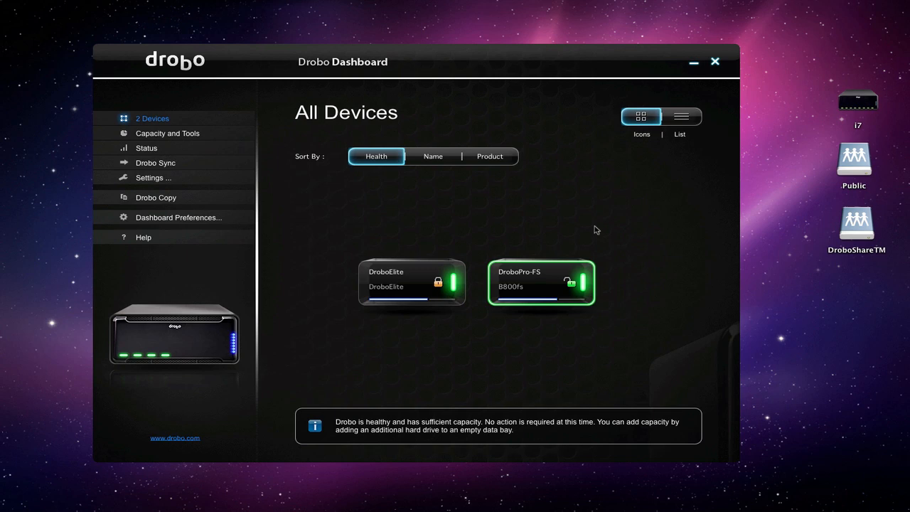
{"action": "mouse_move", "coordinate": [425, 285]}
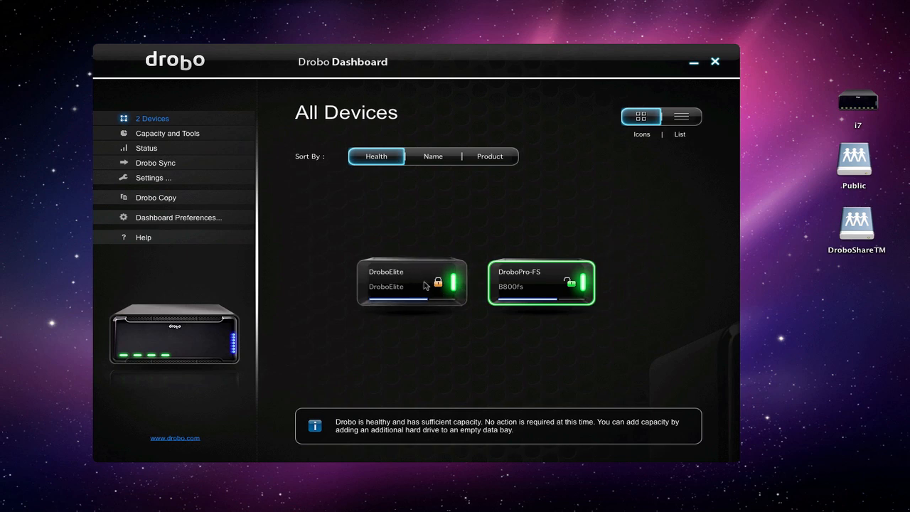
{"action": "mouse_move", "coordinate": [433, 156]}
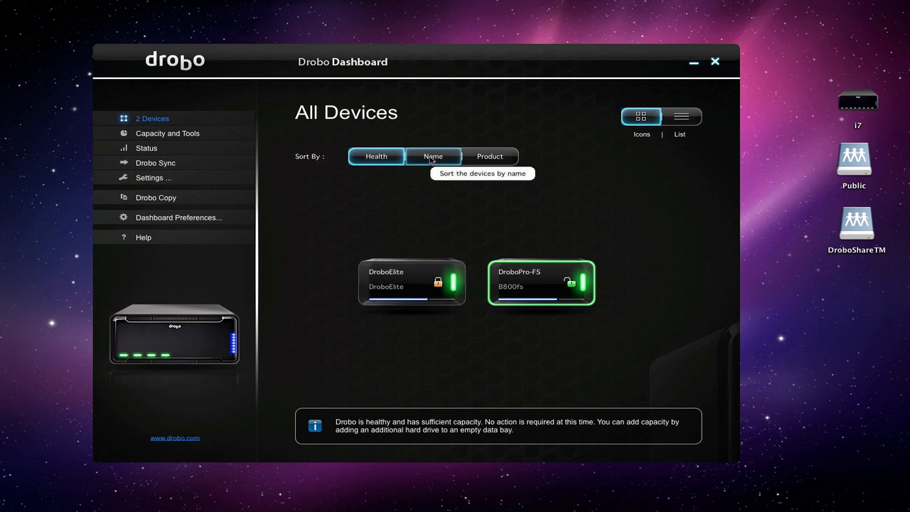
Sort the device list by name, then by product type.
{"action": "left_click", "coordinate": [433, 156]}
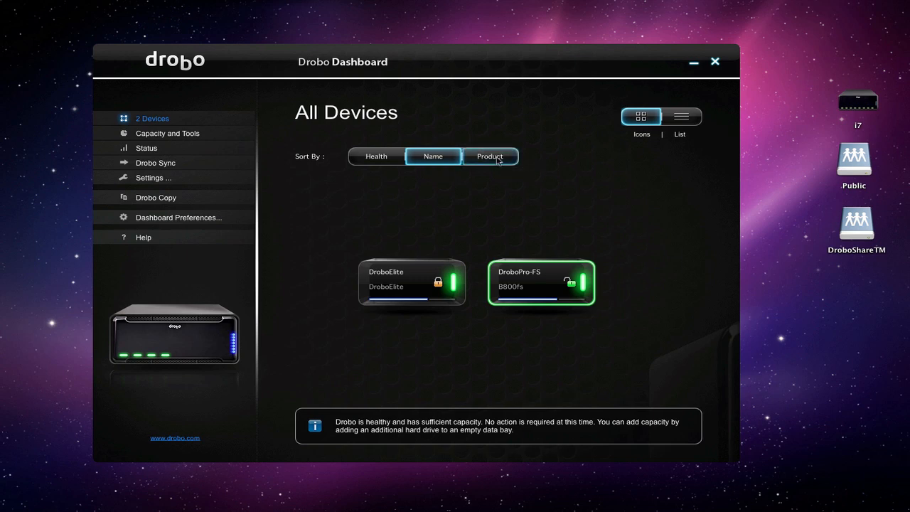
{"action": "left_click", "coordinate": [490, 156]}
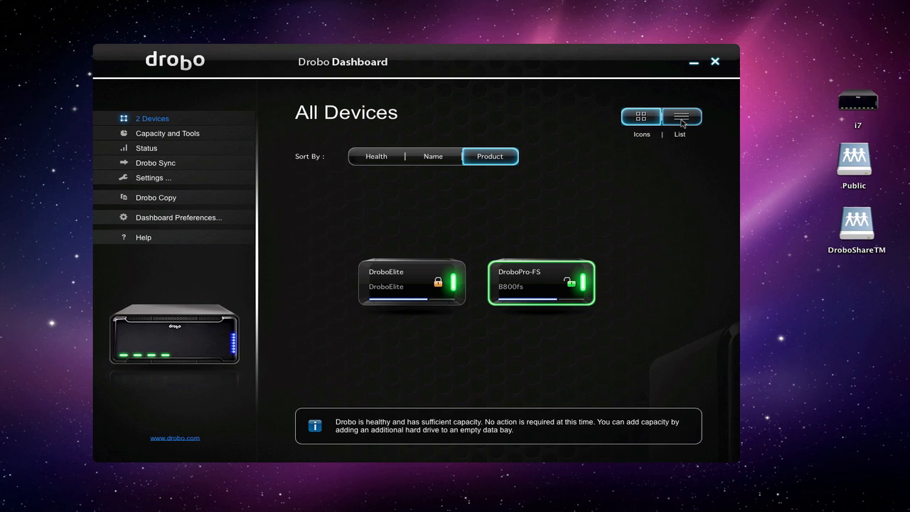
Switch All Devices to list view showing capacity, used and free space columns.
{"action": "left_click", "coordinate": [680, 117]}
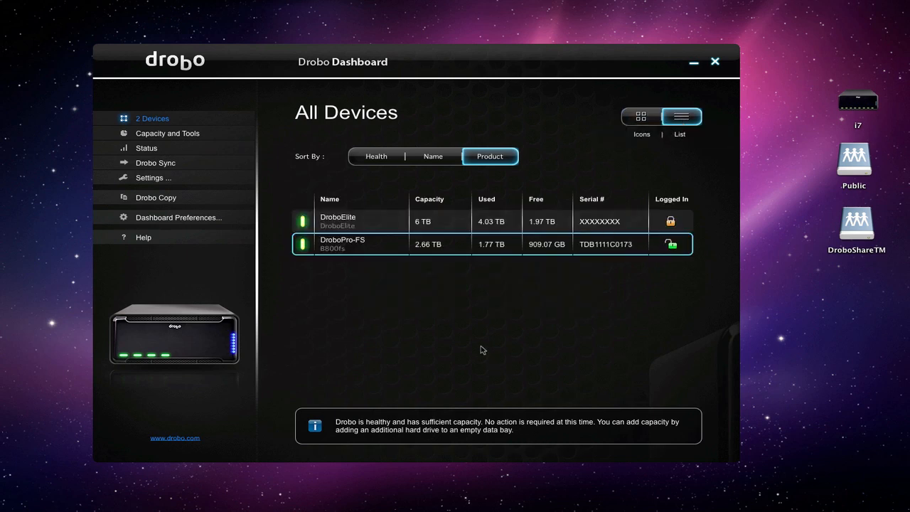
{"action": "mouse_move", "coordinate": [434, 225]}
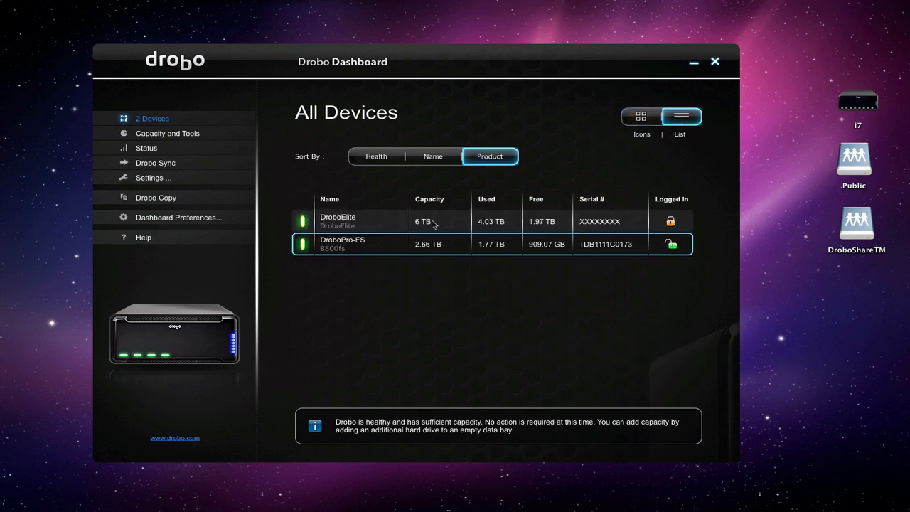
{"action": "mouse_move", "coordinate": [439, 251]}
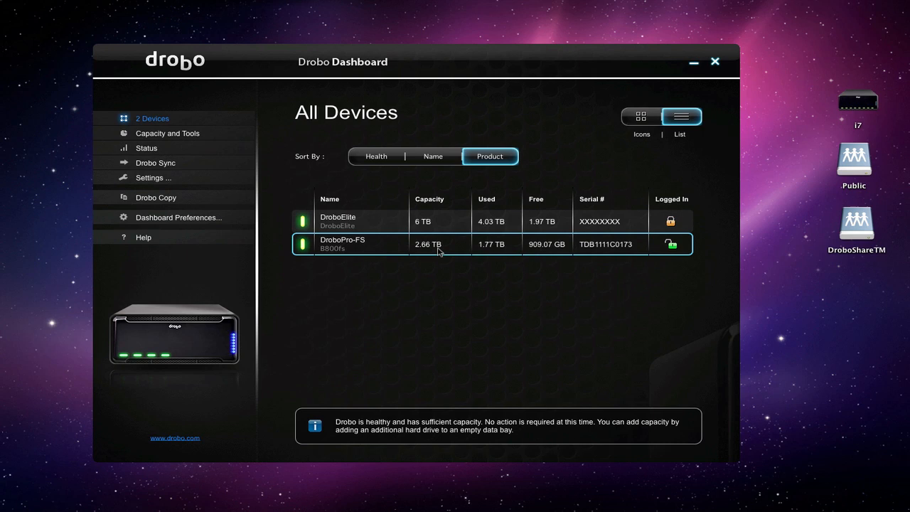
{"action": "mouse_move", "coordinate": [503, 253]}
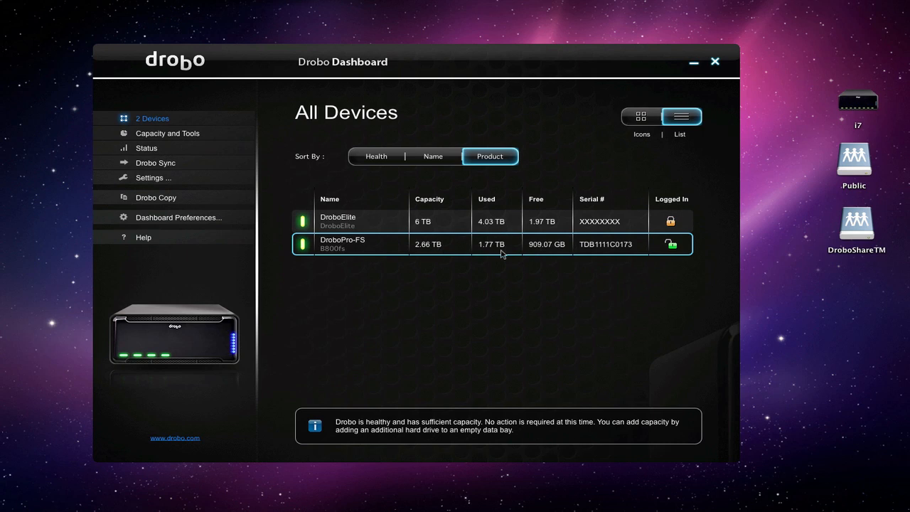
{"action": "mouse_move", "coordinate": [601, 235]}
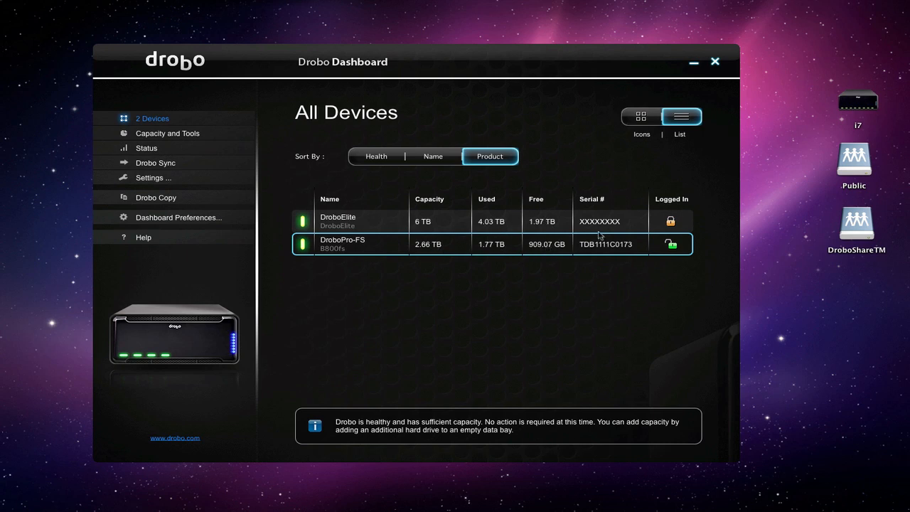
{"action": "mouse_move", "coordinate": [450, 237]}
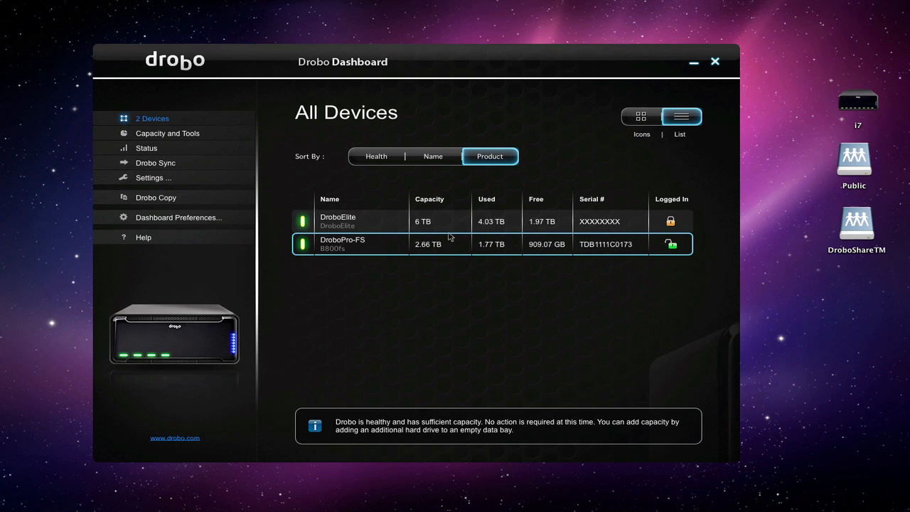
{"action": "mouse_move", "coordinate": [483, 251]}
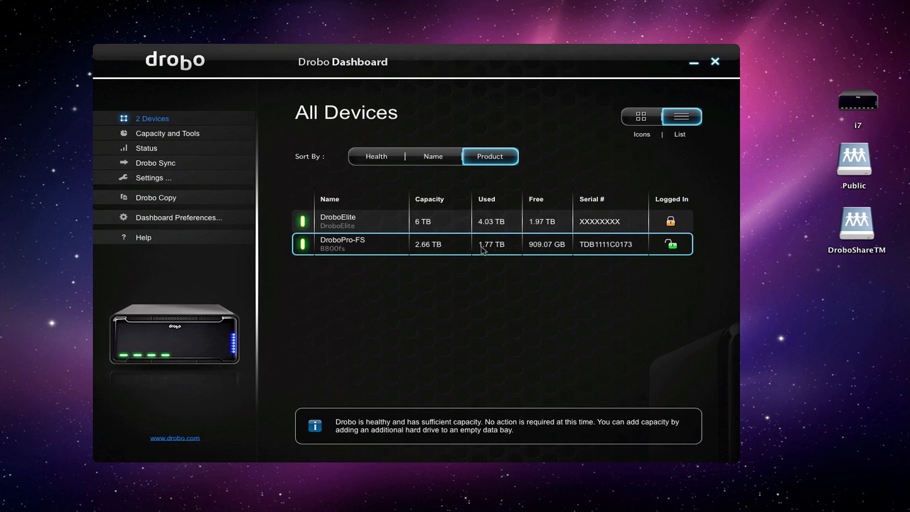
{"action": "mouse_move", "coordinate": [544, 249]}
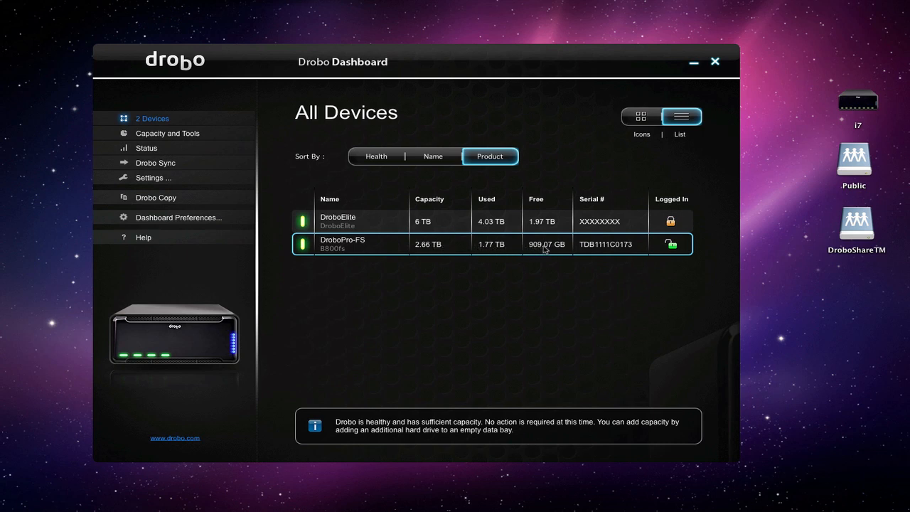
{"action": "mouse_move", "coordinate": [371, 247]}
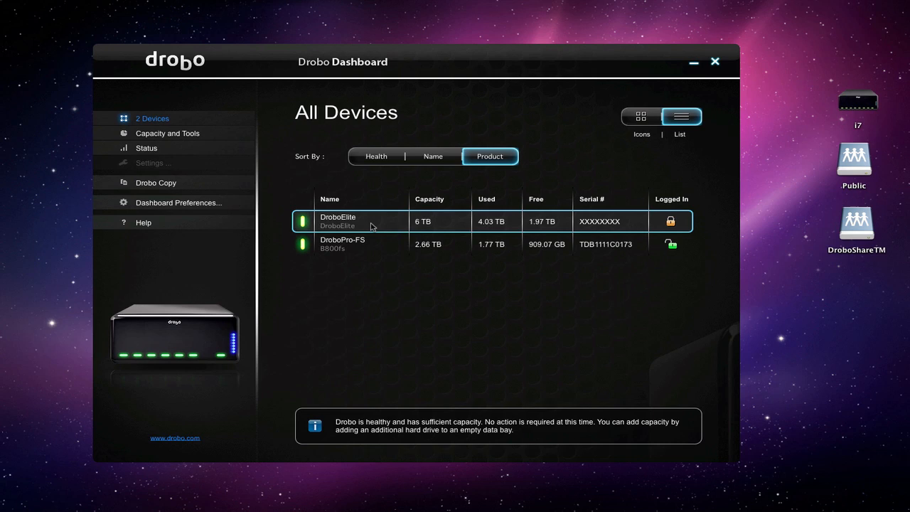
{"action": "mouse_move", "coordinate": [183, 138]}
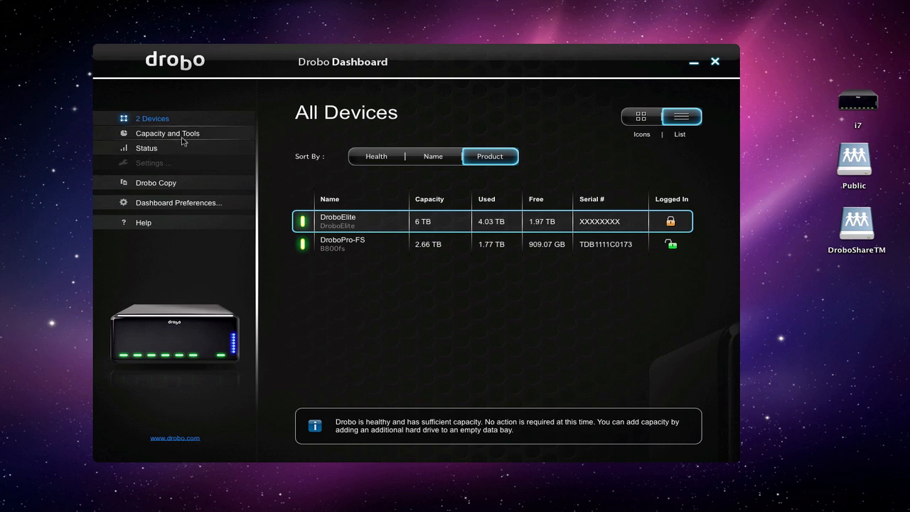
{"action": "mouse_move", "coordinate": [151, 119]}
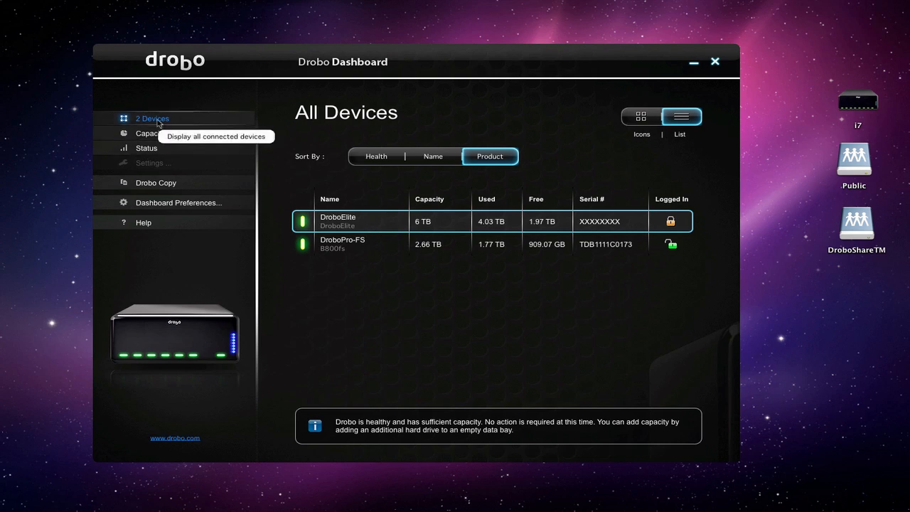
{"action": "mouse_move", "coordinate": [167, 133]}
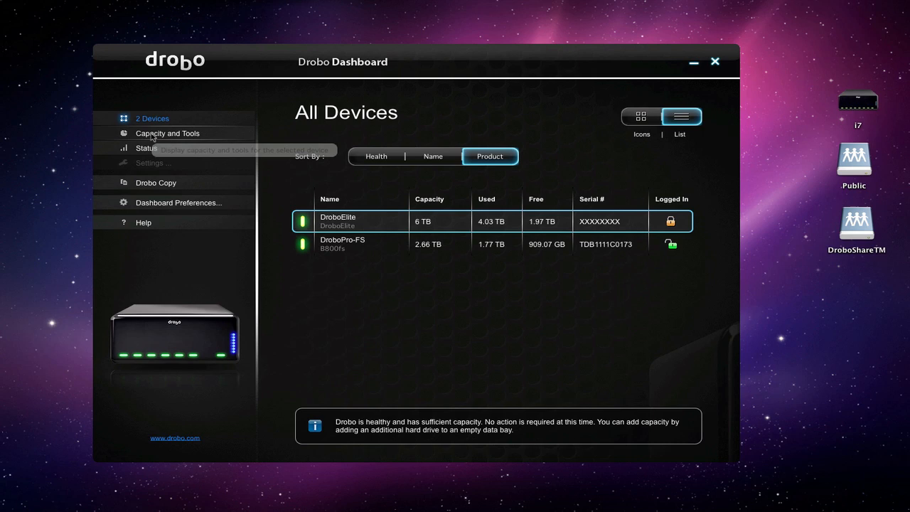
{"action": "mouse_move", "coordinate": [375, 214]}
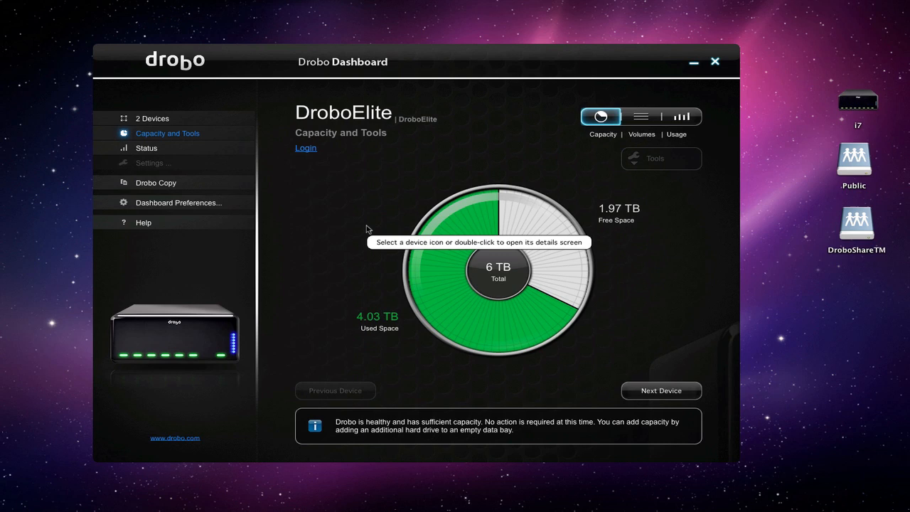
{"action": "mouse_move", "coordinate": [502, 229]}
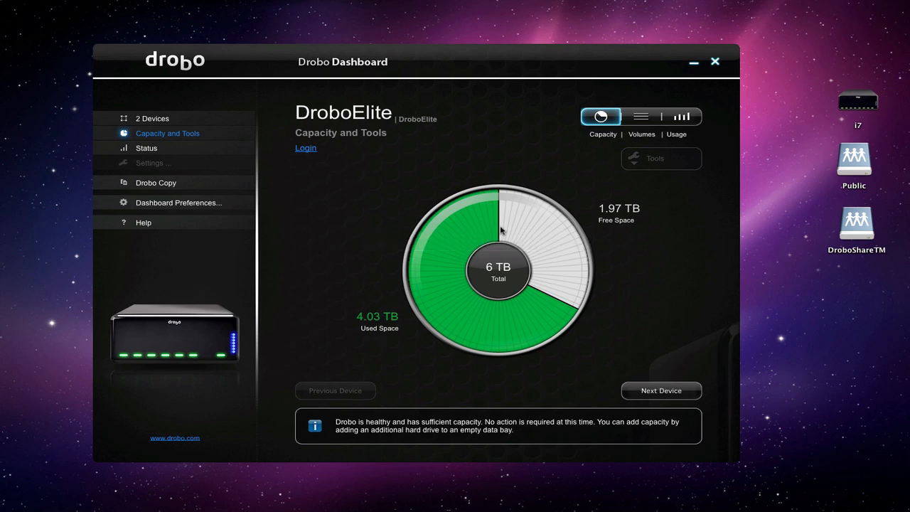
{"action": "mouse_move", "coordinate": [551, 272]}
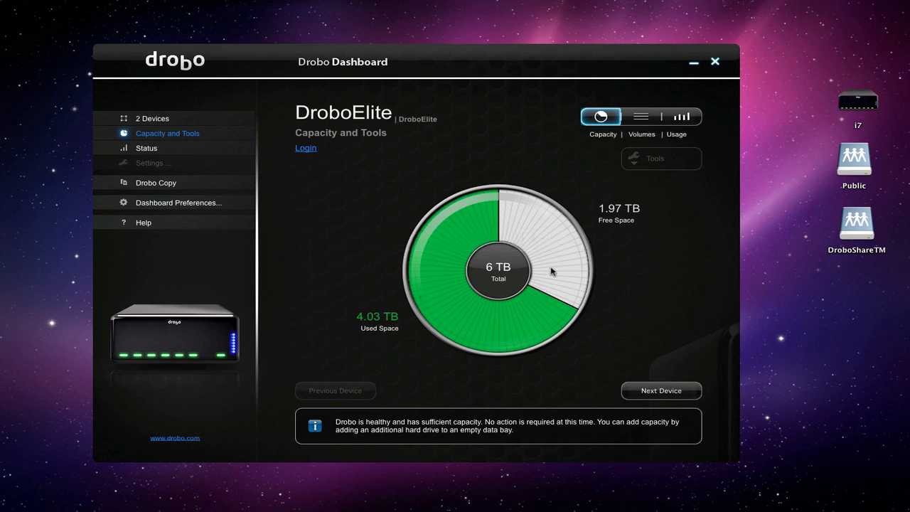
{"action": "mouse_move", "coordinate": [299, 151]}
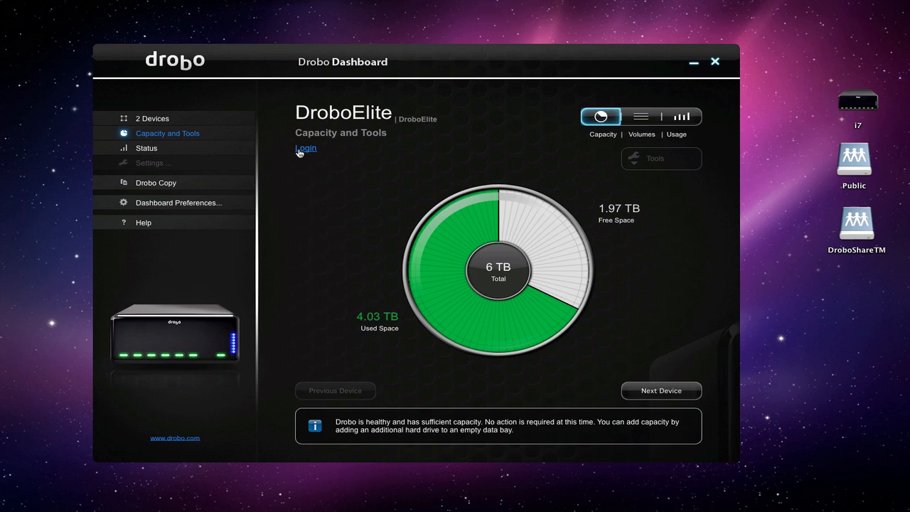
Log in to the DroboElite as georgeacrump through the Login dialog.
{"action": "left_click", "coordinate": [306, 148]}
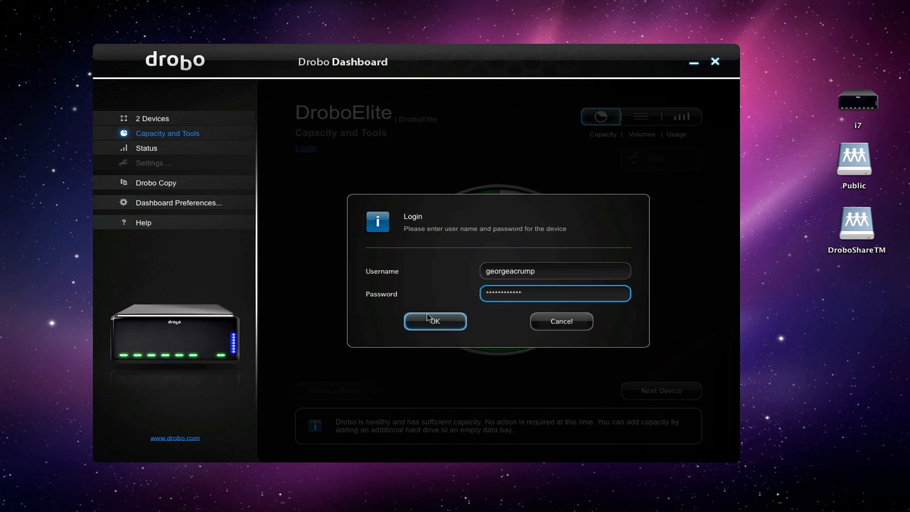
{"action": "left_click", "coordinate": [434, 321]}
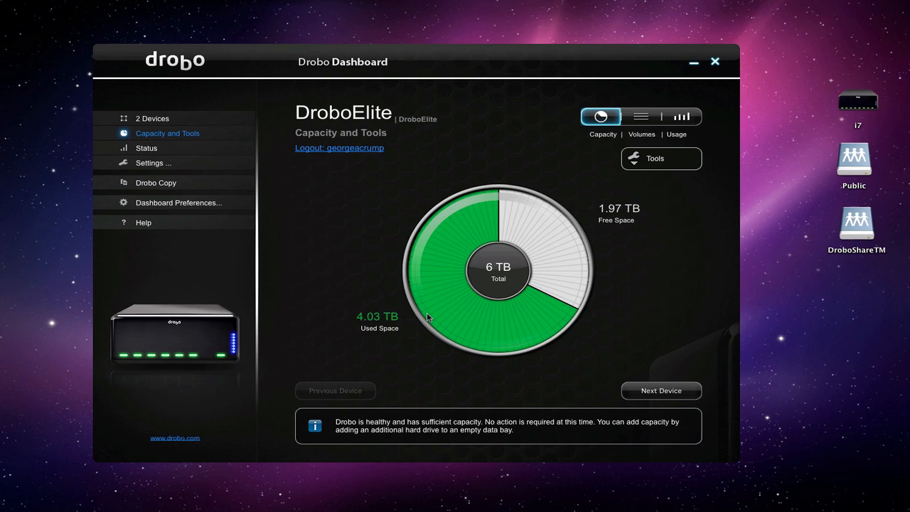
{"action": "mouse_move", "coordinate": [483, 237]}
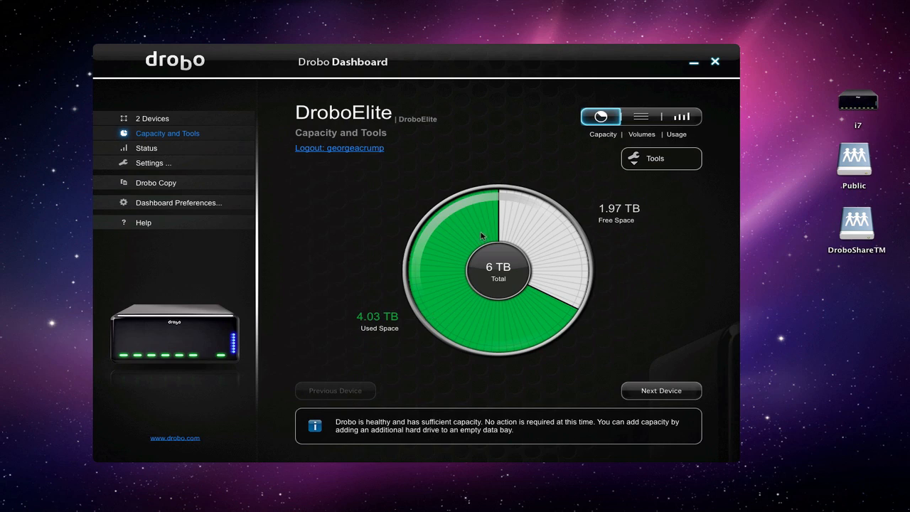
{"action": "mouse_move", "coordinate": [591, 152]}
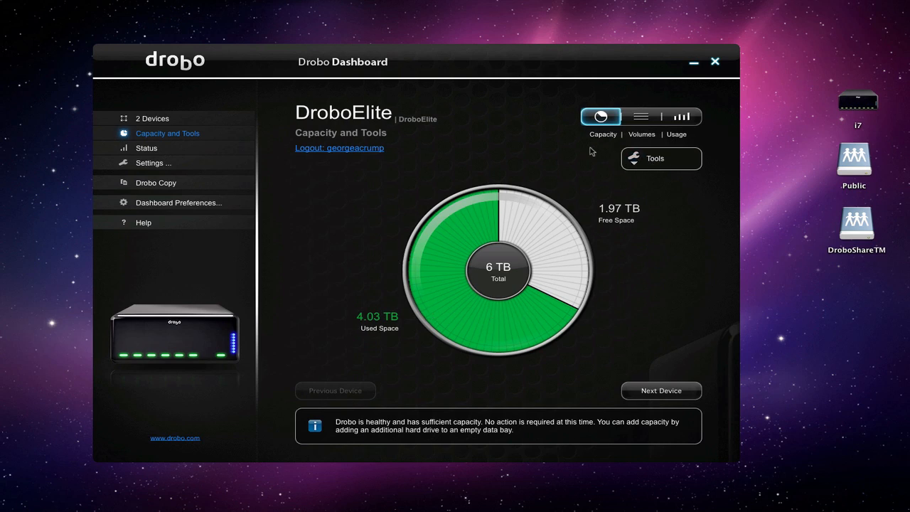
{"action": "mouse_move", "coordinate": [469, 162]}
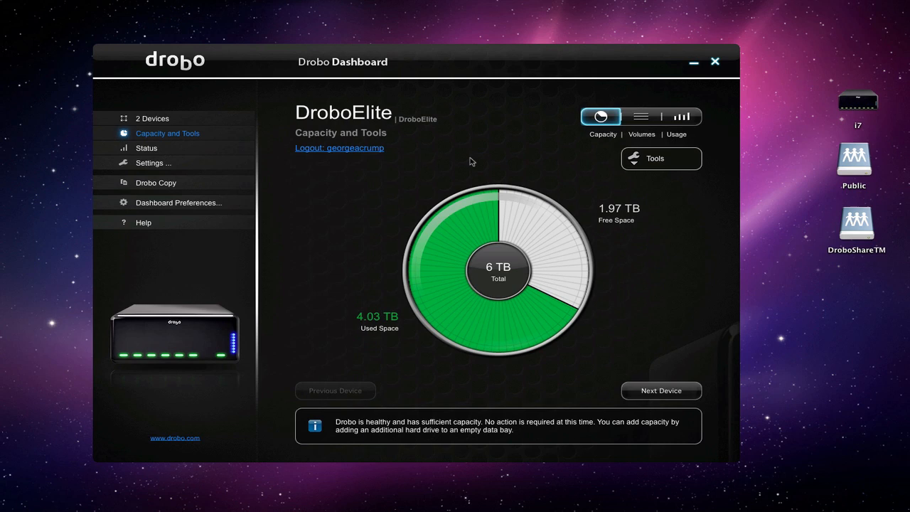
{"action": "mouse_move", "coordinate": [477, 352]}
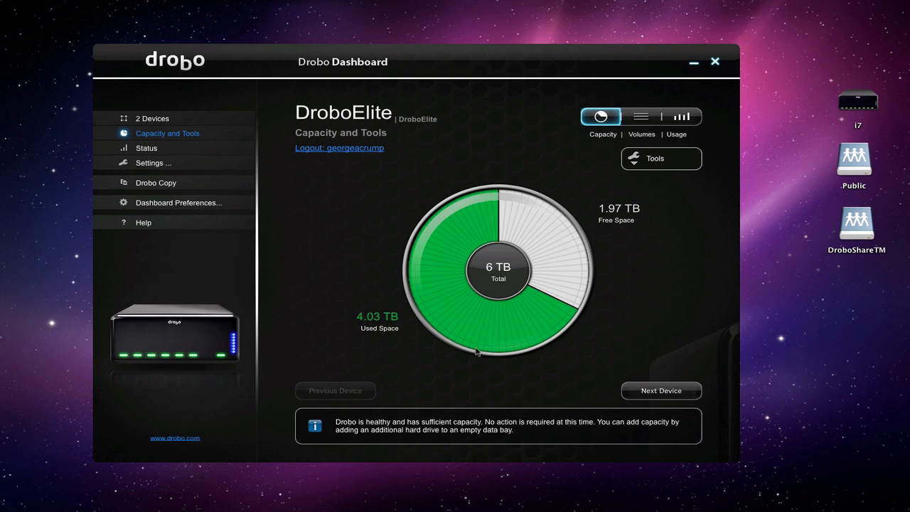
{"action": "mouse_move", "coordinate": [366, 221]}
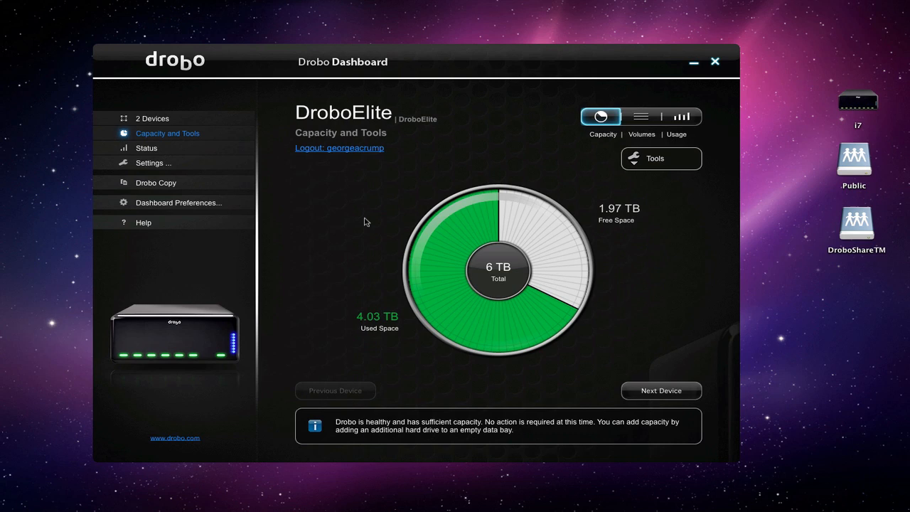
{"action": "mouse_move", "coordinate": [508, 143]}
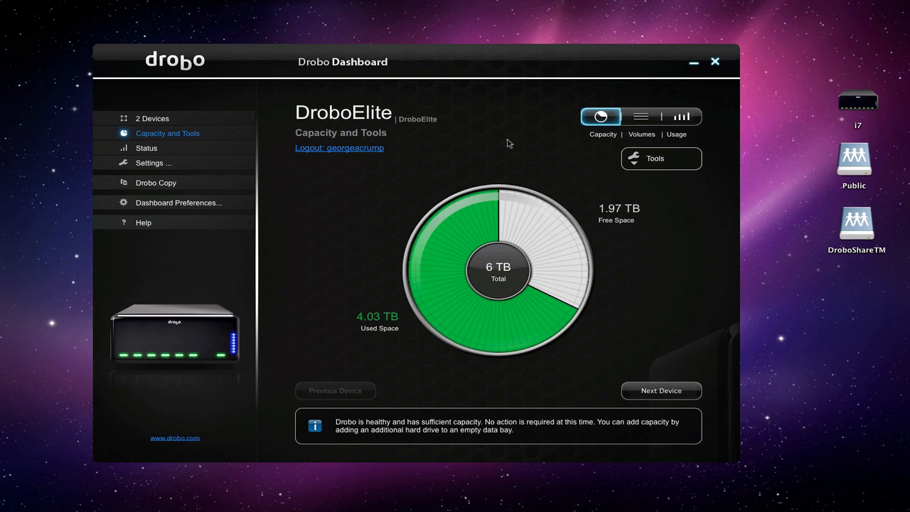
{"action": "mouse_move", "coordinate": [560, 130]}
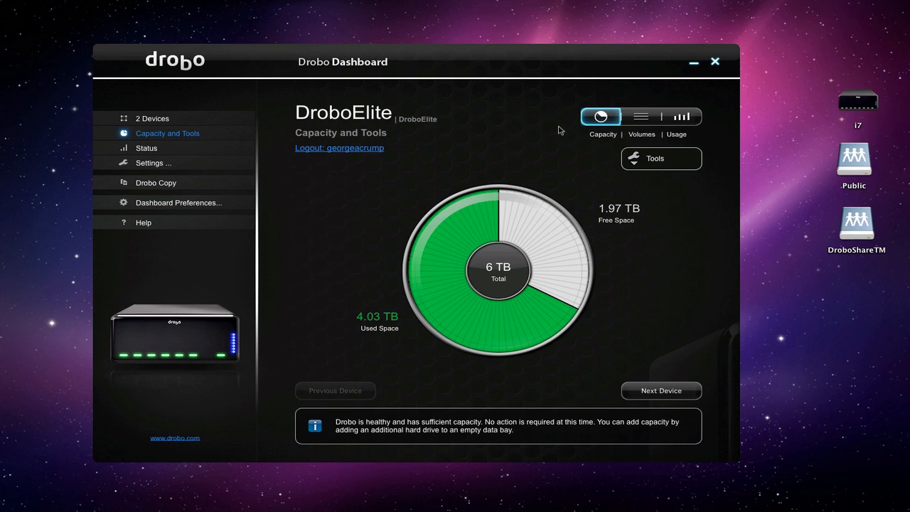
{"action": "mouse_move", "coordinate": [582, 214]}
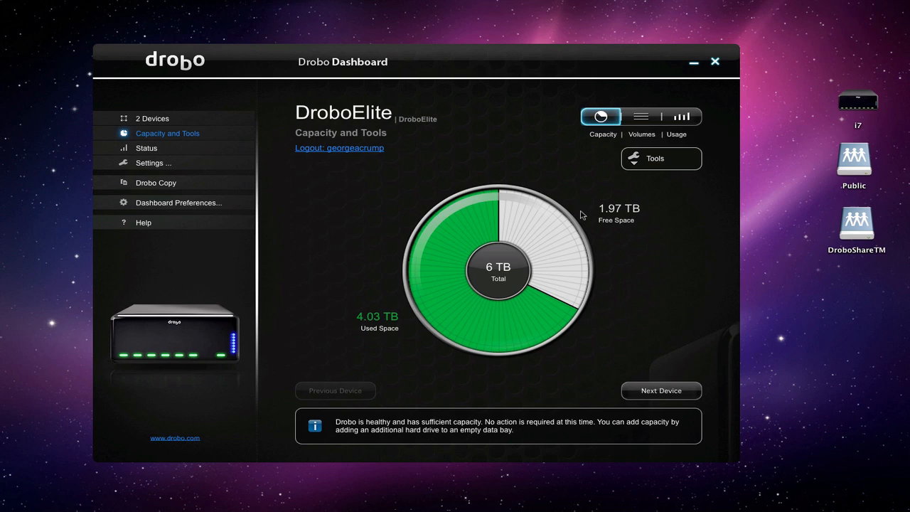
{"action": "mouse_move", "coordinate": [534, 306]}
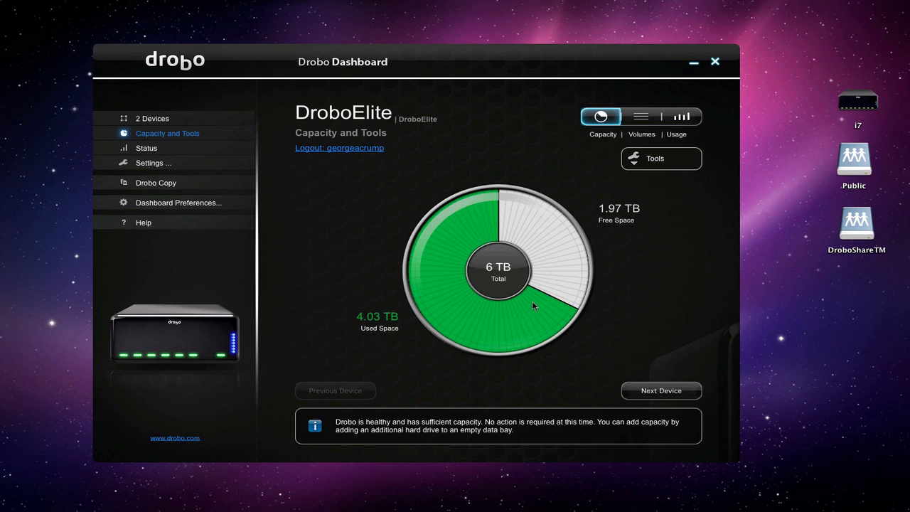
{"action": "mouse_move", "coordinate": [569, 302]}
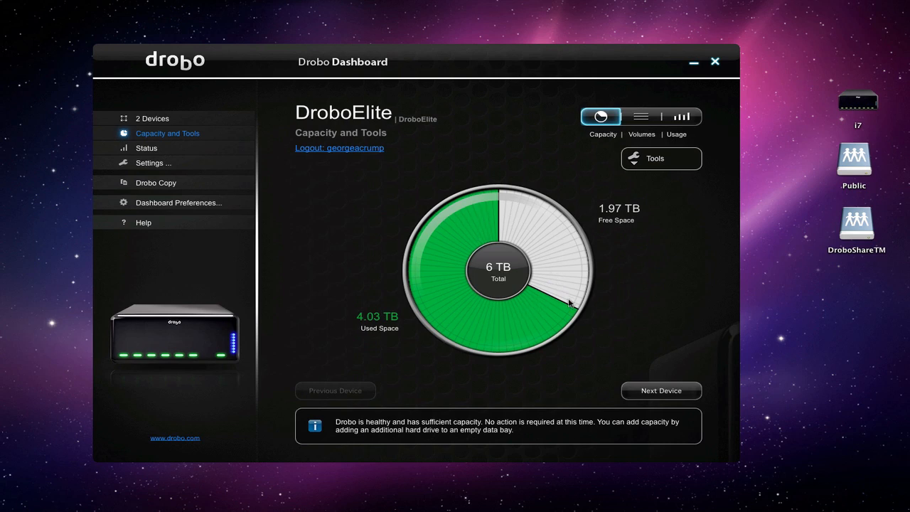
{"action": "mouse_move", "coordinate": [549, 327]}
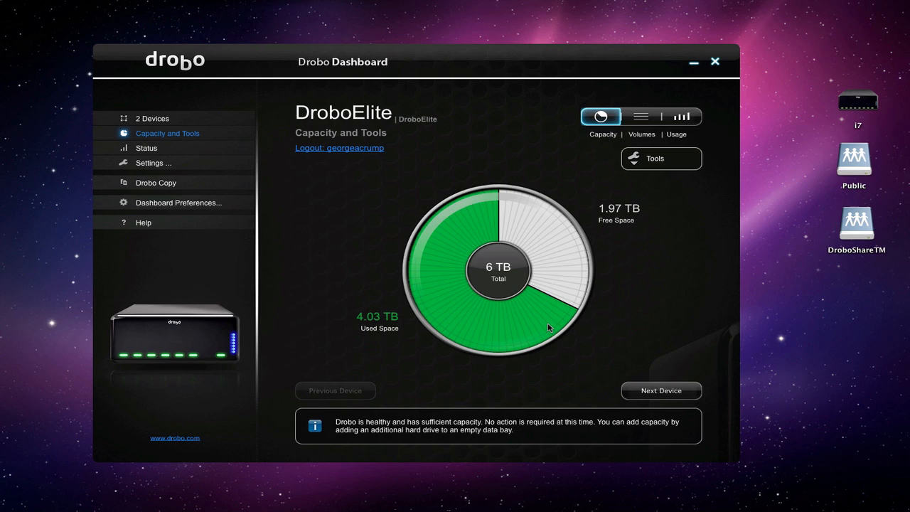
{"action": "mouse_move", "coordinate": [474, 216]}
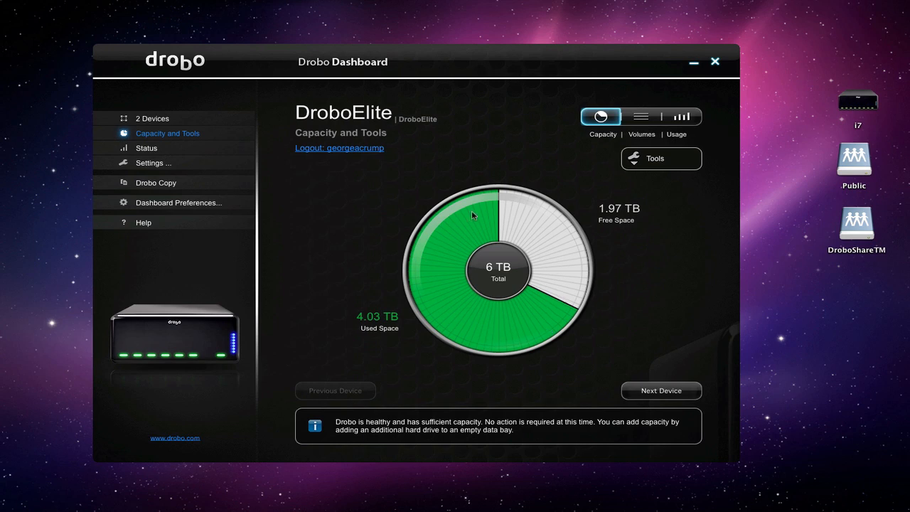
{"action": "mouse_move", "coordinate": [640, 117]}
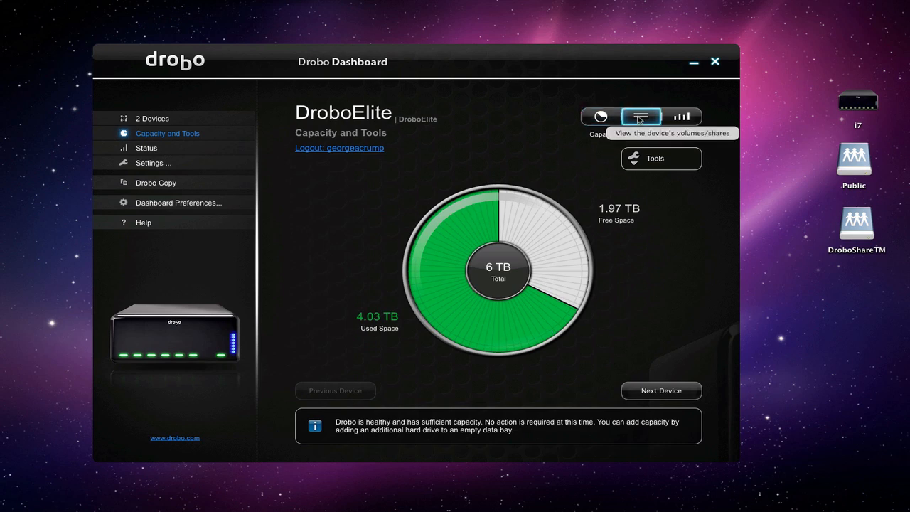
Show the DroboElite's volume table and close the i7 Finder window.
{"action": "left_click", "coordinate": [641, 116]}
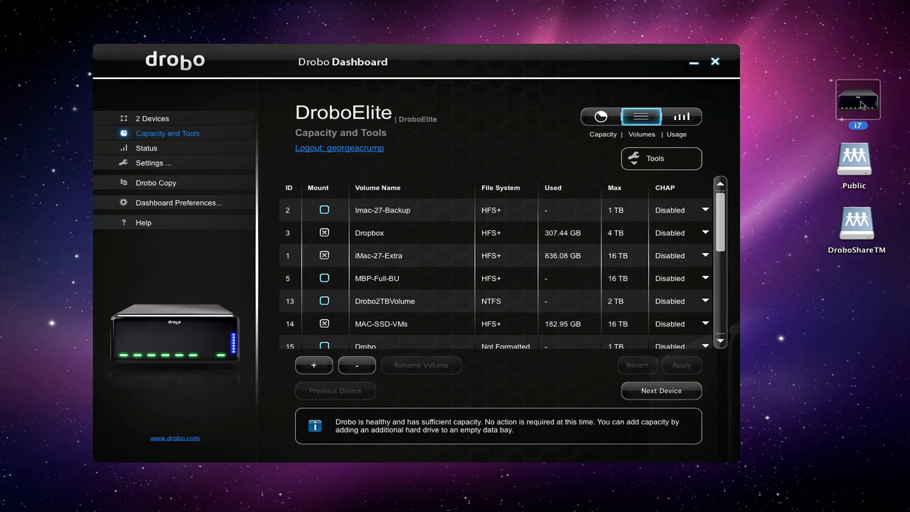
{"action": "mouse_move", "coordinate": [736, 126]}
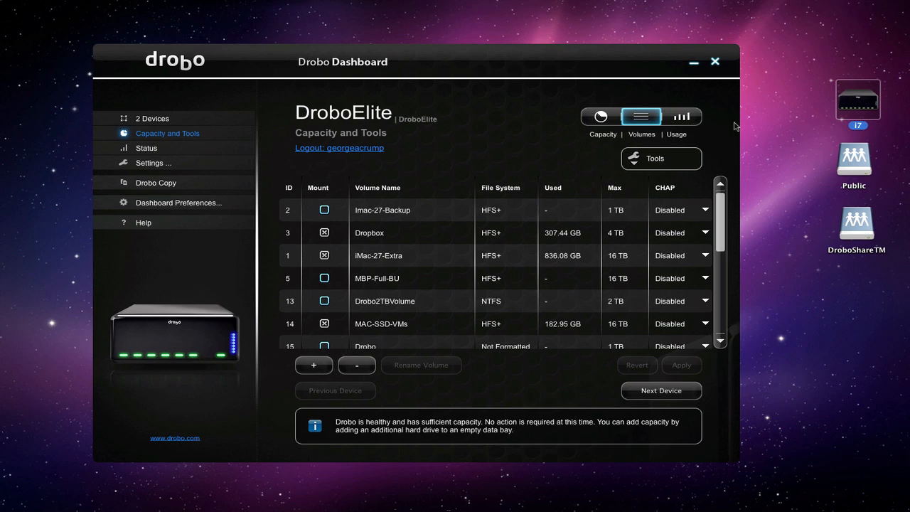
{"action": "mouse_move", "coordinate": [862, 105]}
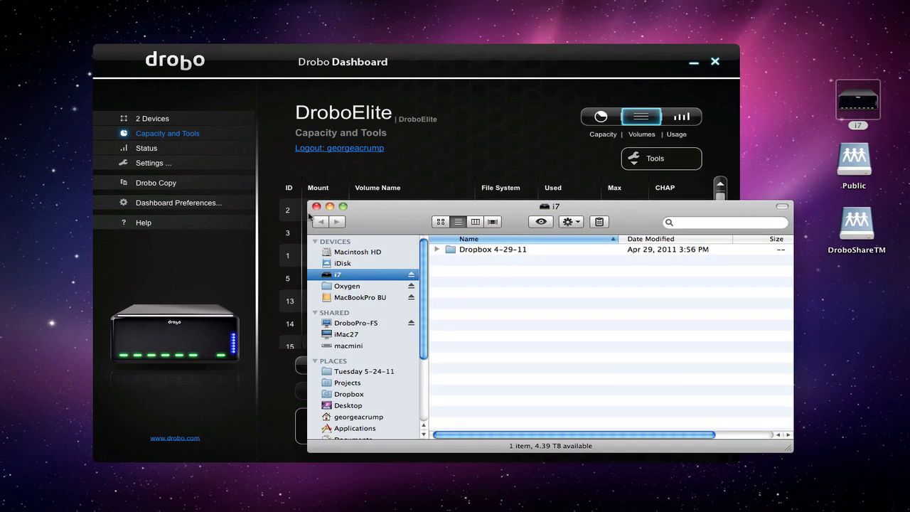
{"action": "left_click", "coordinate": [316, 206]}
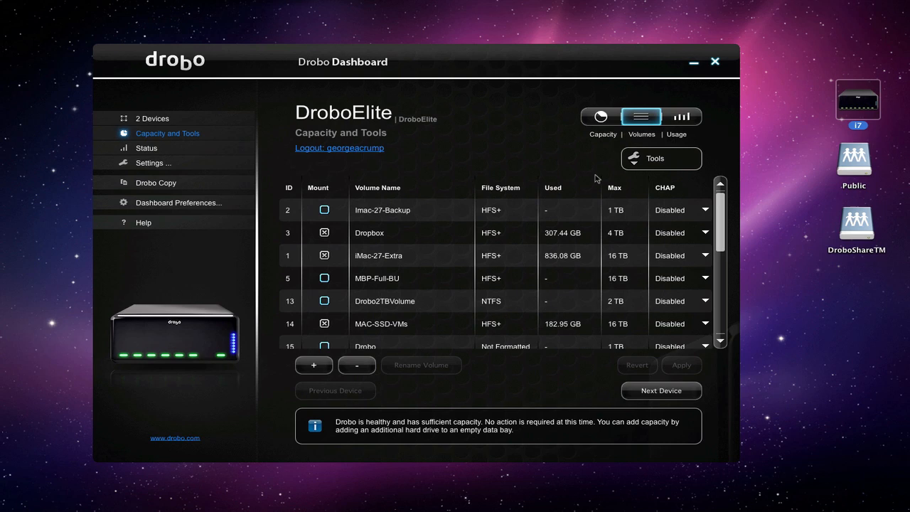
{"action": "mouse_move", "coordinate": [806, 164]}
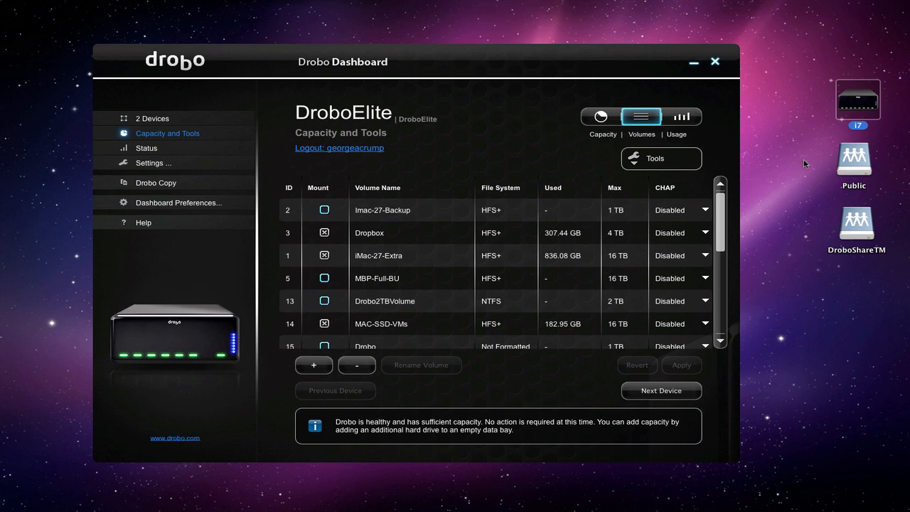
{"action": "mouse_move", "coordinate": [831, 232]}
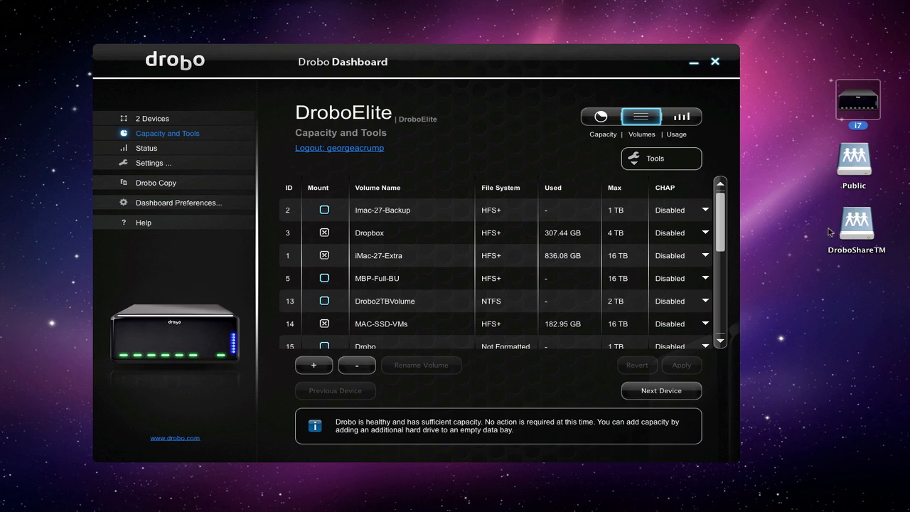
{"action": "mouse_move", "coordinate": [826, 184]}
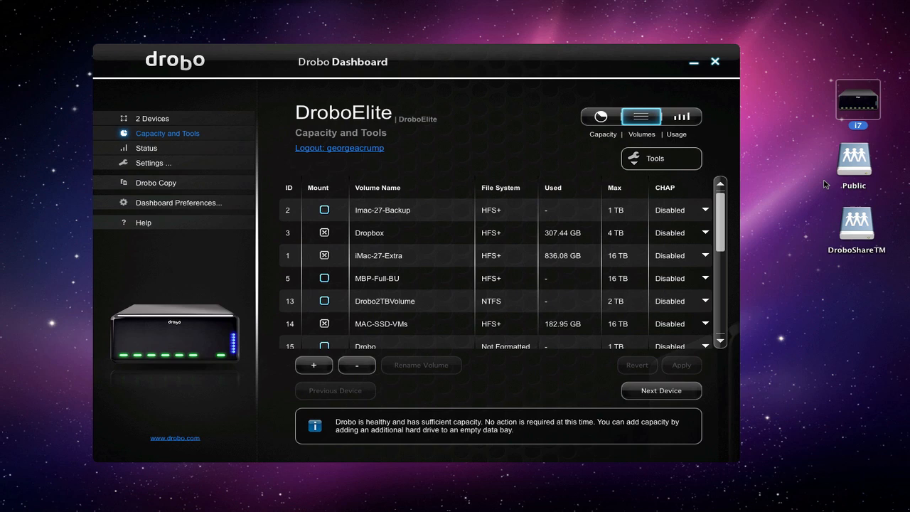
{"action": "mouse_move", "coordinate": [431, 216]}
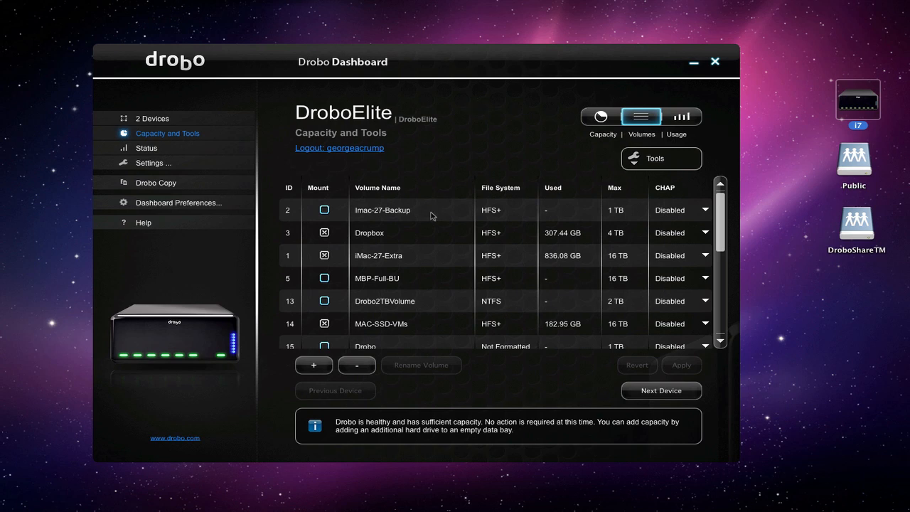
{"action": "mouse_move", "coordinate": [404, 300]}
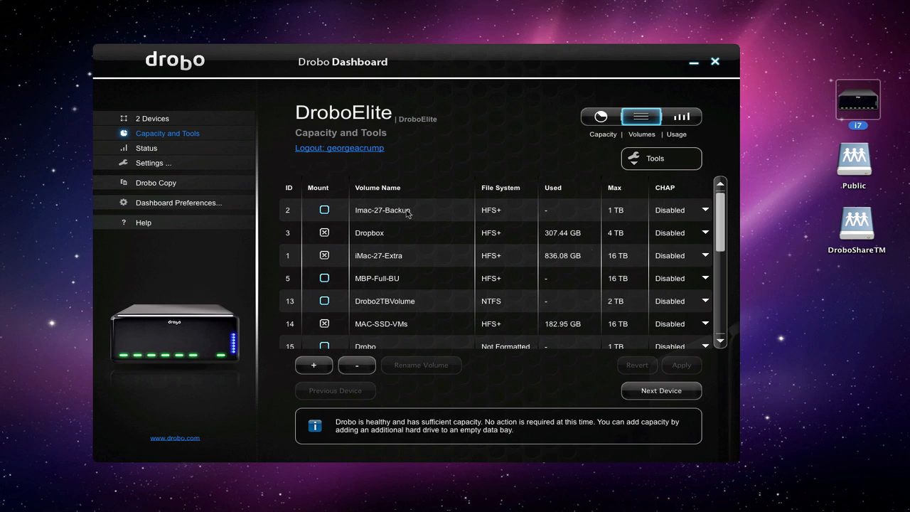
{"action": "mouse_move", "coordinate": [324, 209]}
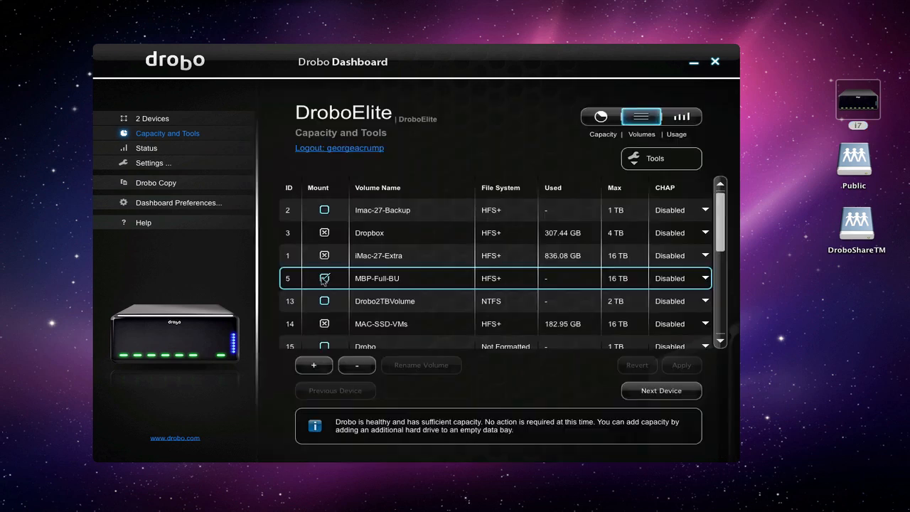
Mount MBP-Full-BU, then move and close its Finder window.
{"action": "left_click", "coordinate": [324, 278]}
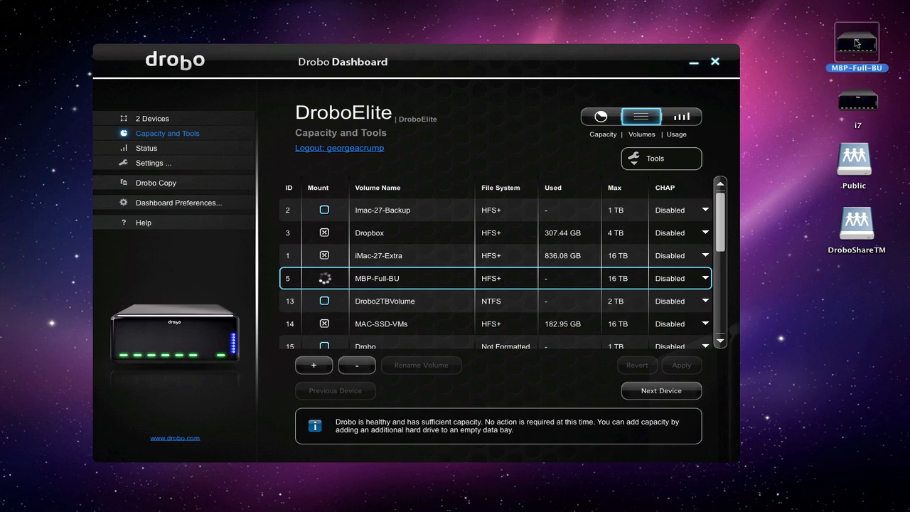
{"action": "mouse_move", "coordinate": [866, 48]}
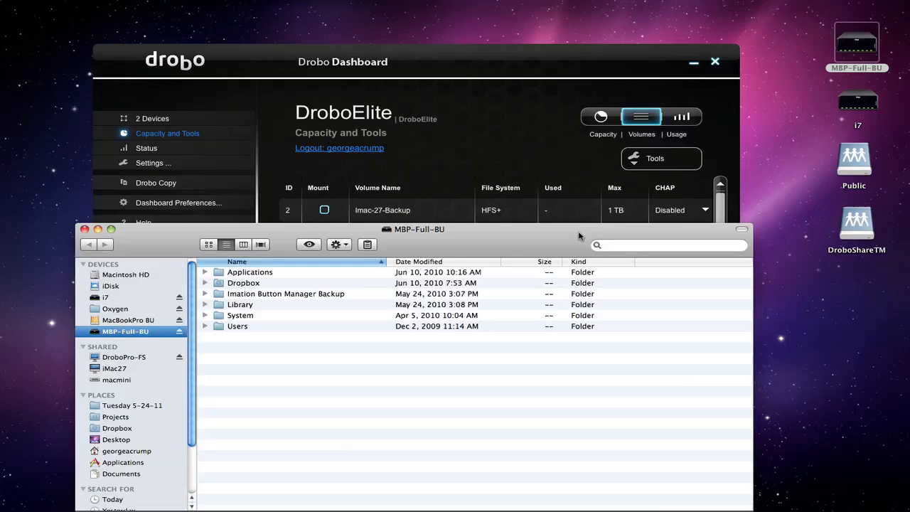
{"action": "left_click_drag", "start_coordinate": [420, 229], "coordinate": [419, 139]}
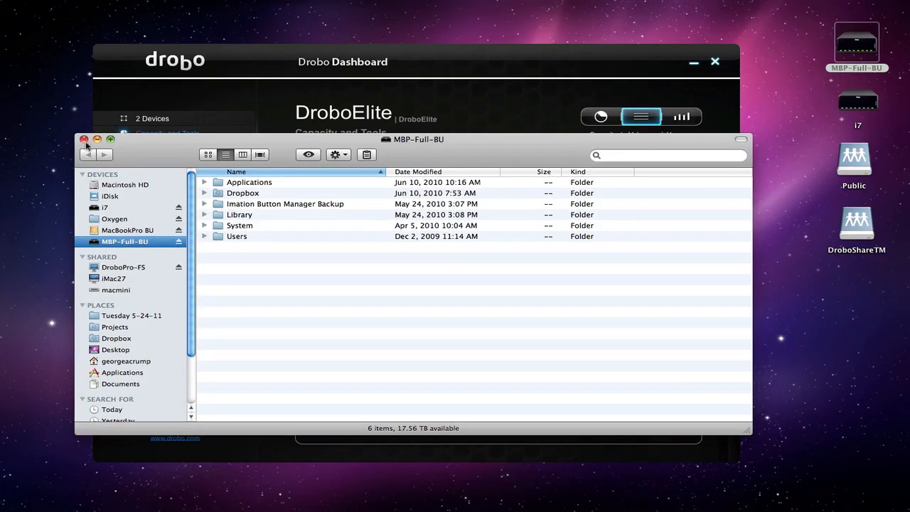
{"action": "left_click", "coordinate": [84, 138]}
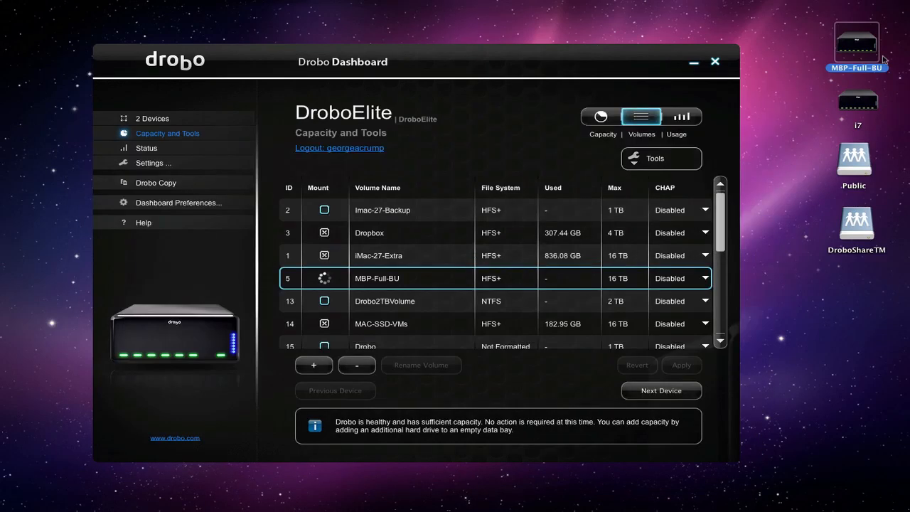
Unmount MBP-Full-BU via its Mount checkbox and select the volume row.
{"action": "right_click", "coordinate": [856, 40]}
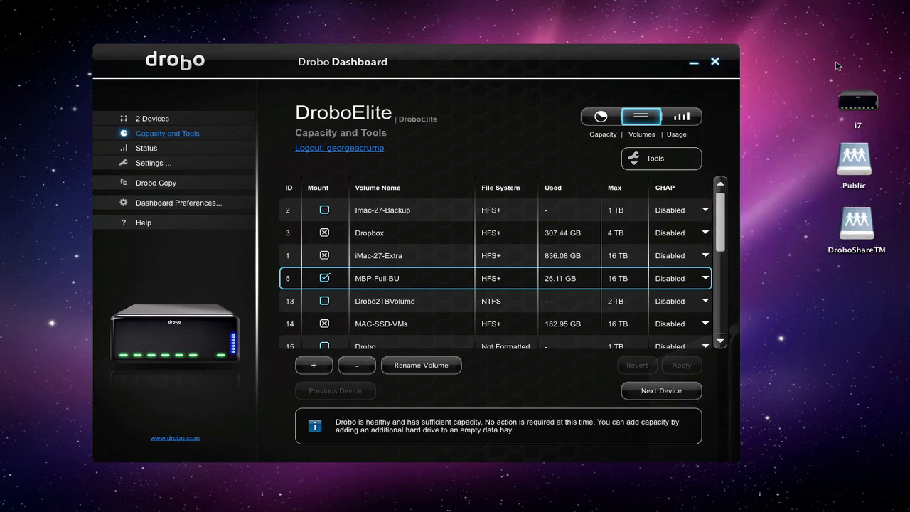
{"action": "mouse_move", "coordinate": [363, 256]}
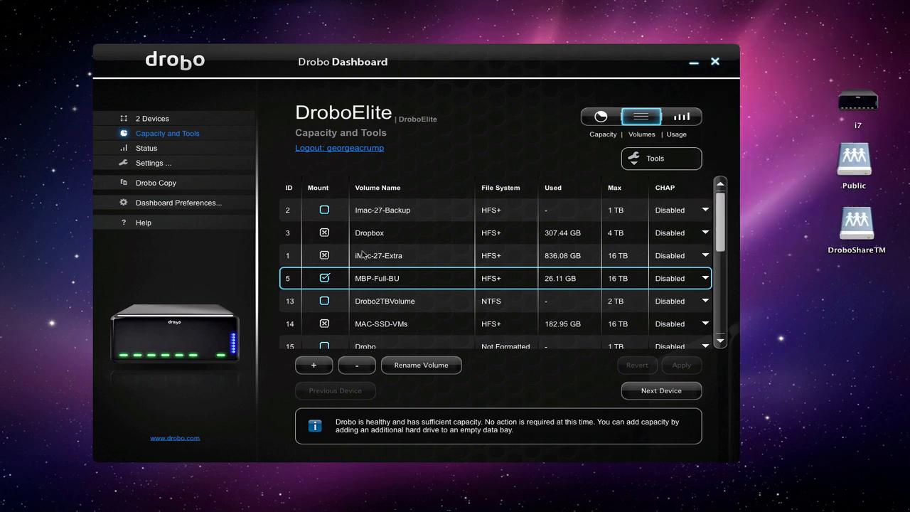
{"action": "left_click", "coordinate": [324, 278]}
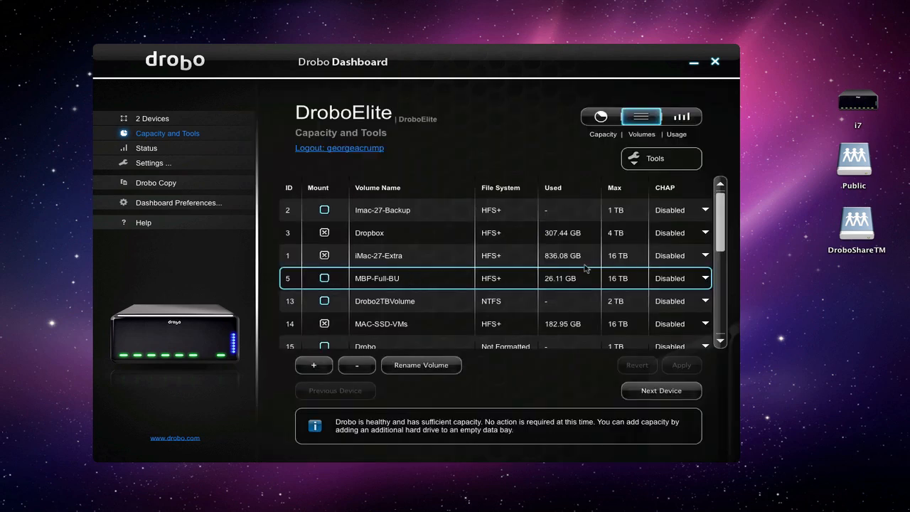
{"action": "mouse_move", "coordinate": [558, 271]}
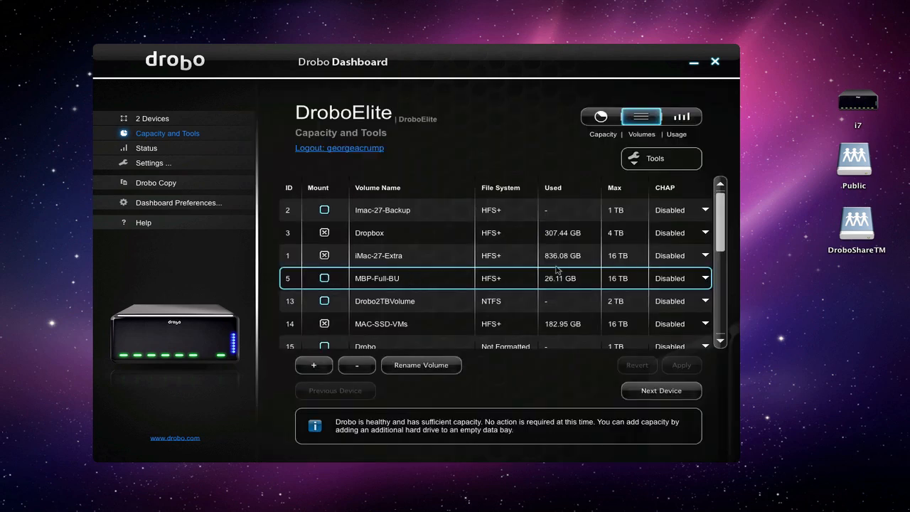
{"action": "left_click", "coordinate": [324, 278]}
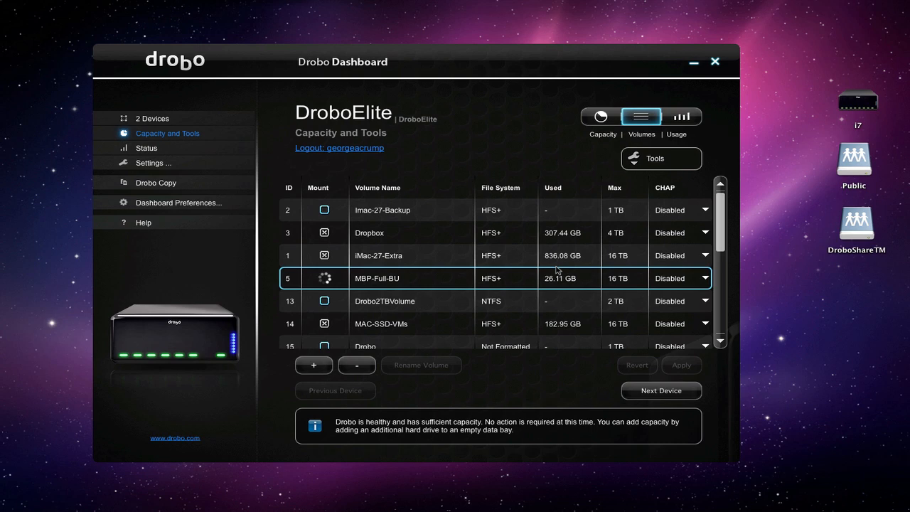
{"action": "mouse_move", "coordinate": [516, 271]}
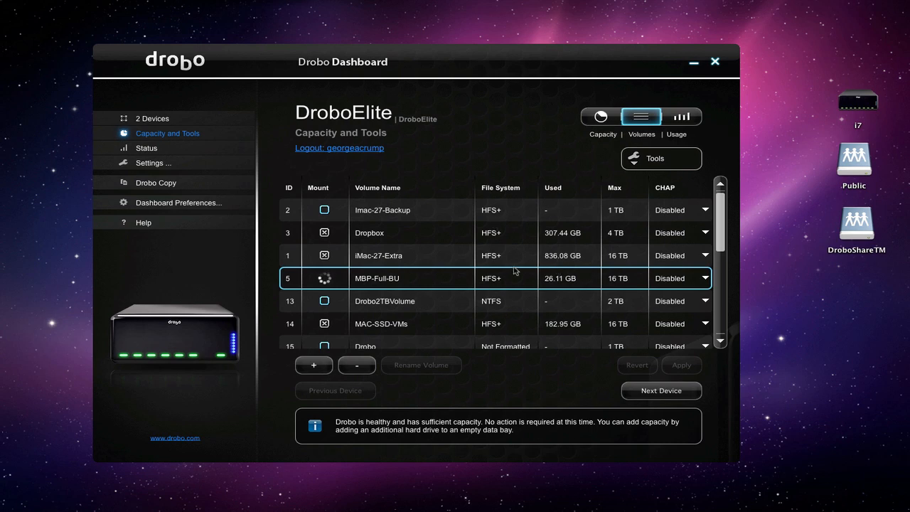
{"action": "mouse_move", "coordinate": [555, 233]}
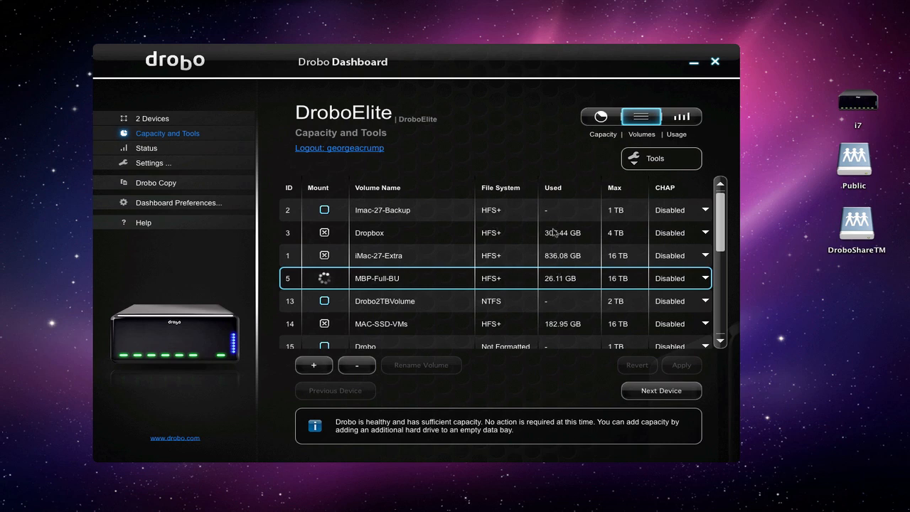
{"action": "mouse_move", "coordinate": [541, 307]}
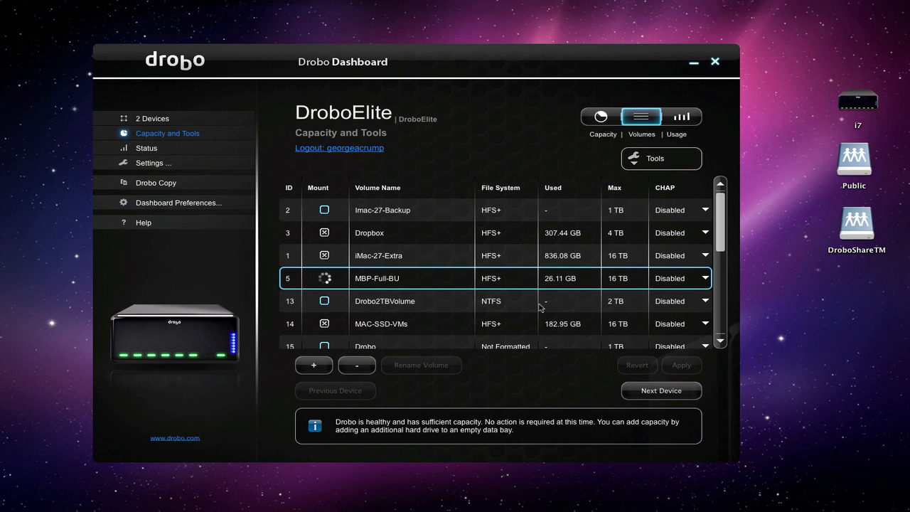
{"action": "mouse_move", "coordinate": [594, 187]}
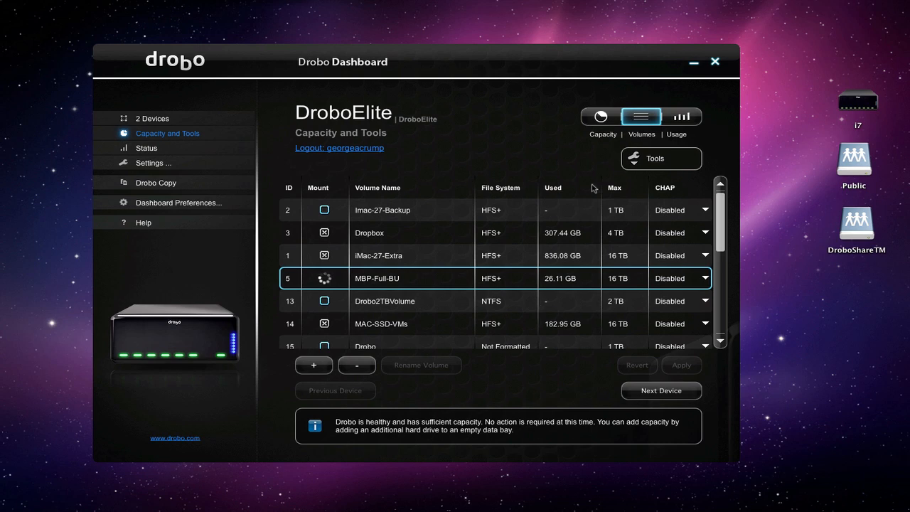
{"action": "mouse_move", "coordinate": [490, 365]}
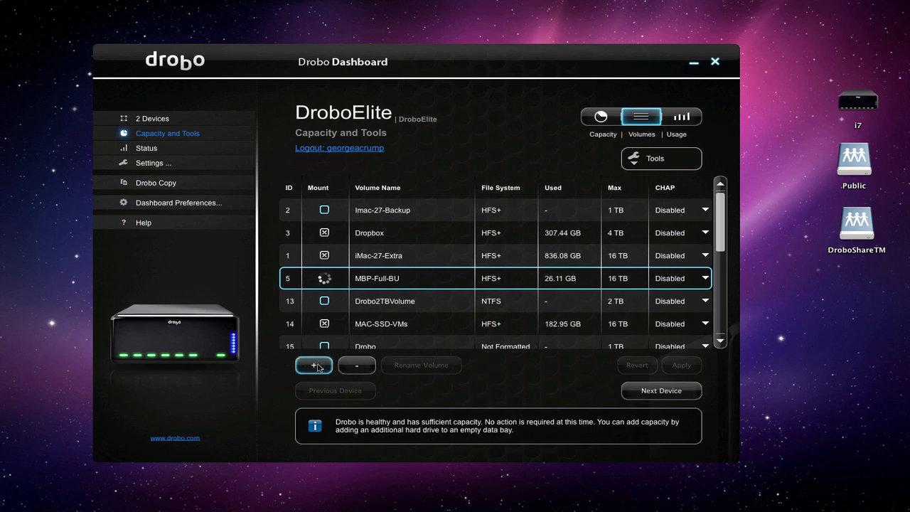
{"action": "mouse_move", "coordinate": [356, 365]}
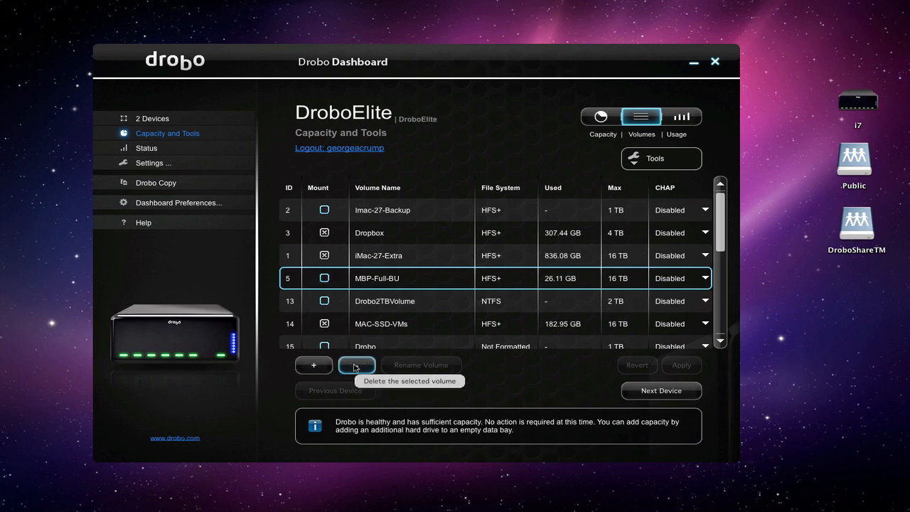
{"action": "mouse_move", "coordinate": [467, 239]}
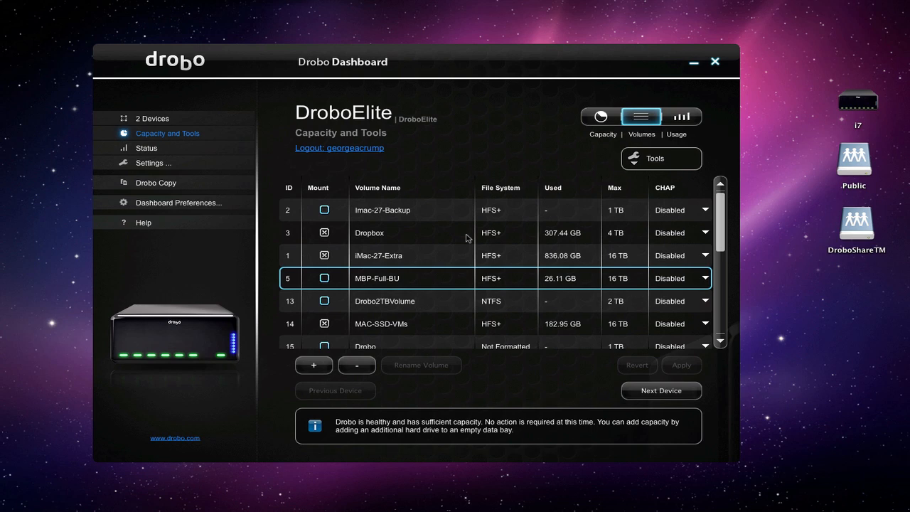
{"action": "mouse_move", "coordinate": [499, 310]}
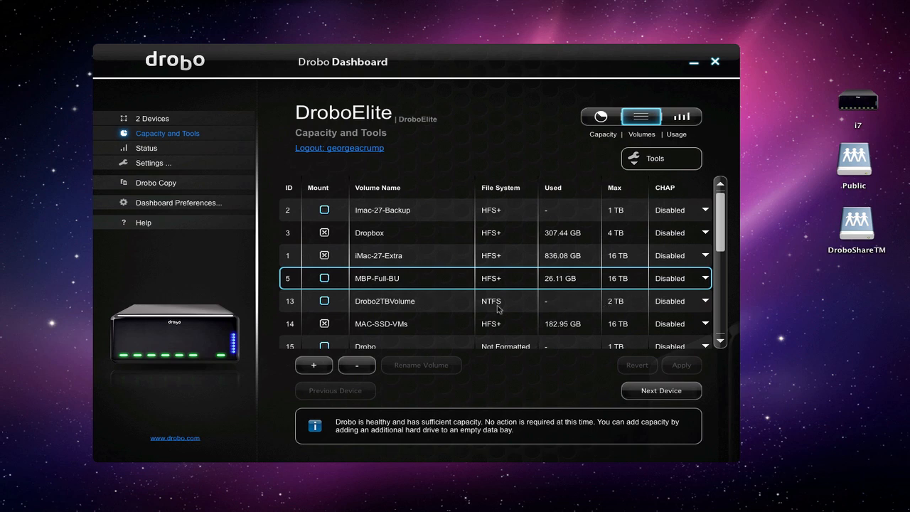
{"action": "mouse_move", "coordinate": [426, 281]}
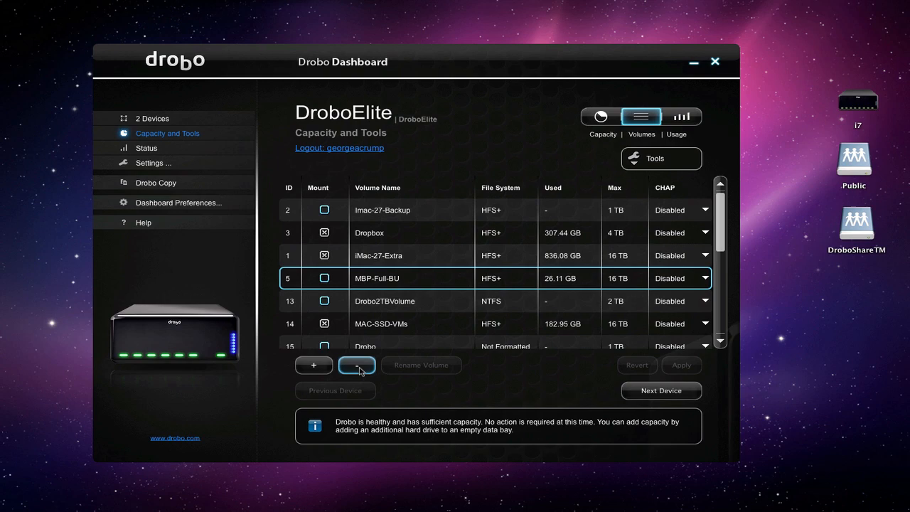
Mark MBP-Full-BU for deletion and confirm with Yes.
{"action": "left_click", "coordinate": [357, 364]}
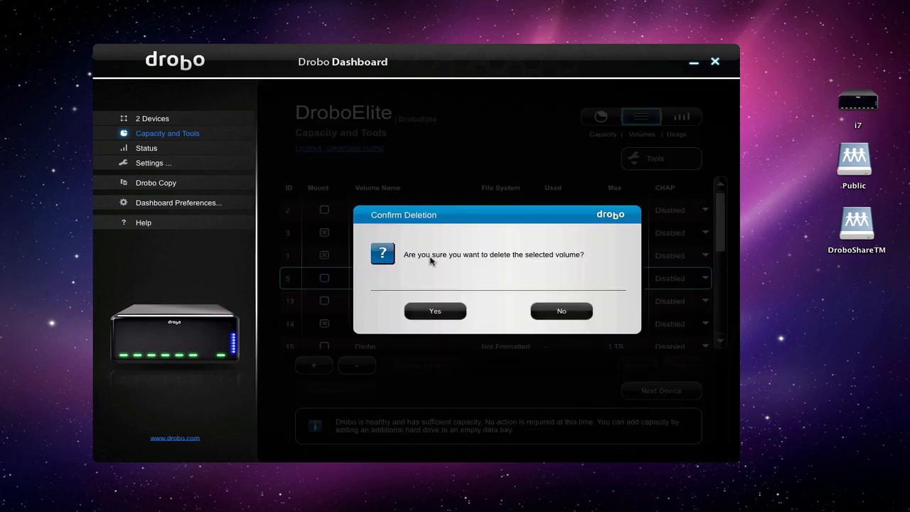
{"action": "left_click", "coordinate": [561, 311]}
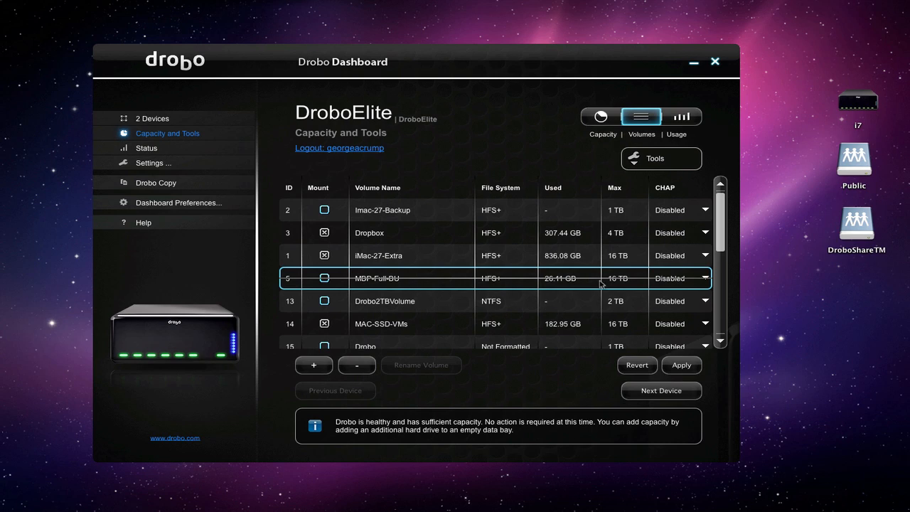
{"action": "mouse_move", "coordinate": [548, 288]}
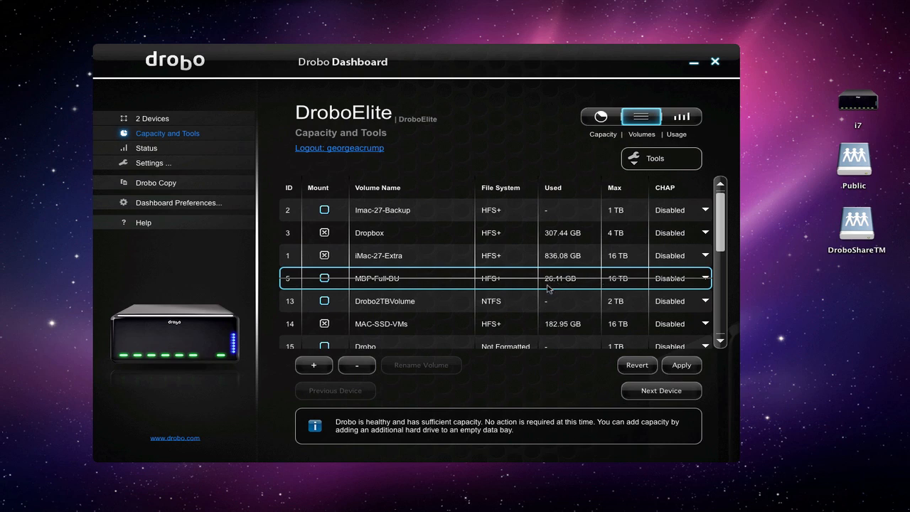
{"action": "mouse_move", "coordinate": [560, 284]}
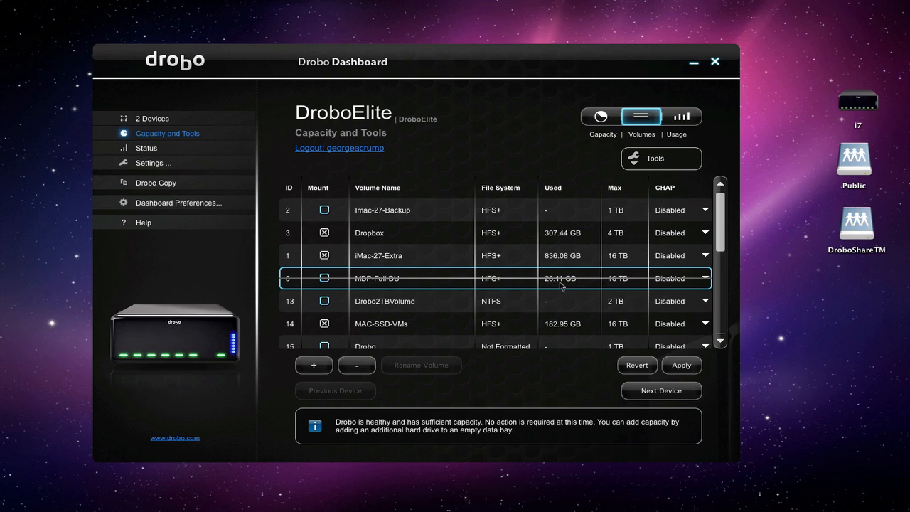
{"action": "mouse_move", "coordinate": [487, 378]}
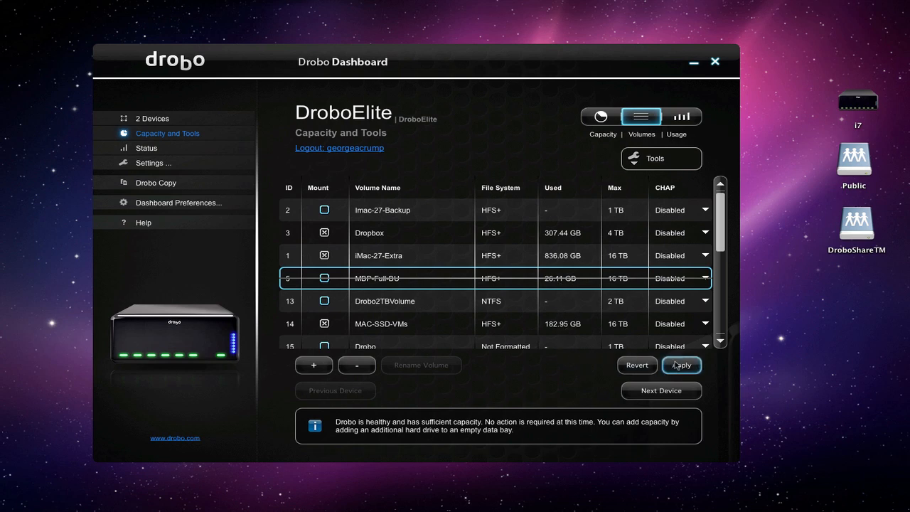
{"action": "mouse_move", "coordinate": [686, 288]}
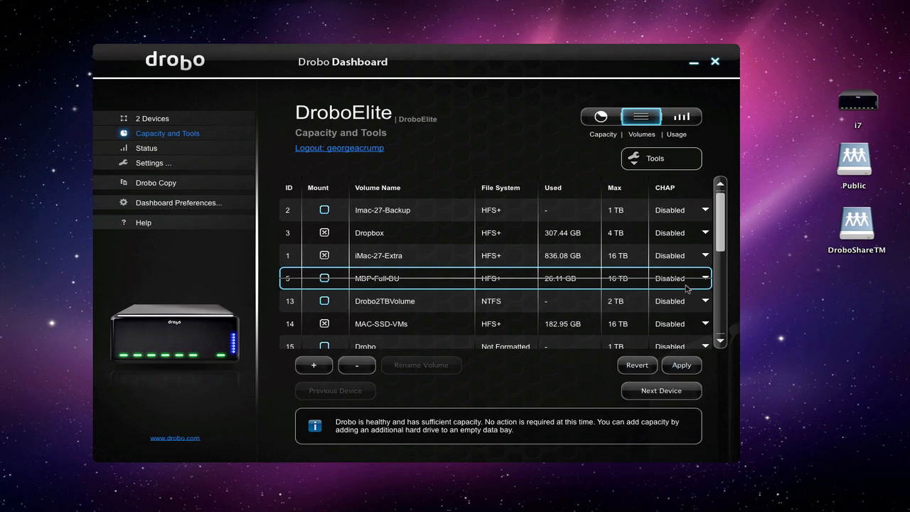
{"action": "mouse_move", "coordinate": [694, 382]}
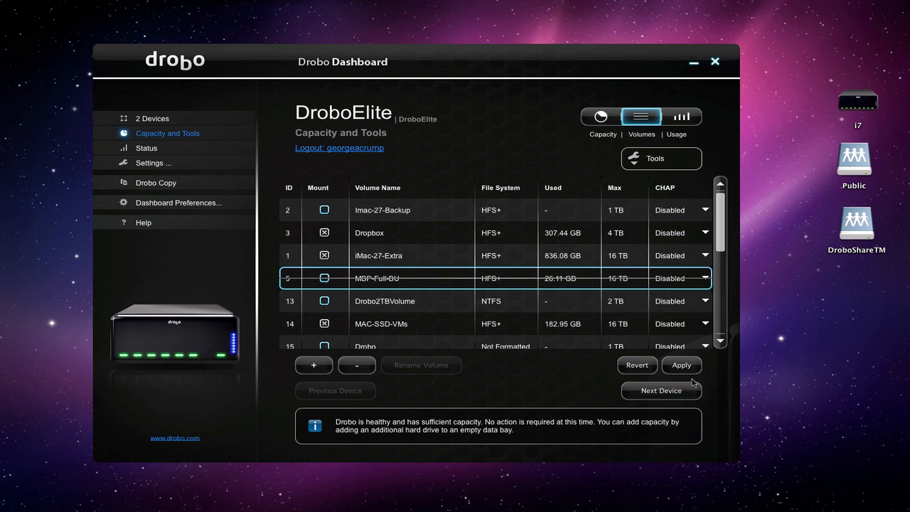
Apply and confirm the pending MBP-Full-BU deletion, then scroll the volume list.
{"action": "left_click", "coordinate": [681, 365]}
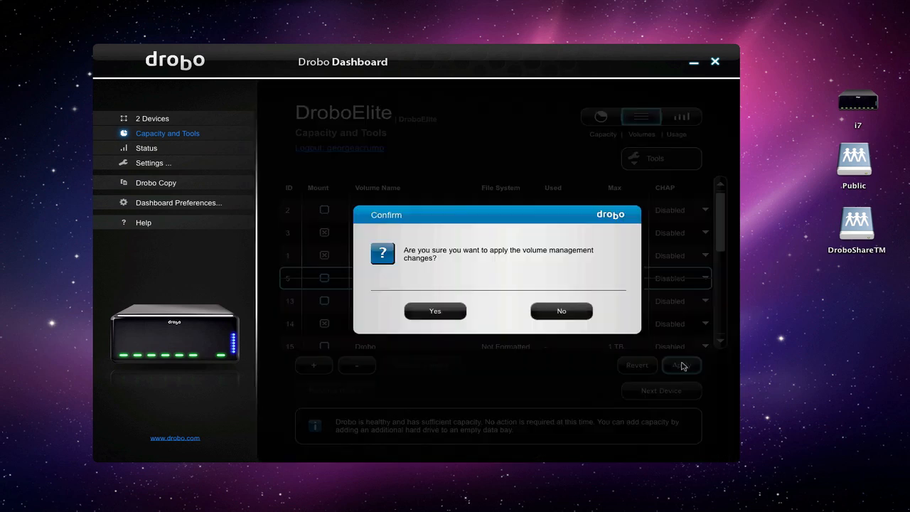
{"action": "left_click", "coordinate": [435, 310]}
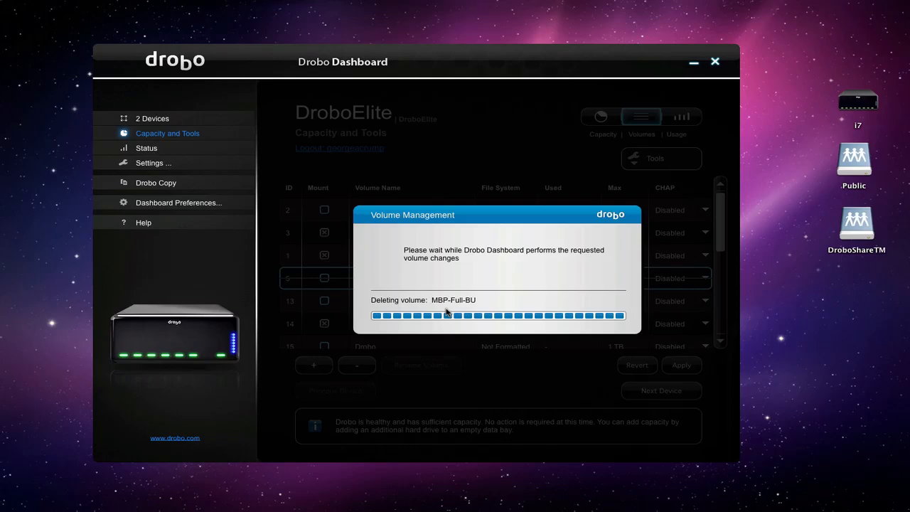
{"action": "mouse_move", "coordinate": [503, 318]}
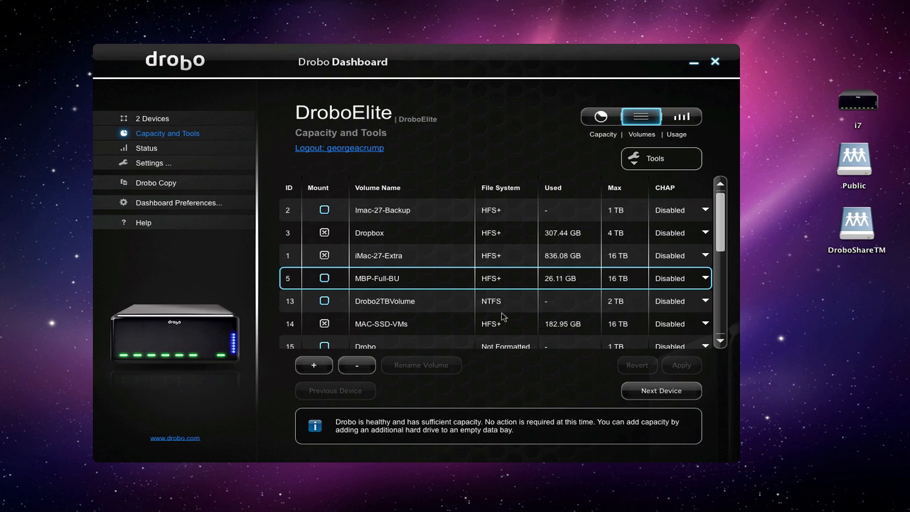
{"action": "scroll", "scroll_direction": "down", "scroll_amount": 3}
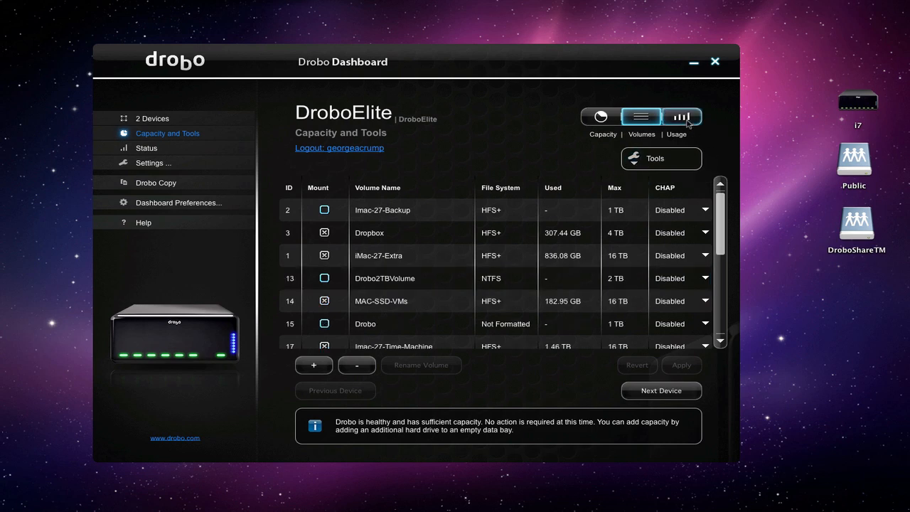
Show DroboElite's storage usage (6 TB available) and expand the Tools list.
{"action": "left_click", "coordinate": [681, 116]}
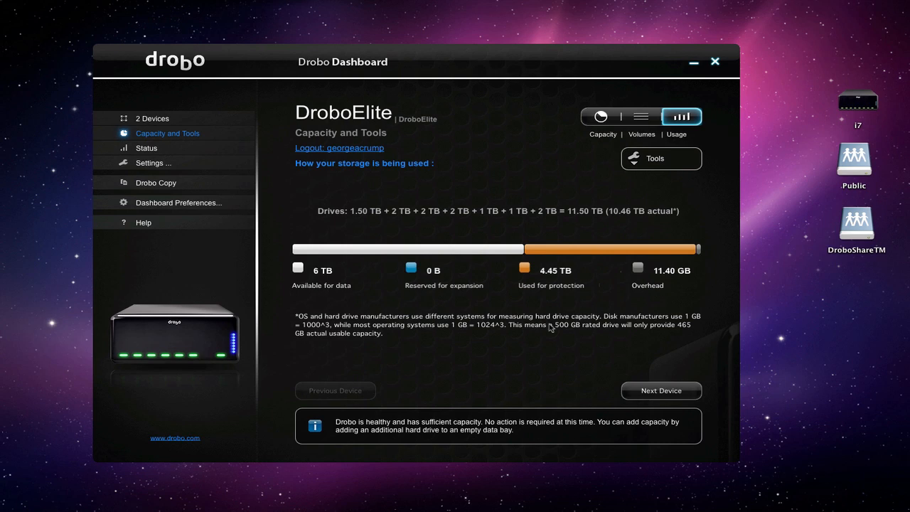
{"action": "mouse_move", "coordinate": [301, 257]}
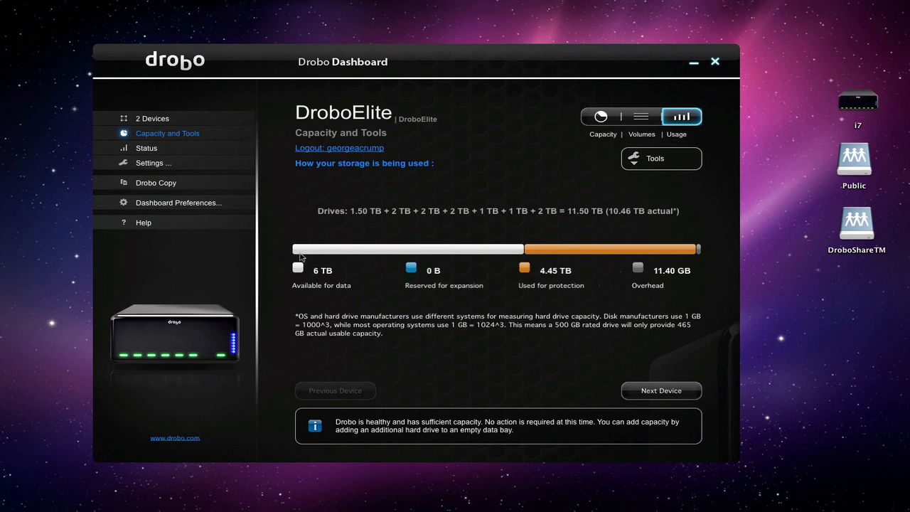
{"action": "mouse_move", "coordinate": [529, 257]}
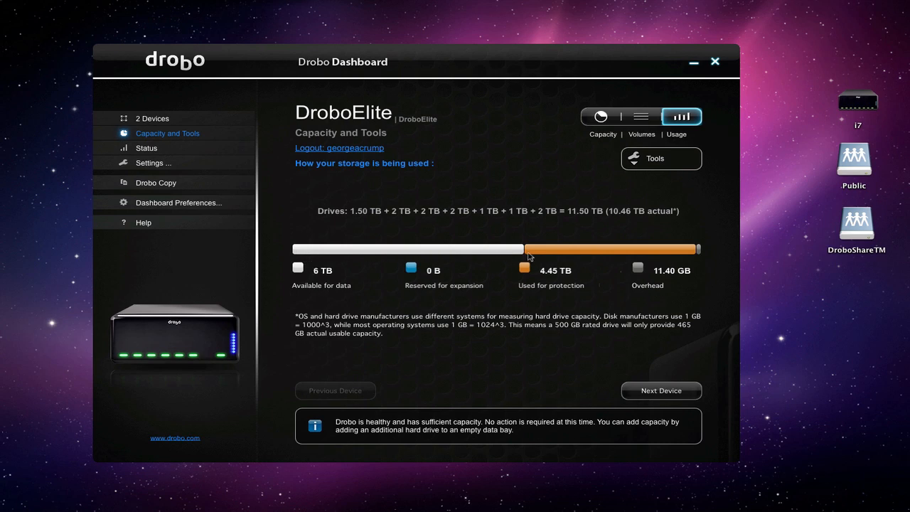
{"action": "mouse_move", "coordinate": [701, 247]}
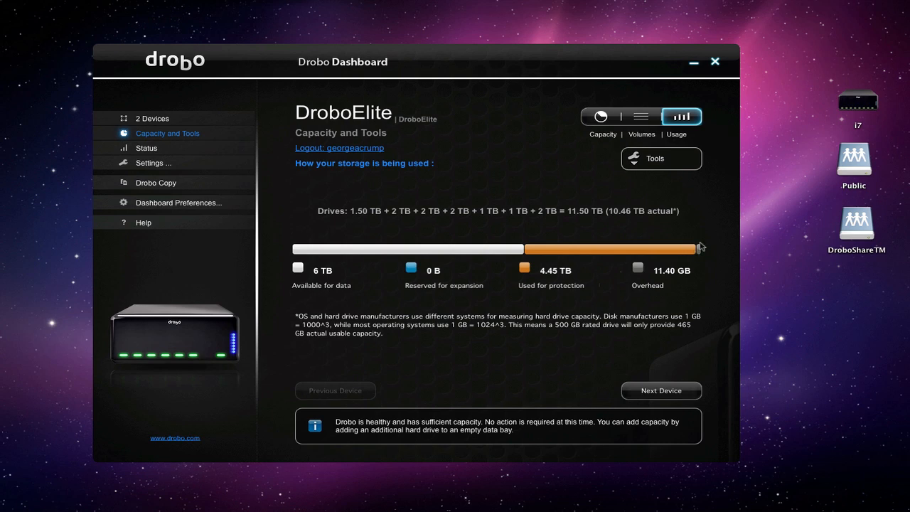
{"action": "mouse_move", "coordinate": [448, 244]}
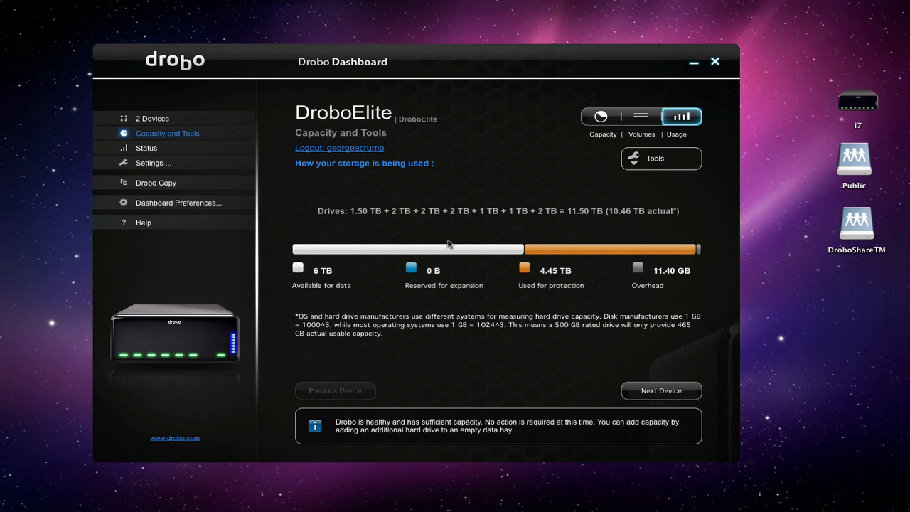
{"action": "mouse_move", "coordinate": [495, 165]}
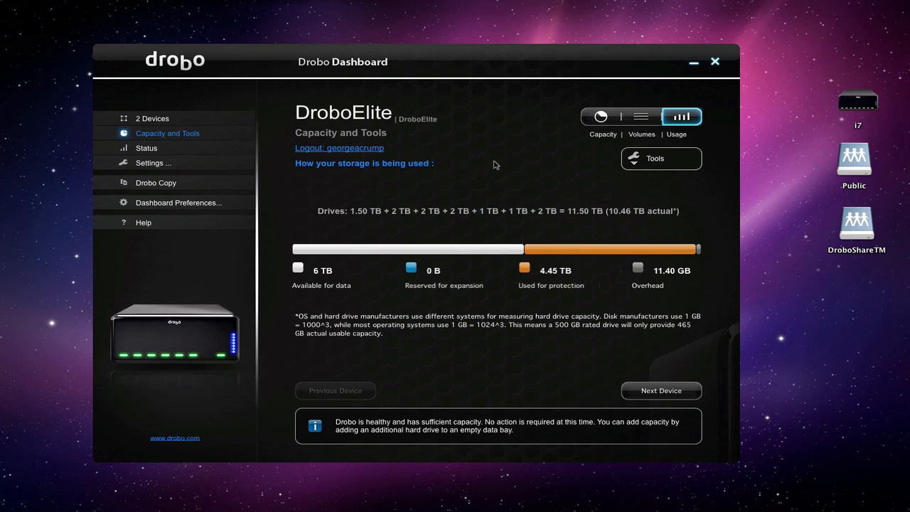
{"action": "left_click", "coordinate": [660, 158]}
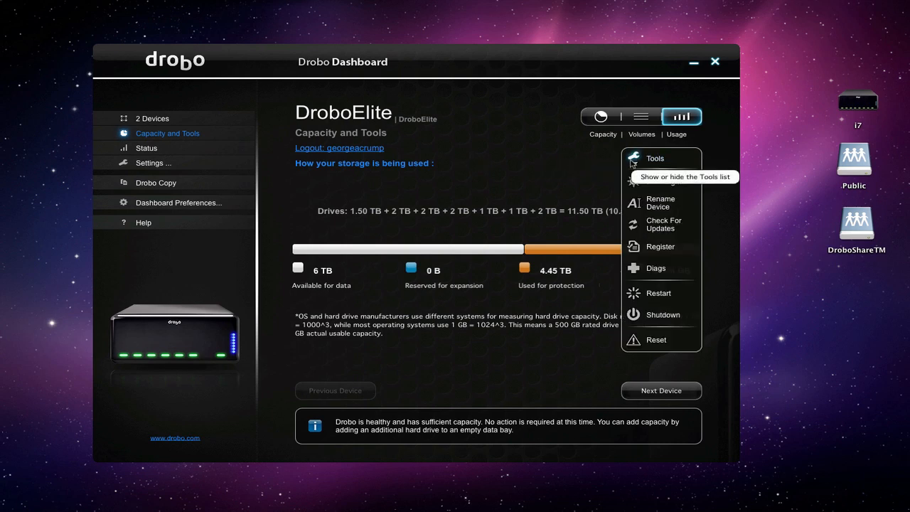
{"action": "mouse_move", "coordinate": [675, 186]}
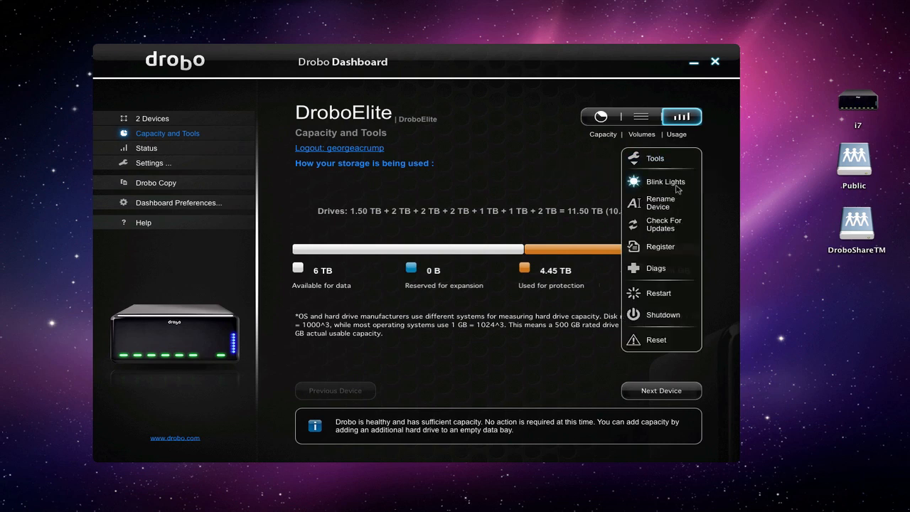
{"action": "mouse_move", "coordinate": [661, 202]}
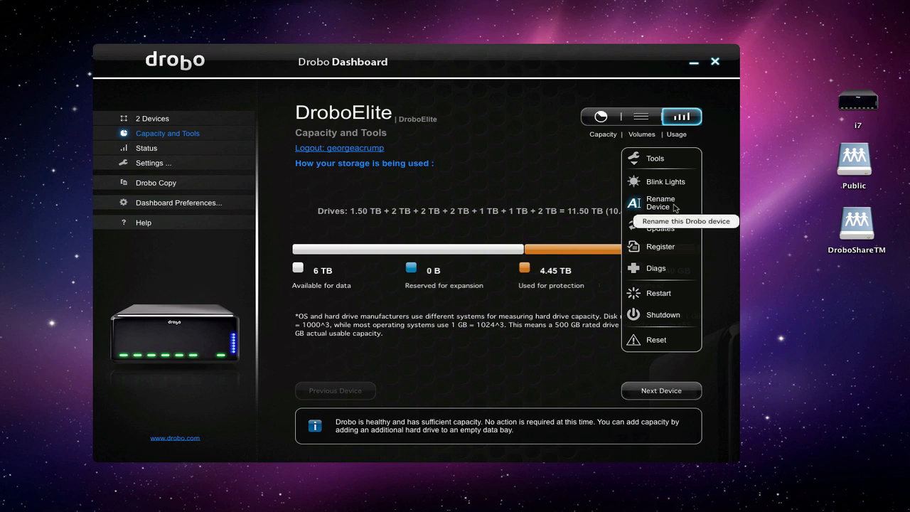
{"action": "mouse_move", "coordinate": [661, 224]}
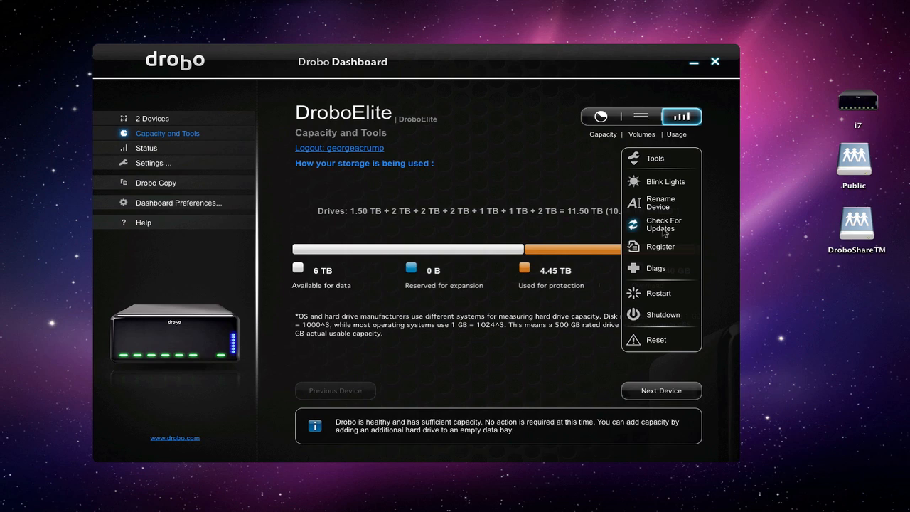
{"action": "mouse_move", "coordinate": [662, 246]}
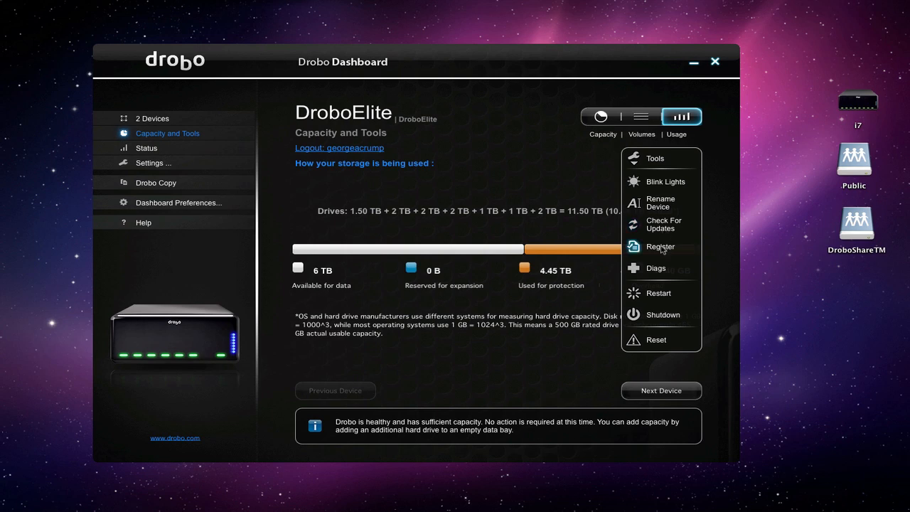
{"action": "mouse_move", "coordinate": [657, 269]}
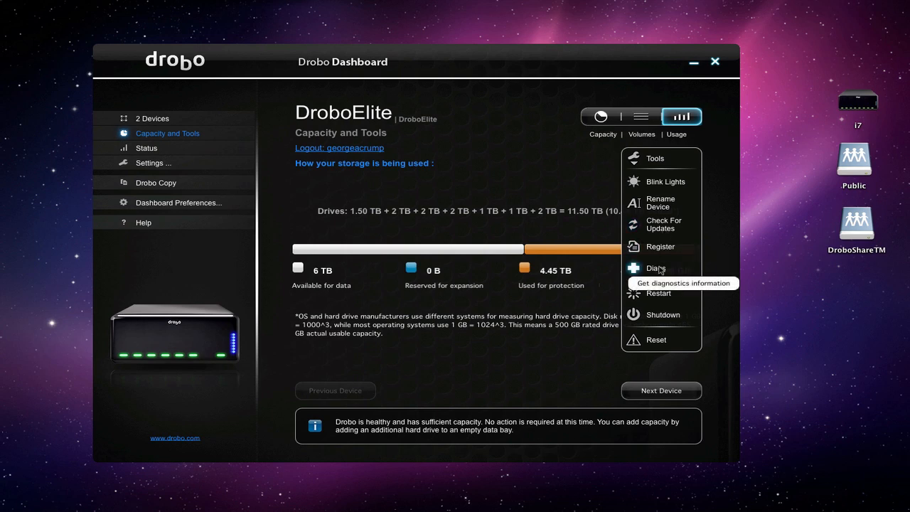
{"action": "mouse_move", "coordinate": [658, 293]}
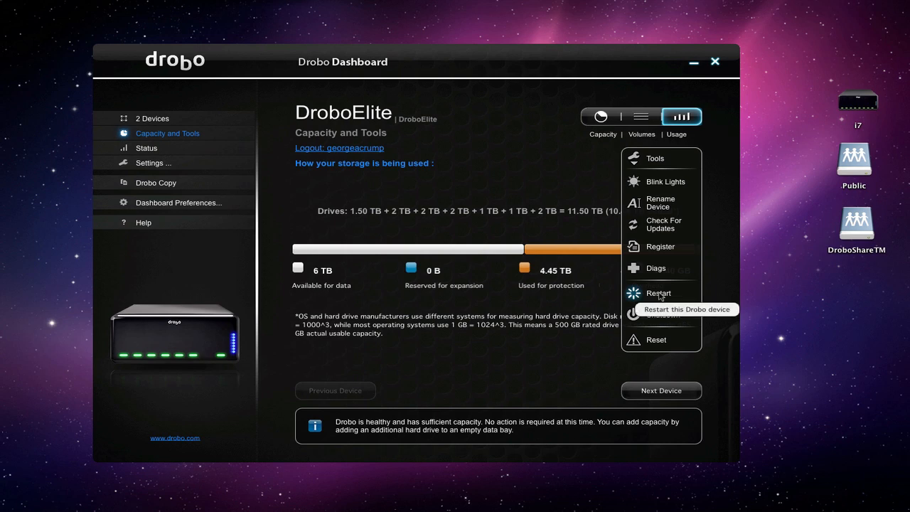
{"action": "mouse_move", "coordinate": [657, 354]}
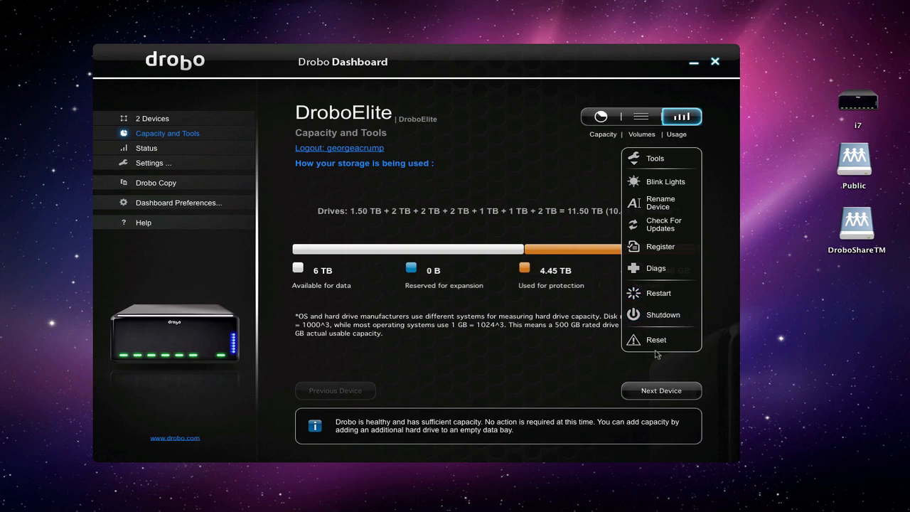
{"action": "mouse_move", "coordinate": [556, 349]}
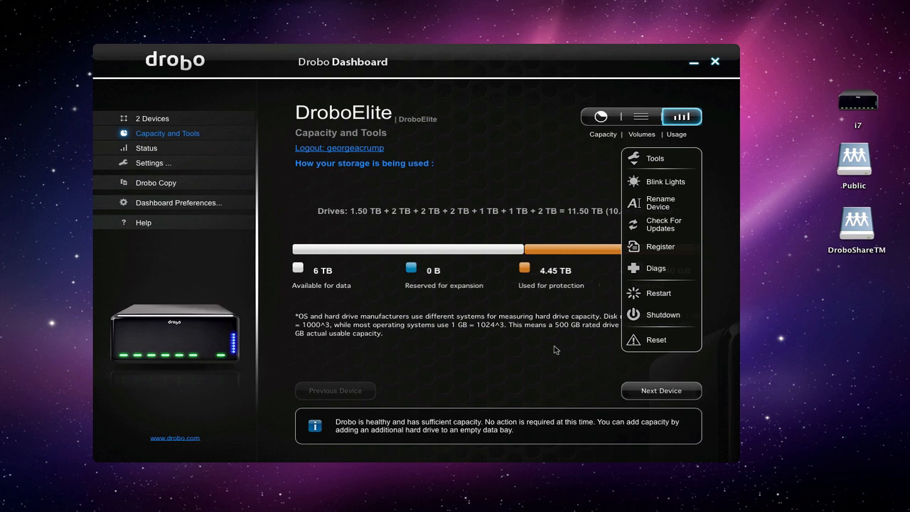
{"action": "mouse_move", "coordinate": [171, 148]}
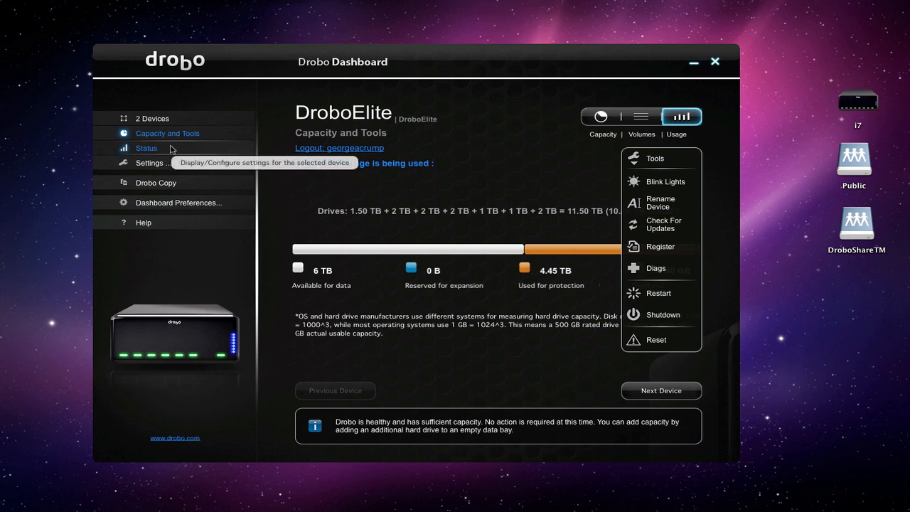
View DroboElite's status: serial number, firmware 2.0.2, 6 TB total space, and drive bays.
{"action": "left_click", "coordinate": [146, 148]}
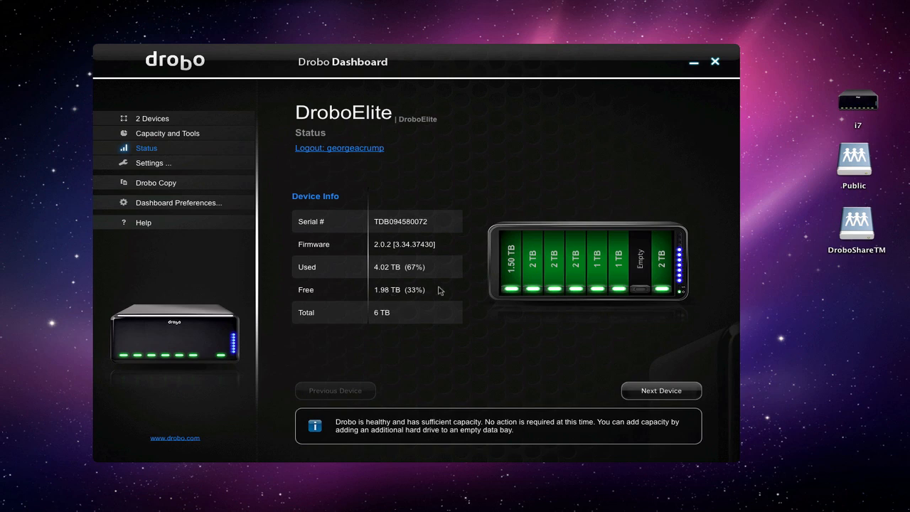
{"action": "mouse_move", "coordinate": [681, 264]}
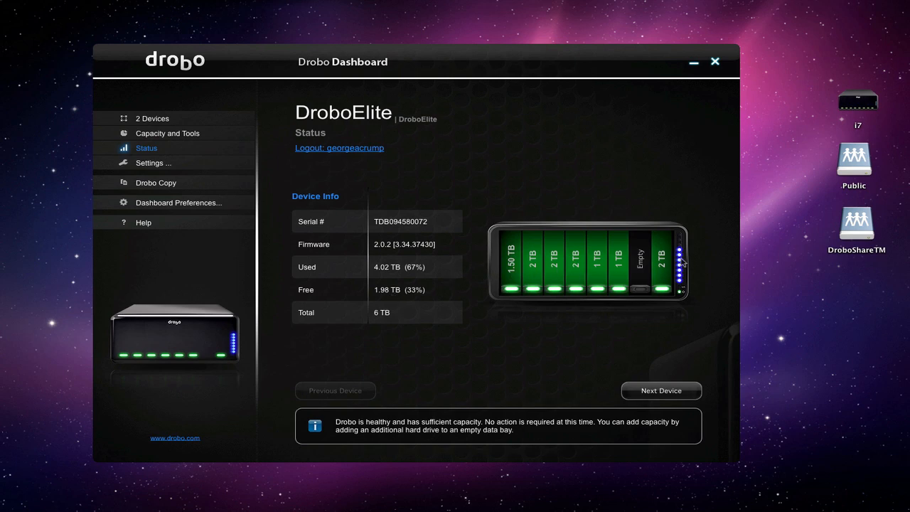
{"action": "mouse_move", "coordinate": [643, 287]}
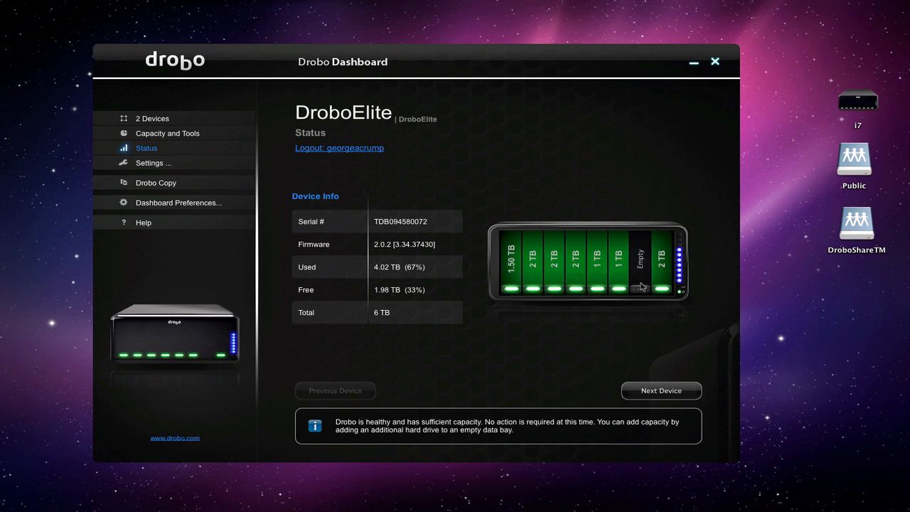
{"action": "mouse_move", "coordinate": [640, 274]}
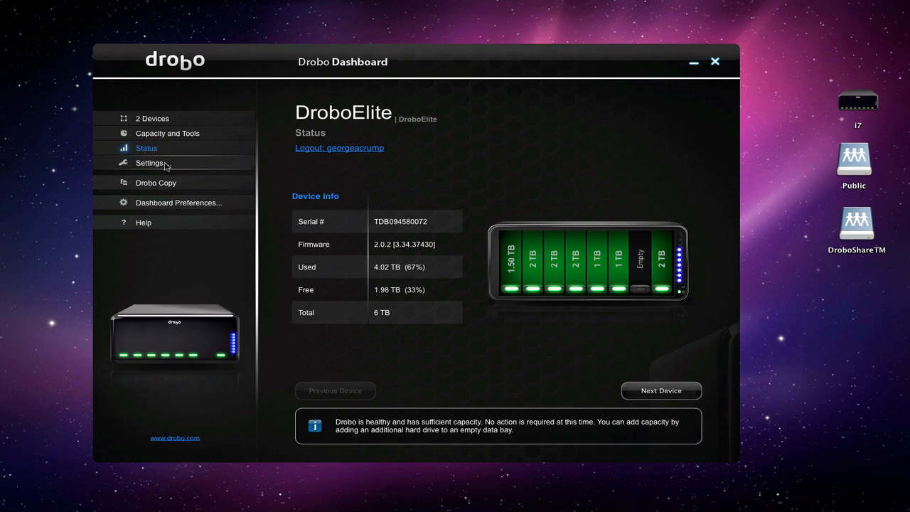
{"action": "mouse_move", "coordinate": [150, 163]}
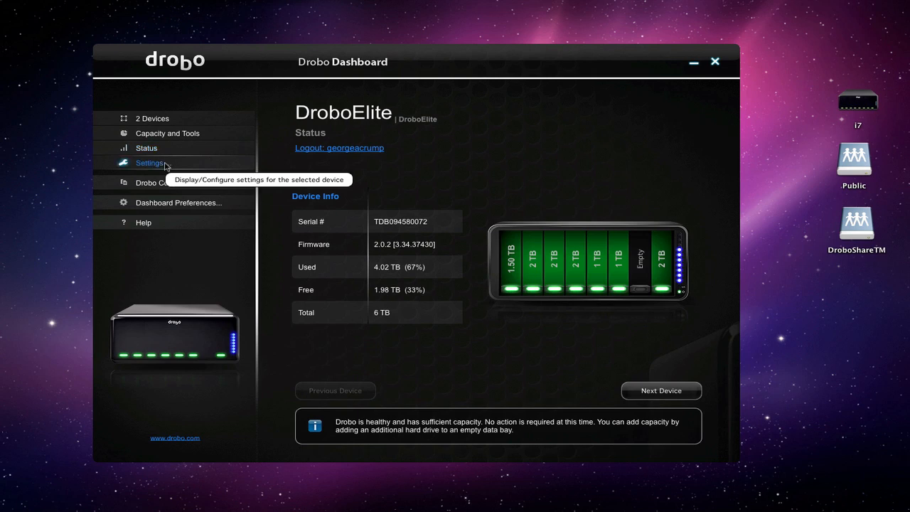
{"action": "left_click", "coordinate": [149, 162]}
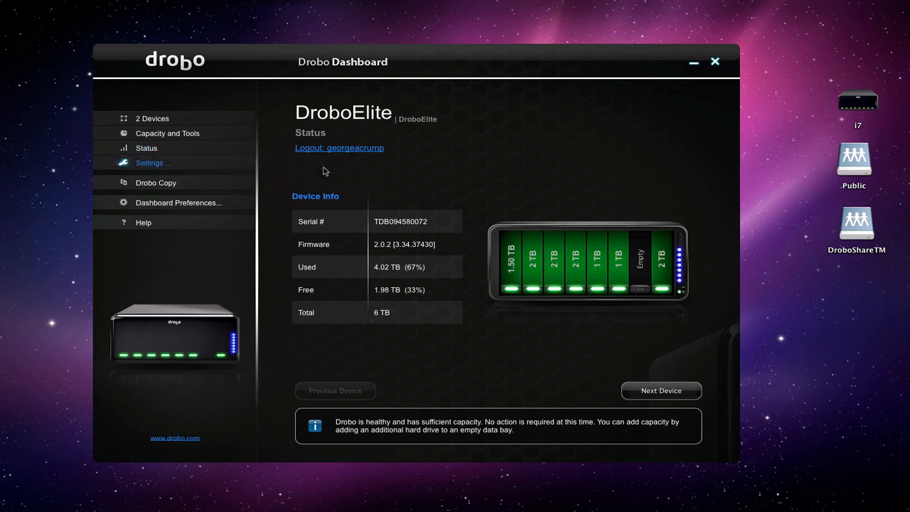
Review DroboElite general settings: dual disk redundancy enabled, drive spin-down at 1 hour.
{"action": "left_click", "coordinate": [149, 162]}
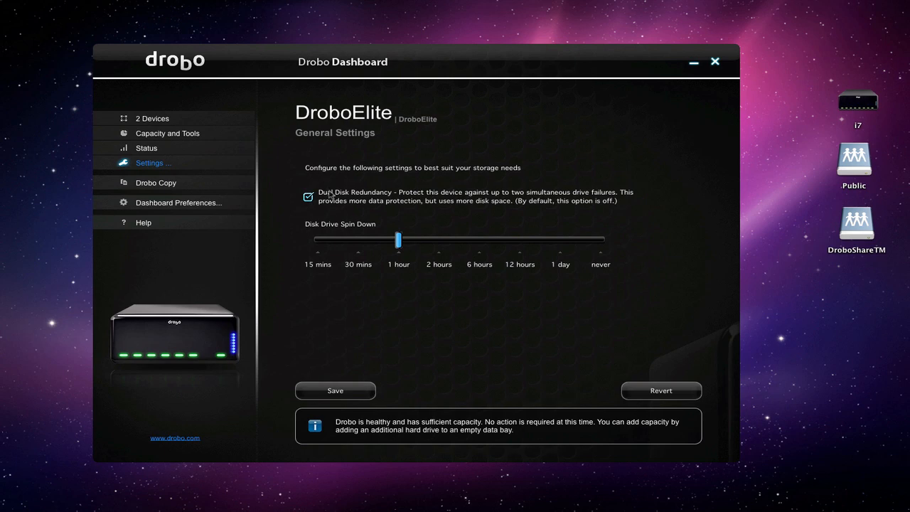
{"action": "mouse_move", "coordinate": [498, 273]}
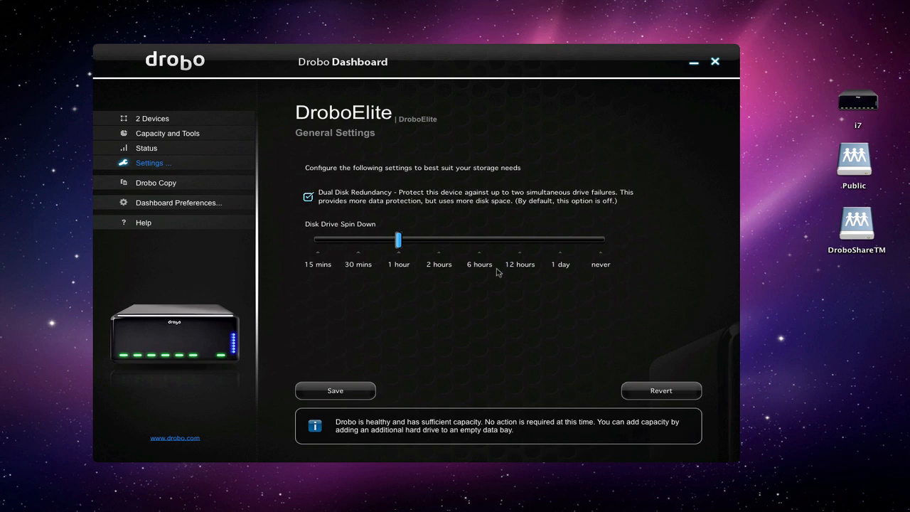
{"action": "mouse_move", "coordinate": [428, 203]}
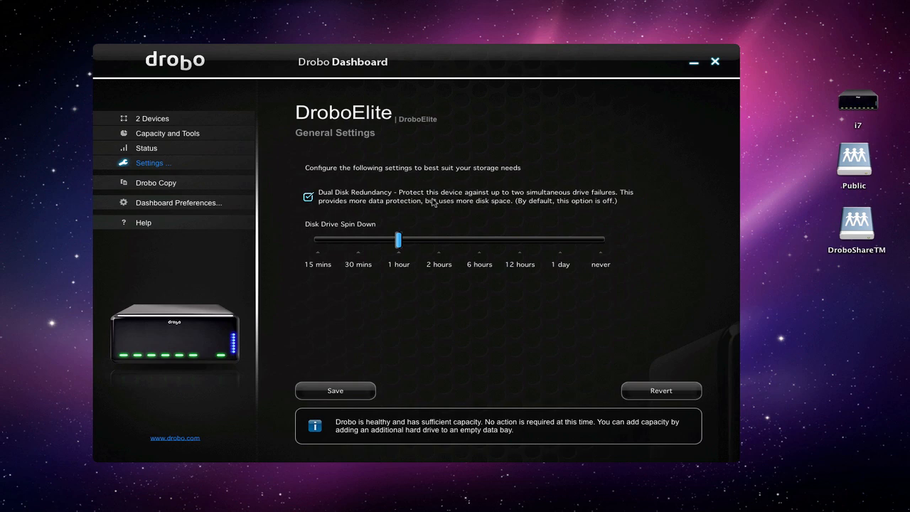
{"action": "mouse_move", "coordinate": [299, 180]}
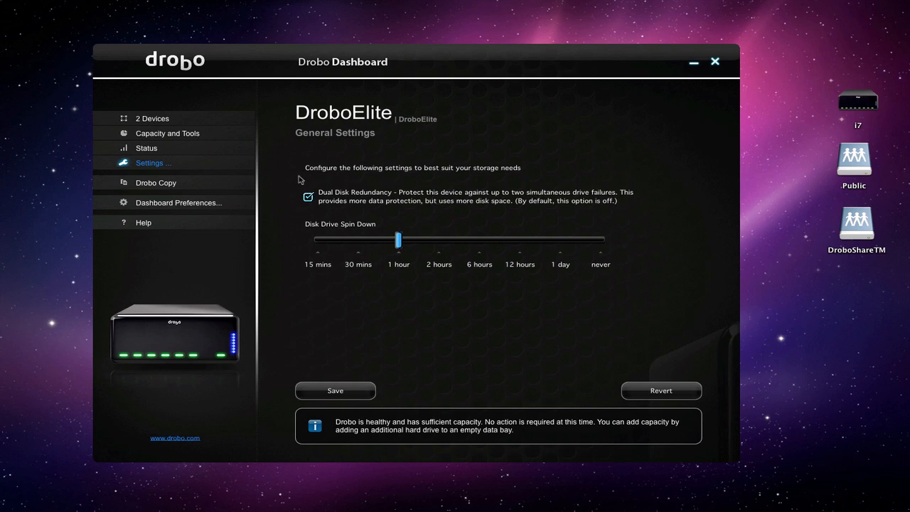
{"action": "mouse_move", "coordinate": [232, 176]}
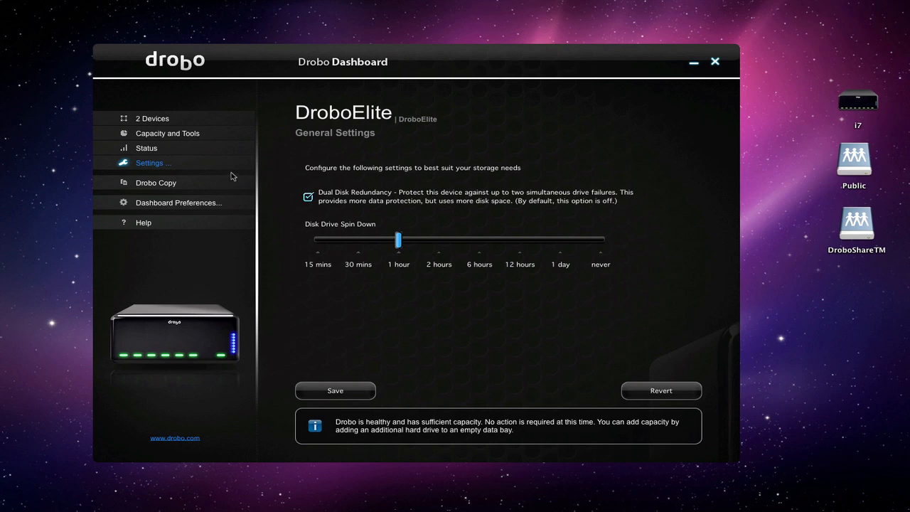
{"action": "mouse_move", "coordinate": [186, 171]}
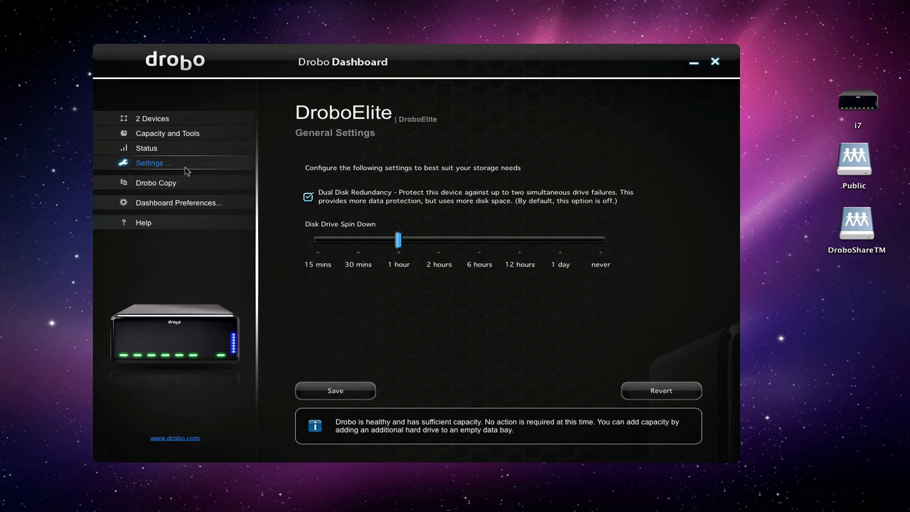
{"action": "left_click", "coordinate": [149, 163]}
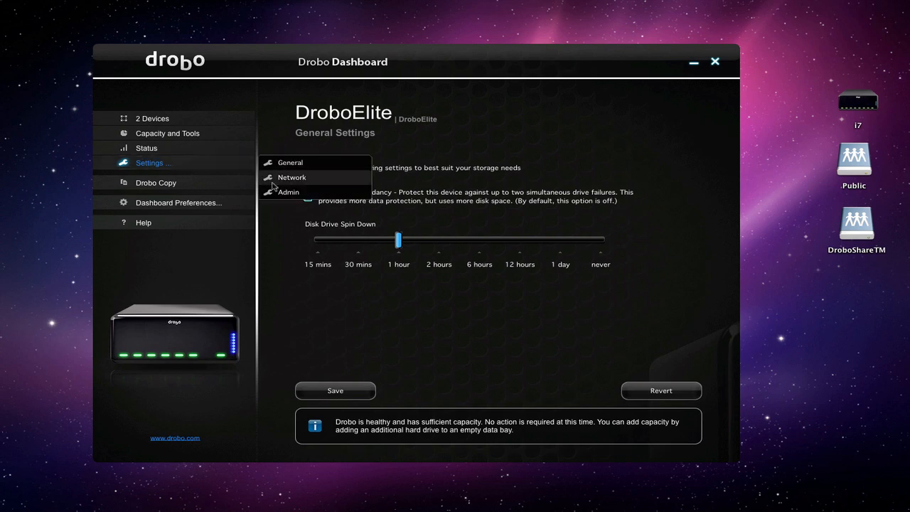
Show DroboElite's iSCSI settings with IP, gateway, subnet mask and frame size for both ports.
{"action": "left_click", "coordinate": [291, 177]}
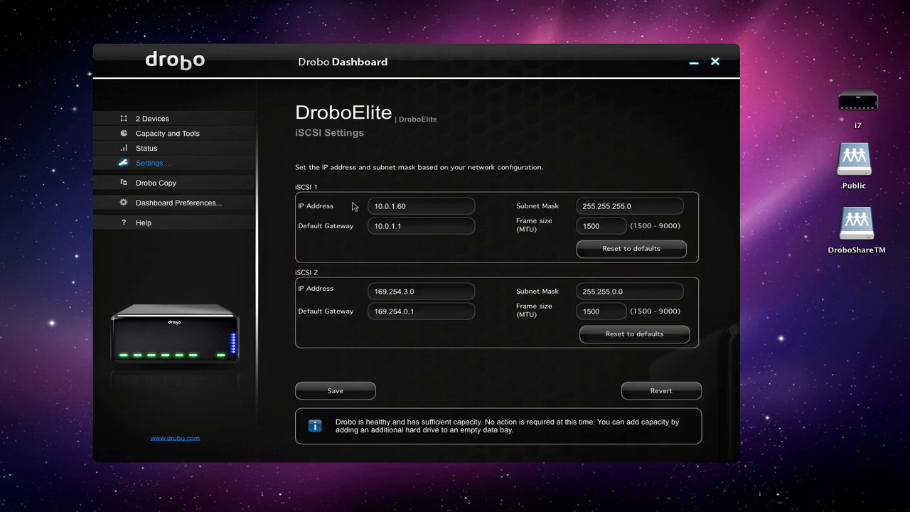
{"action": "mouse_move", "coordinate": [523, 331]}
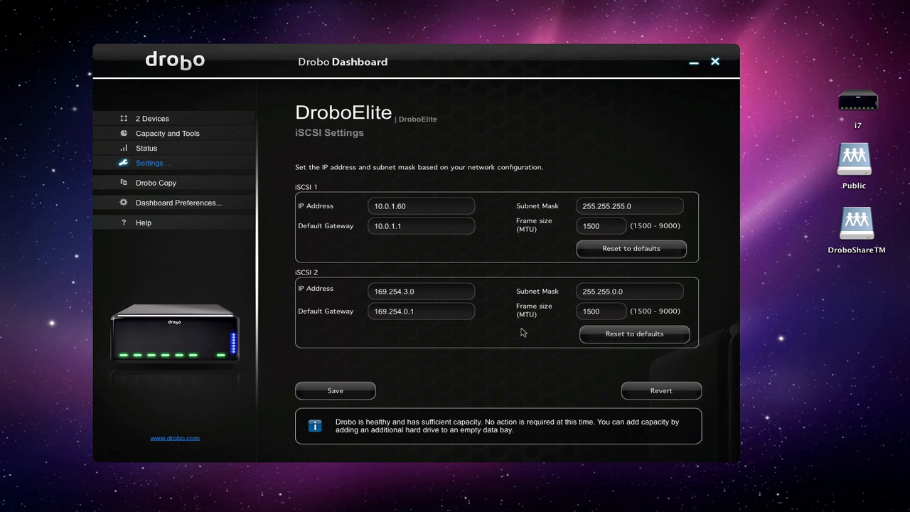
{"action": "left_click", "coordinate": [153, 163]}
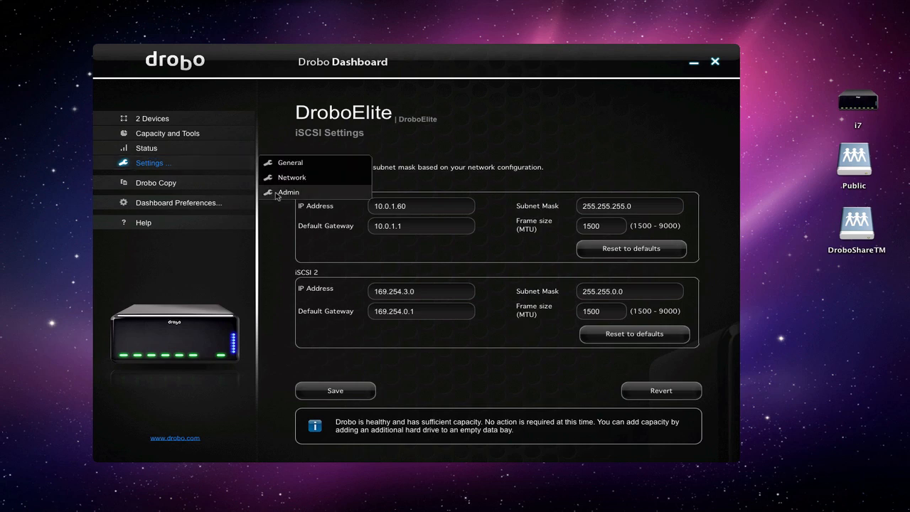
Return to DroboElite's capacity pie chart: 4.01 TB used, 1.98 TB free of 6 TB.
{"action": "left_click", "coordinate": [289, 192]}
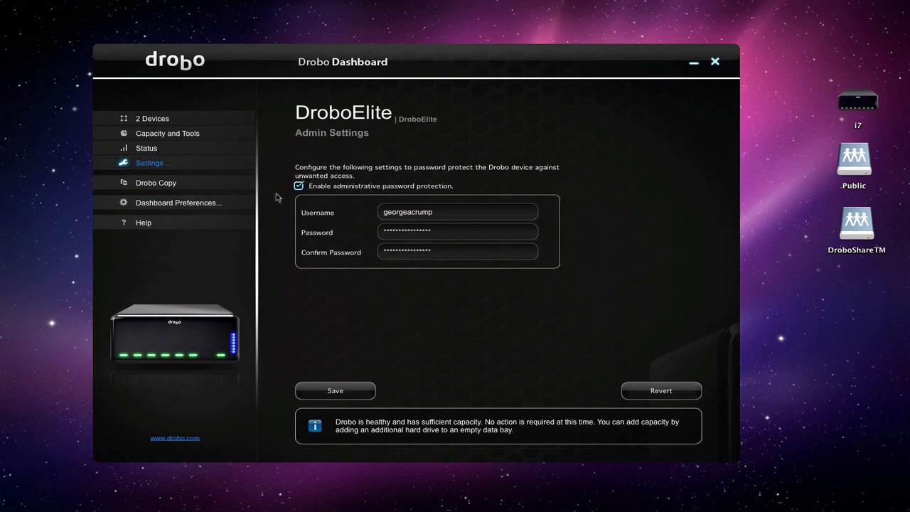
{"action": "mouse_move", "coordinate": [149, 163]}
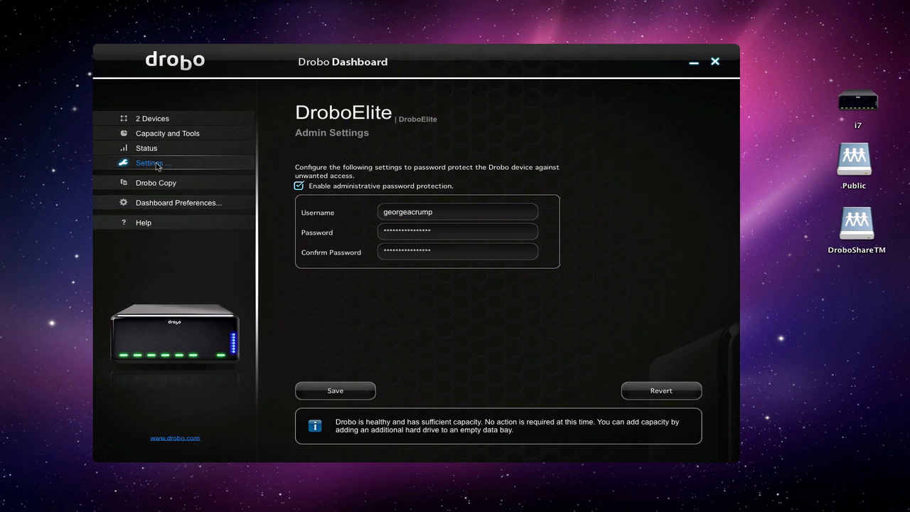
{"action": "mouse_move", "coordinate": [158, 126]}
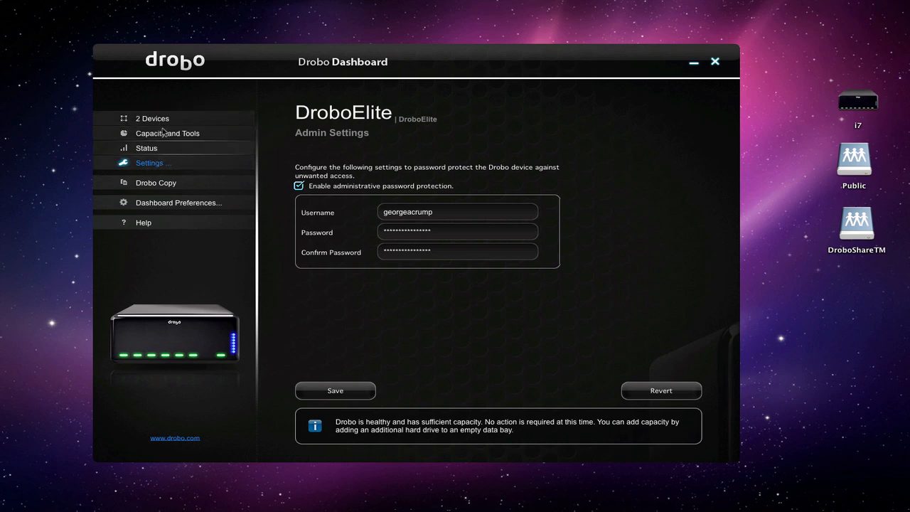
{"action": "left_click", "coordinate": [168, 133]}
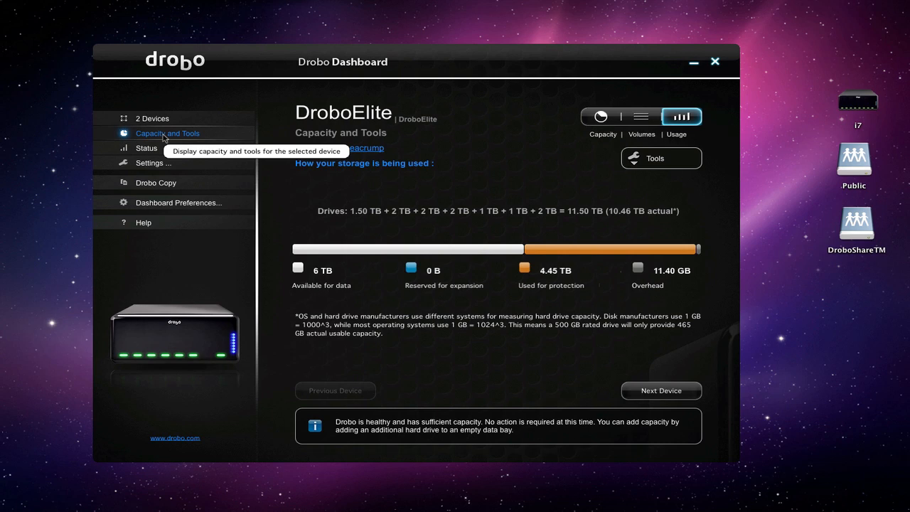
{"action": "left_click", "coordinate": [601, 116]}
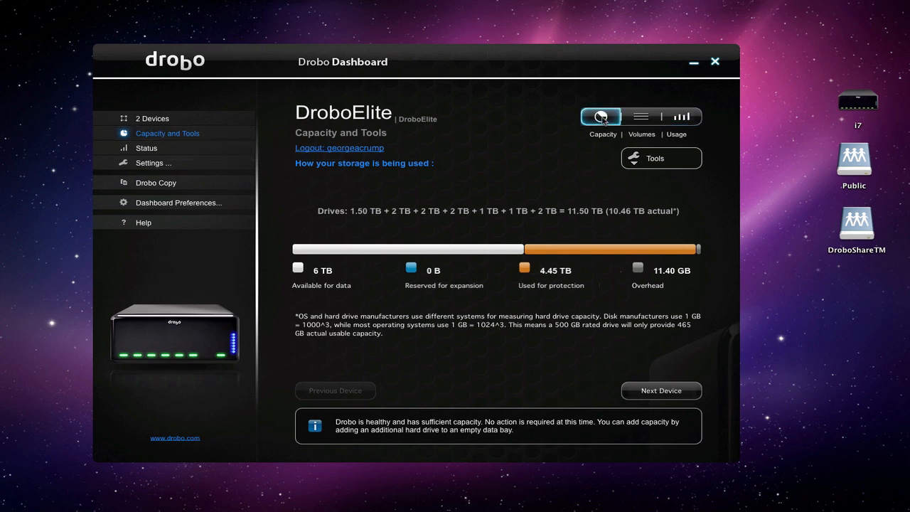
{"action": "left_click", "coordinate": [601, 116]}
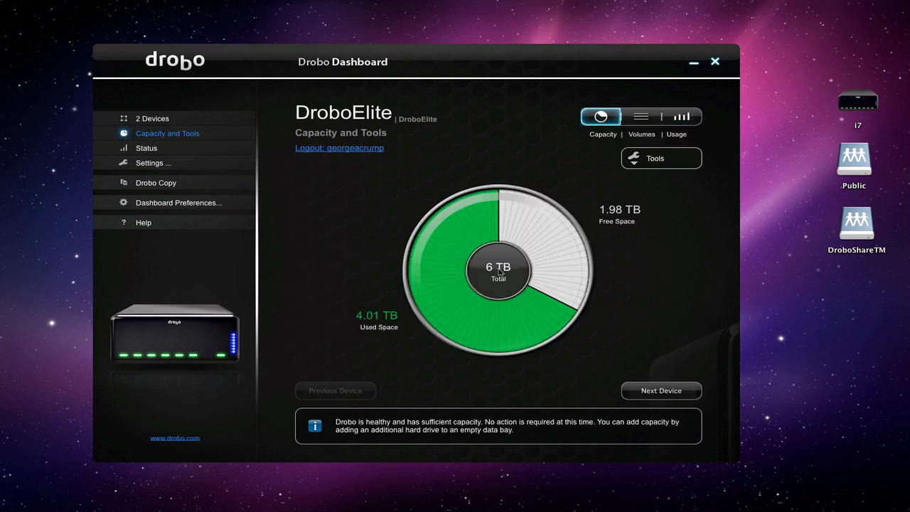
{"action": "mouse_move", "coordinate": [661, 391]}
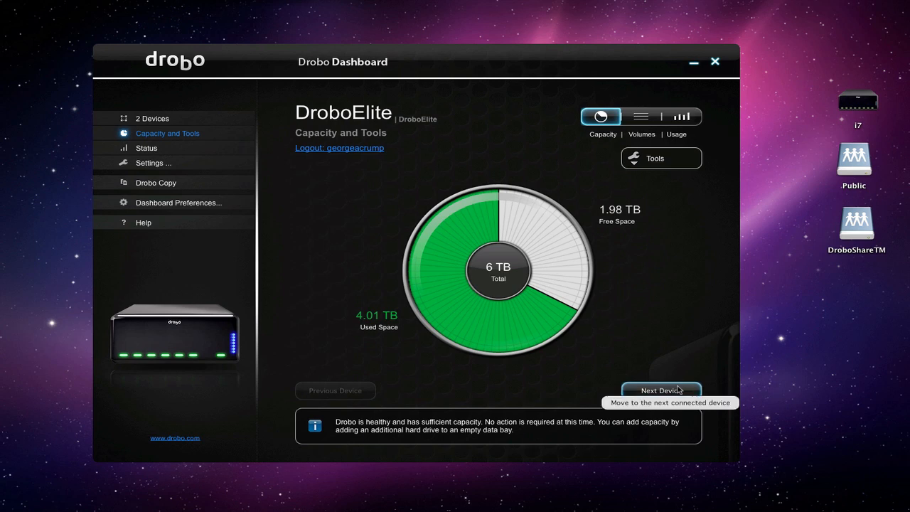
Move to DroboPro-FS and view its capacity: 1.77 TB used, 909.07 GB free of 2.66 TB.
{"action": "left_click", "coordinate": [661, 390]}
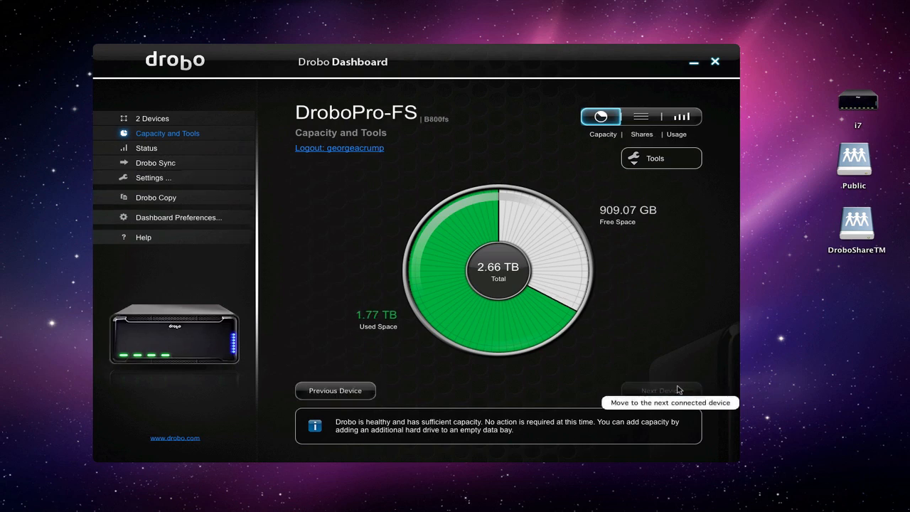
{"action": "mouse_move", "coordinate": [501, 207]}
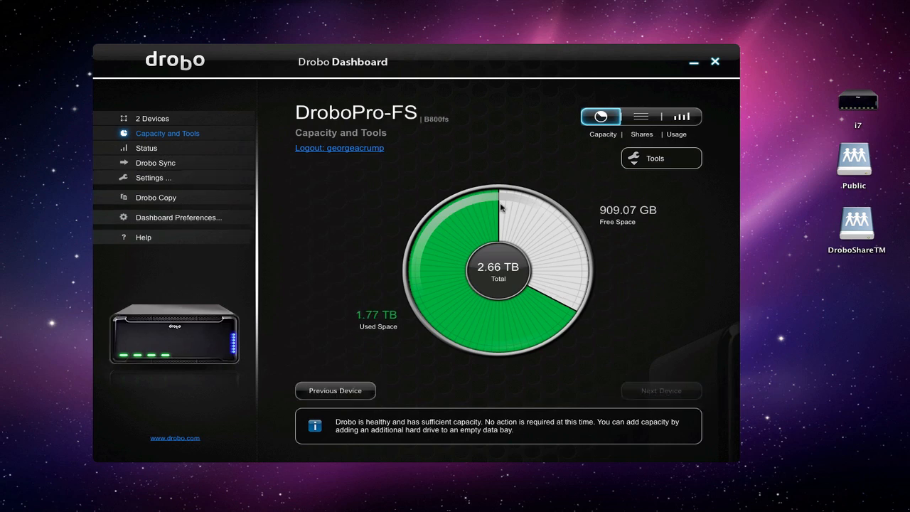
{"action": "mouse_move", "coordinate": [483, 277]}
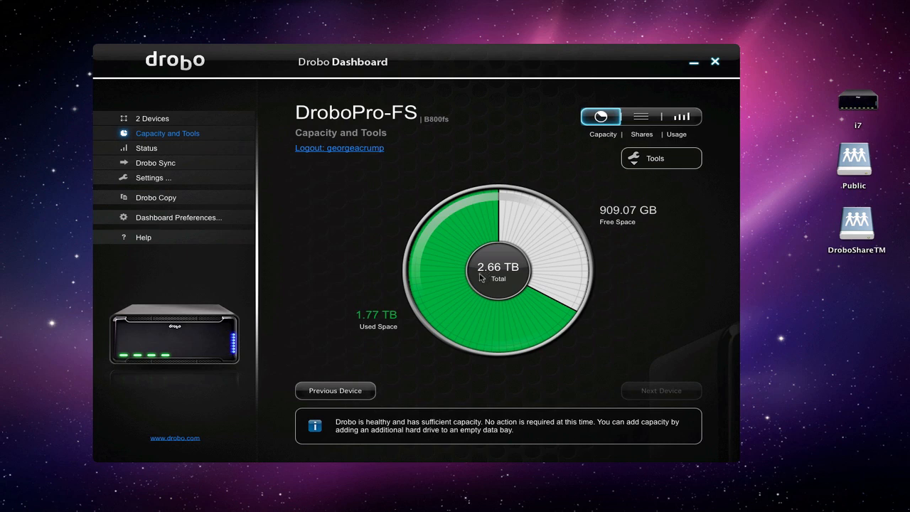
{"action": "mouse_move", "coordinate": [388, 128]}
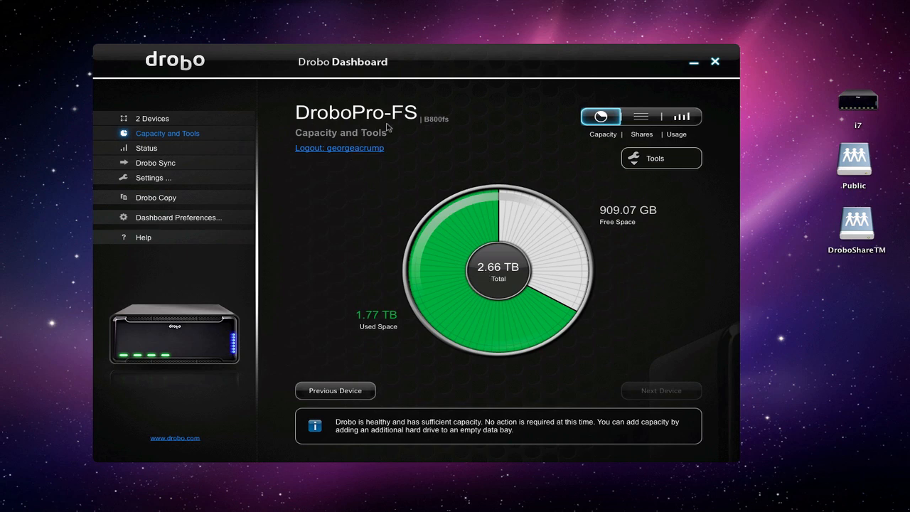
{"action": "mouse_move", "coordinate": [409, 126]}
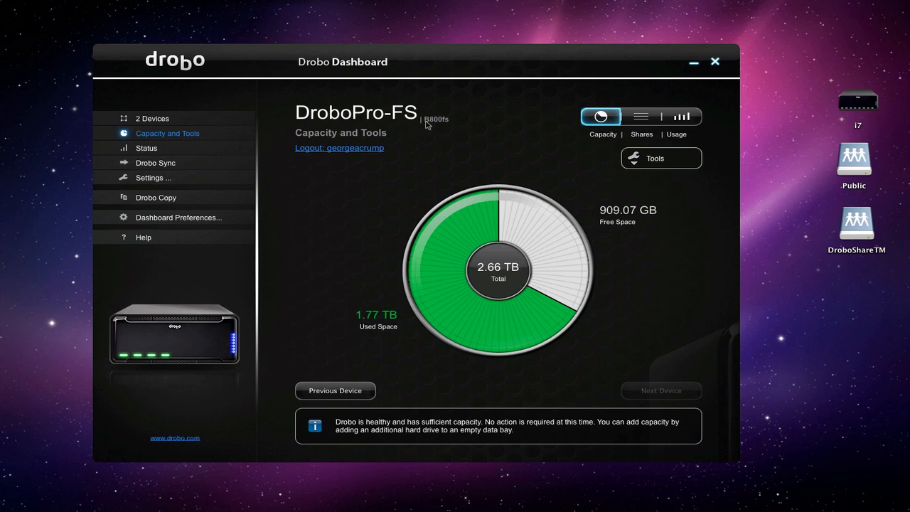
{"action": "mouse_move", "coordinate": [446, 128]}
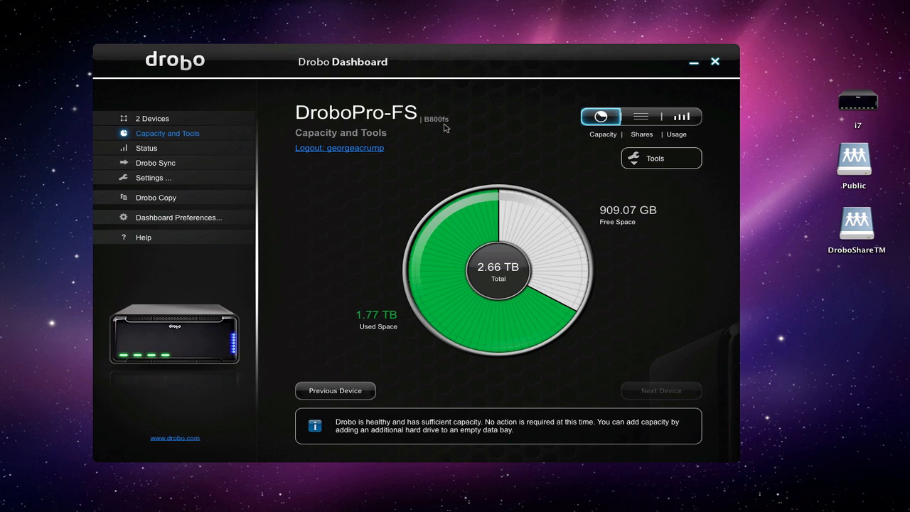
{"action": "mouse_move", "coordinate": [550, 306]}
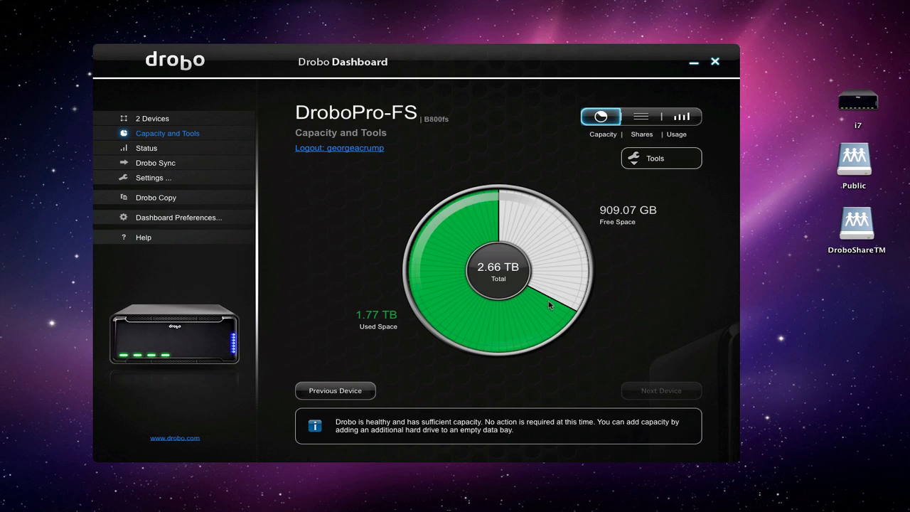
{"action": "mouse_move", "coordinate": [525, 334]}
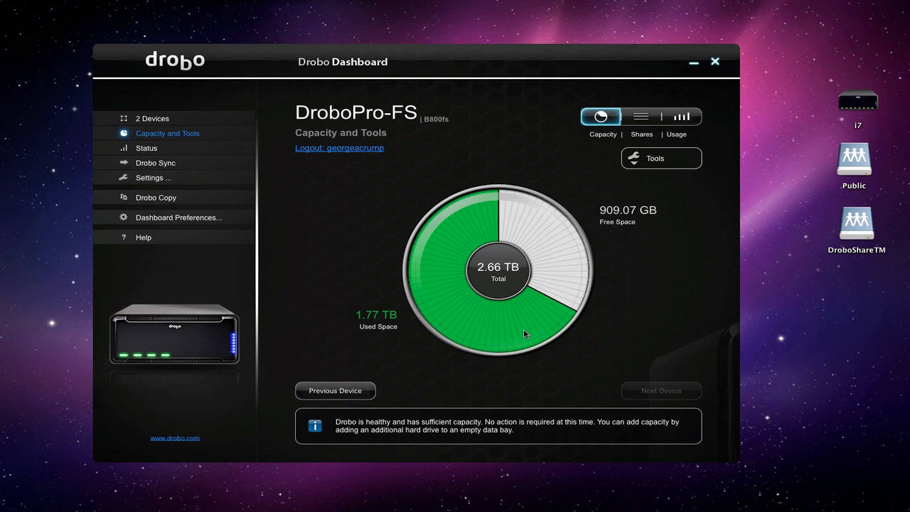
{"action": "mouse_move", "coordinate": [572, 285]}
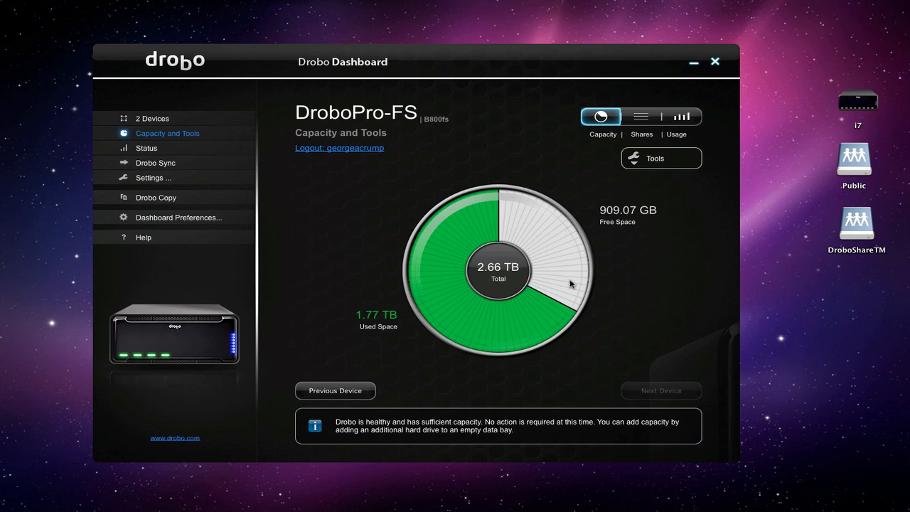
{"action": "mouse_move", "coordinate": [641, 117]}
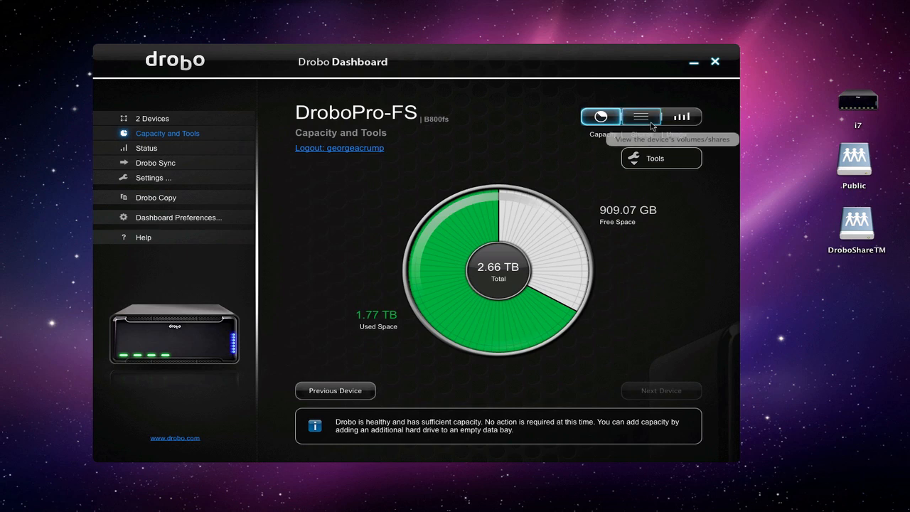
List DroboPro-FS shares like TimeMachineShare, VirtualImages and Public, then view storage usage.
{"action": "left_click", "coordinate": [641, 116]}
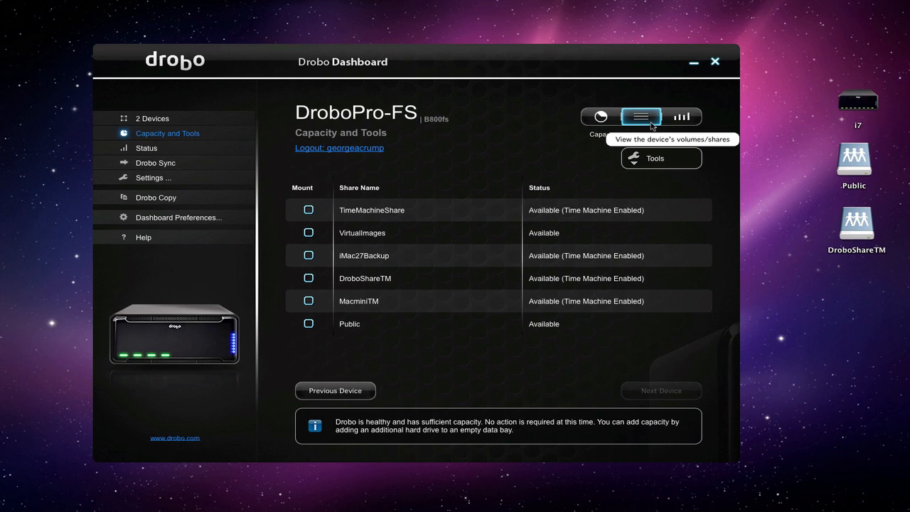
{"action": "mouse_move", "coordinate": [420, 218]}
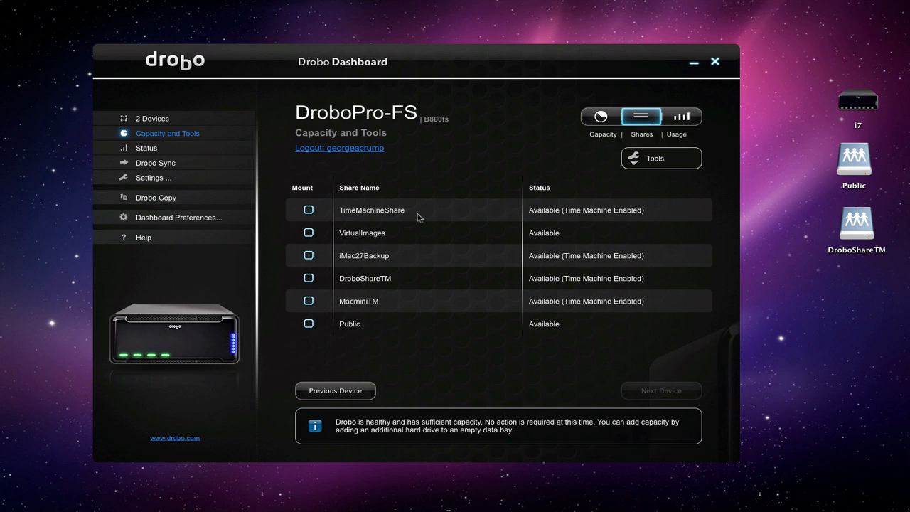
{"action": "mouse_move", "coordinate": [334, 267]}
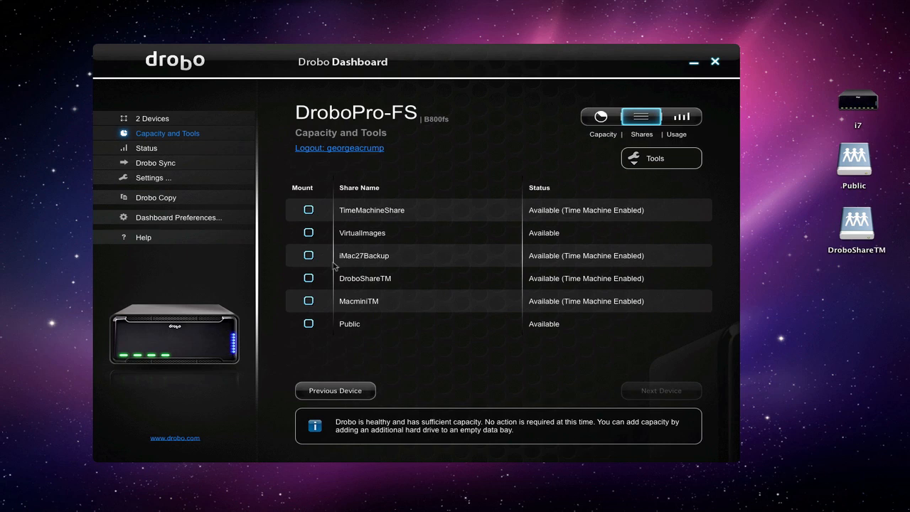
{"action": "mouse_move", "coordinate": [374, 222]}
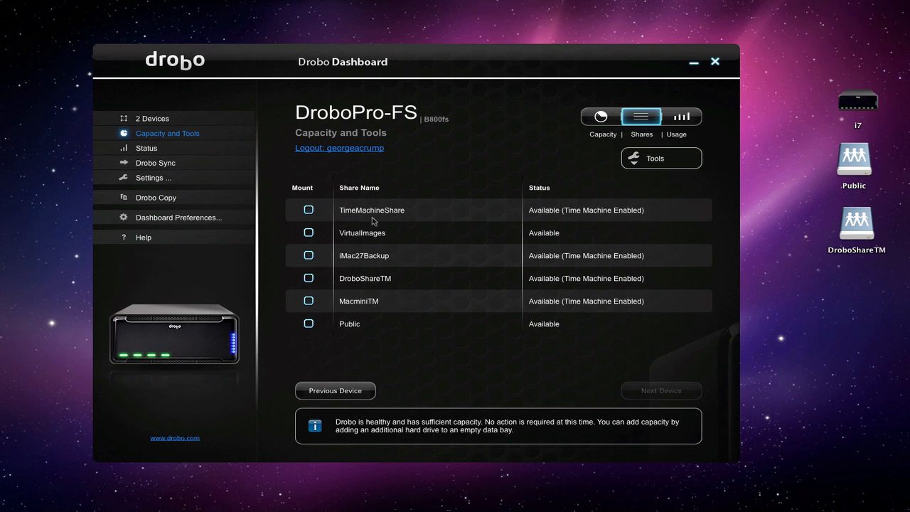
{"action": "mouse_move", "coordinate": [355, 217]}
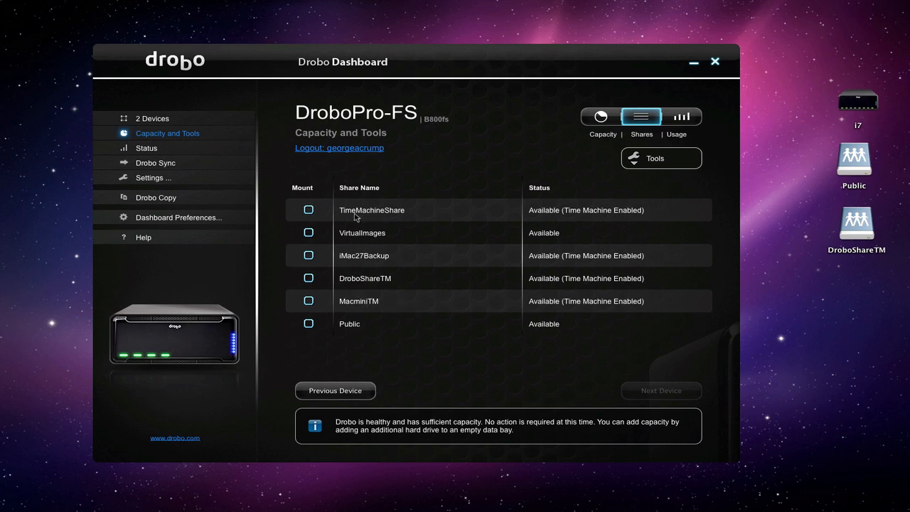
{"action": "mouse_move", "coordinate": [348, 359]}
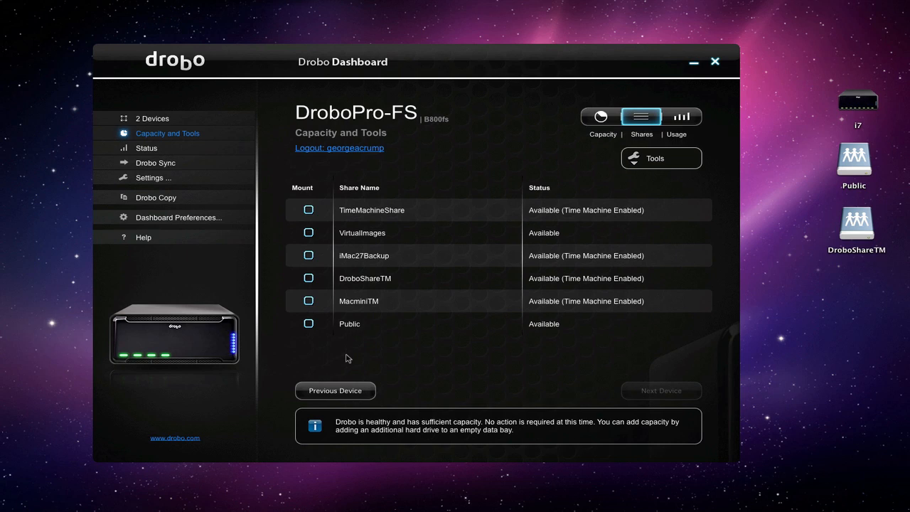
{"action": "mouse_move", "coordinate": [537, 247]}
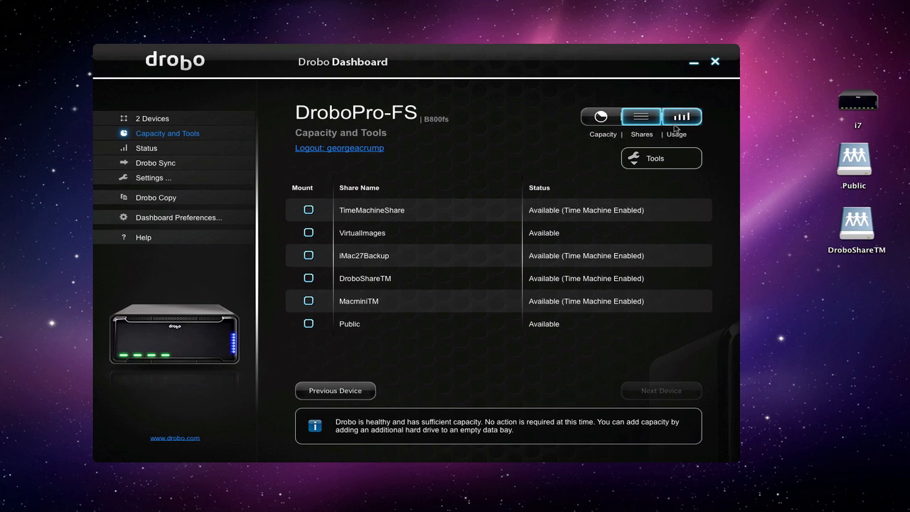
{"action": "left_click", "coordinate": [680, 116]}
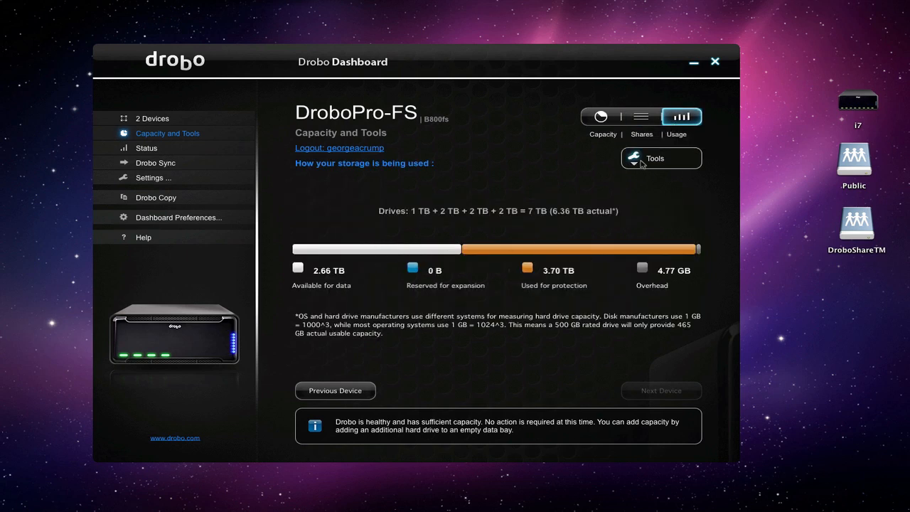
Show DroboPro-FS status: firmware 2.0.0, 1.77 TB used (67%), 909.07 GB free, four drives.
{"action": "left_click", "coordinate": [653, 158]}
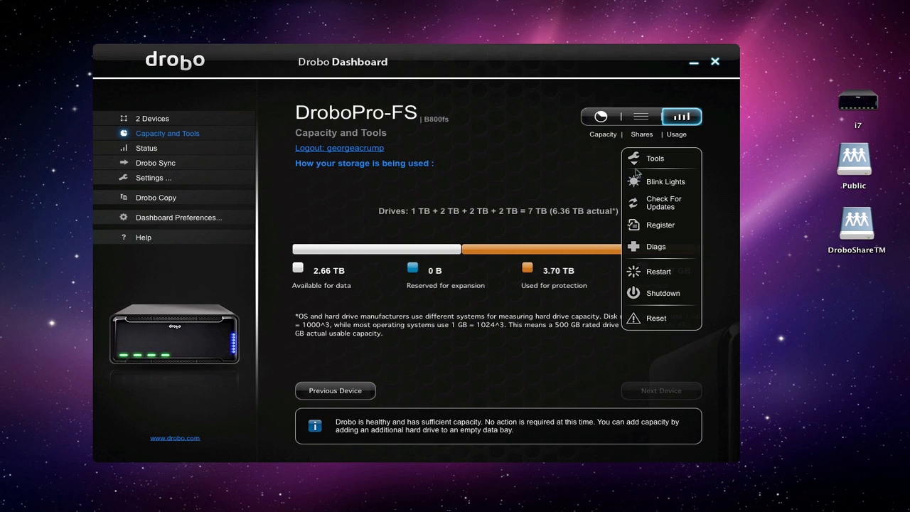
{"action": "mouse_move", "coordinate": [650, 185]}
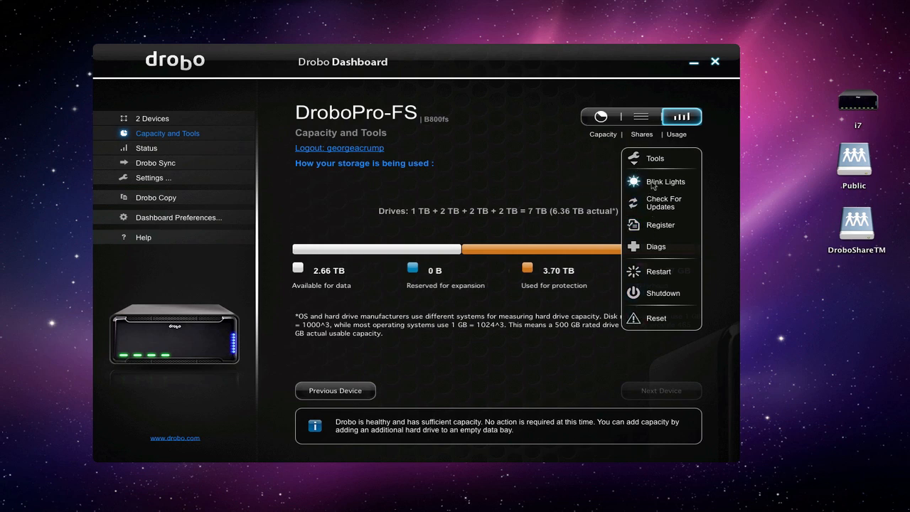
{"action": "mouse_move", "coordinate": [533, 179]}
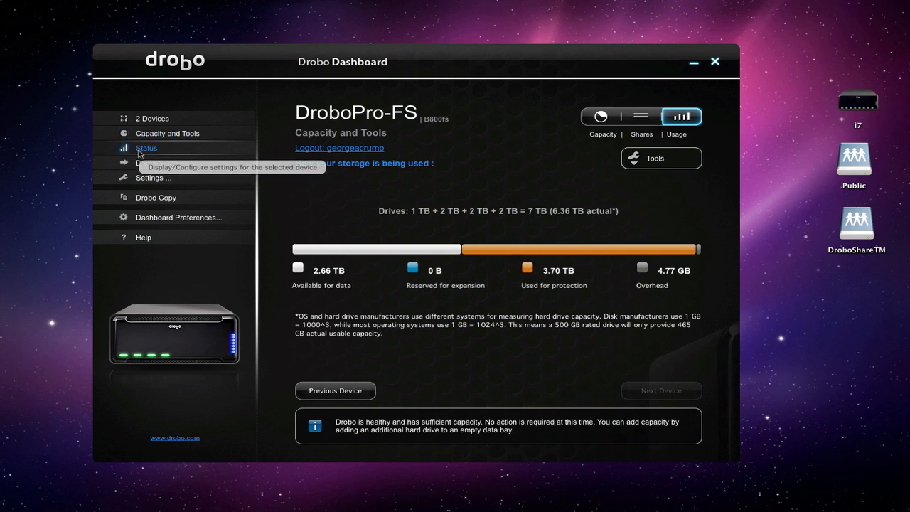
{"action": "left_click", "coordinate": [146, 148]}
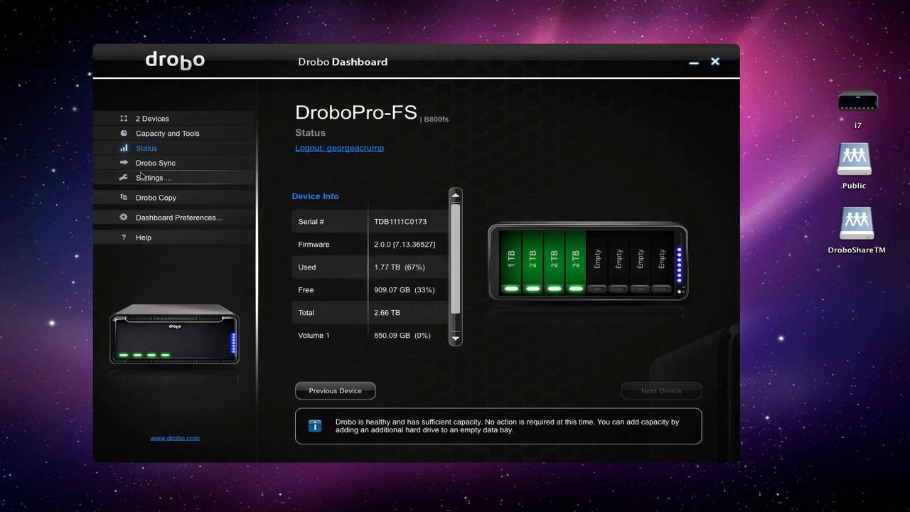
View the DroboPro-FS general and network settings pages.
{"action": "left_click", "coordinate": [152, 177]}
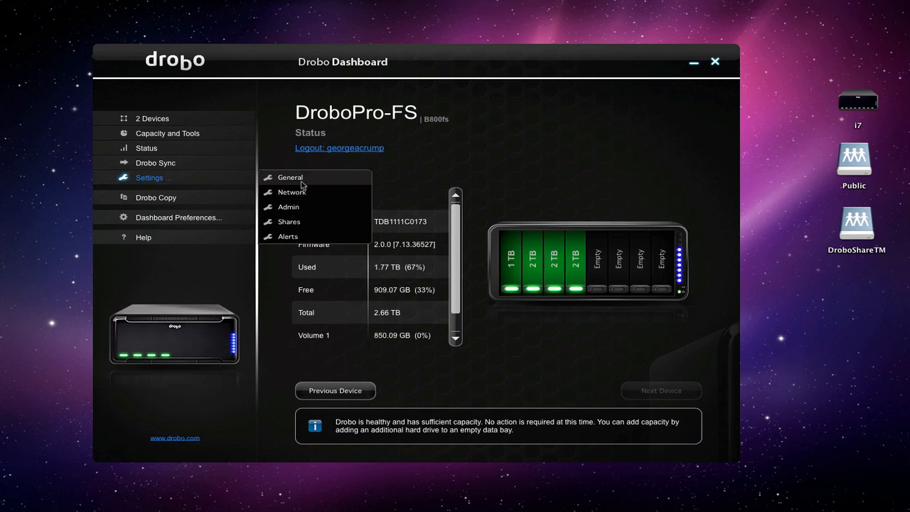
{"action": "left_click", "coordinate": [290, 177]}
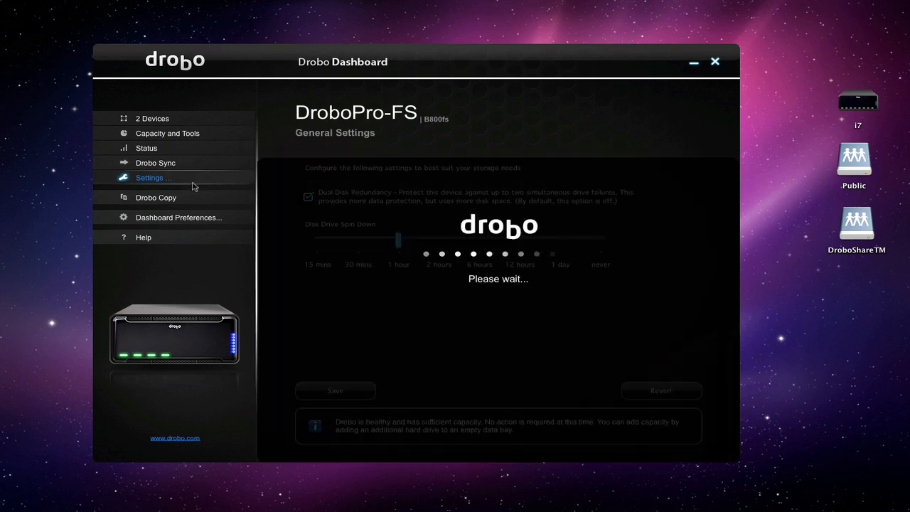
{"action": "left_click", "coordinate": [152, 177]}
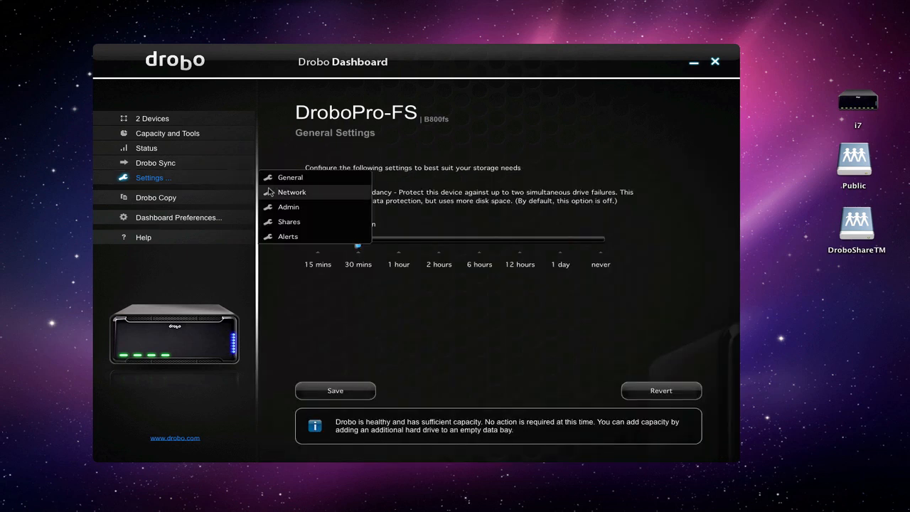
{"action": "mouse_move", "coordinate": [279, 197]}
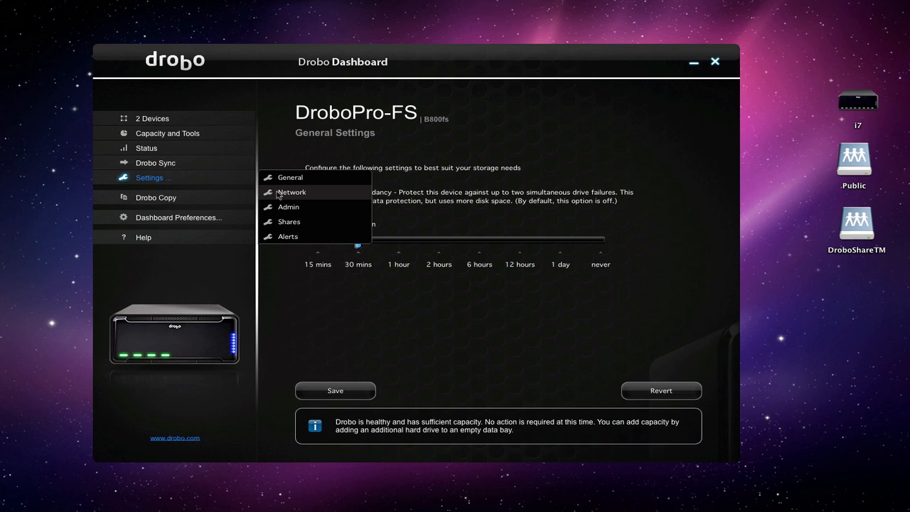
{"action": "left_click", "coordinate": [291, 192]}
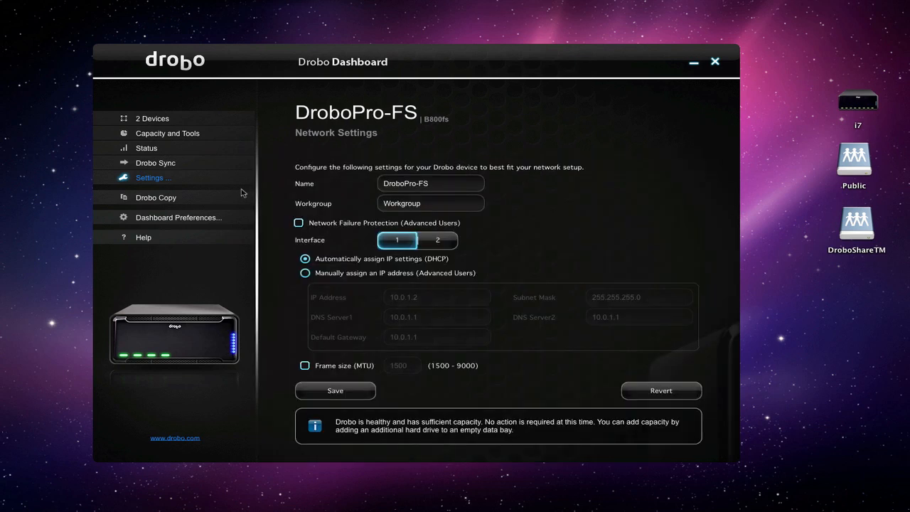
View DroboPro-FS admin settings, then its share list with Public and DroboShareTM.
{"action": "left_click", "coordinate": [149, 177]}
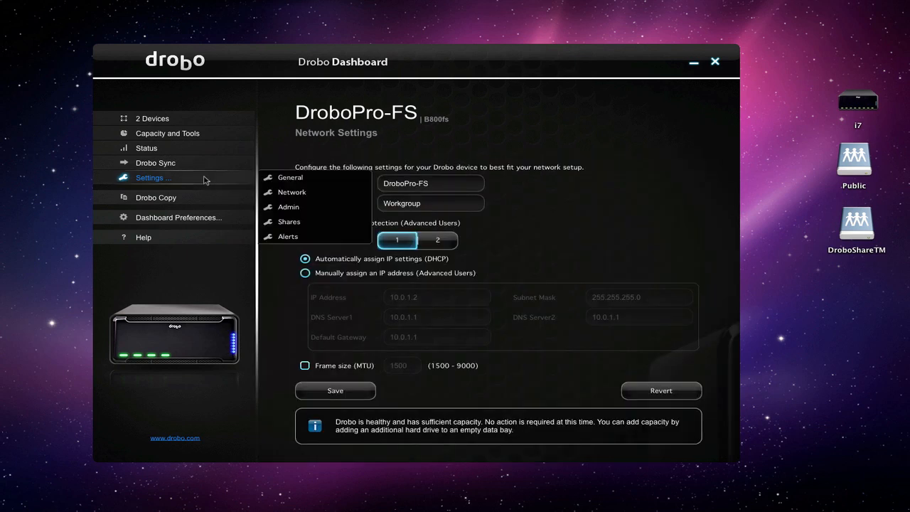
{"action": "left_click", "coordinate": [289, 207]}
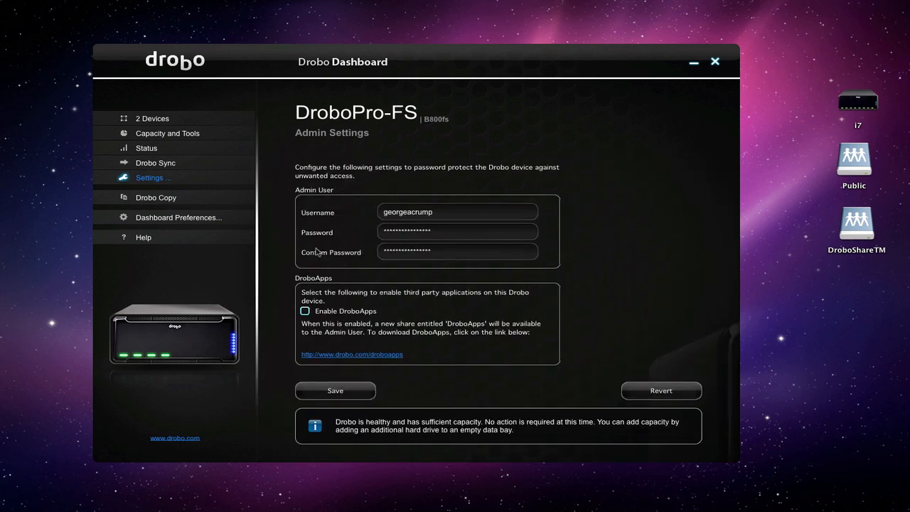
{"action": "left_click", "coordinate": [153, 178]}
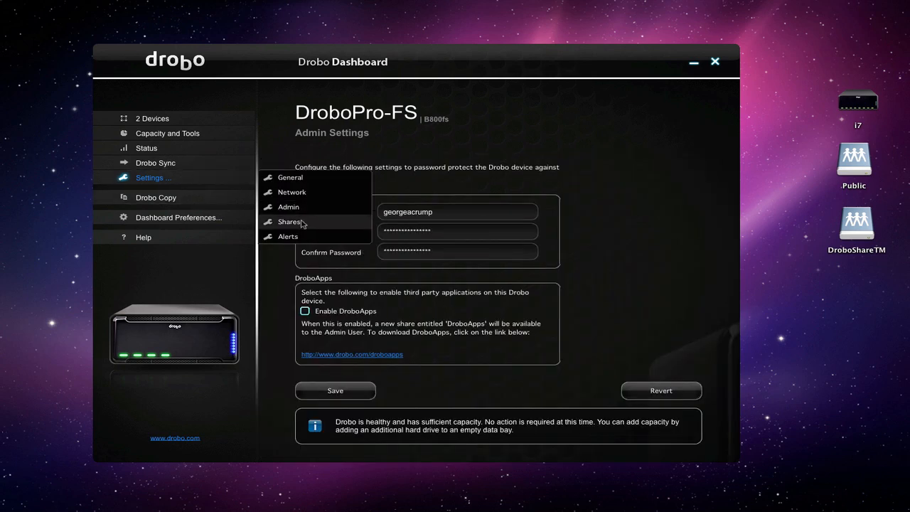
{"action": "left_click", "coordinate": [289, 221]}
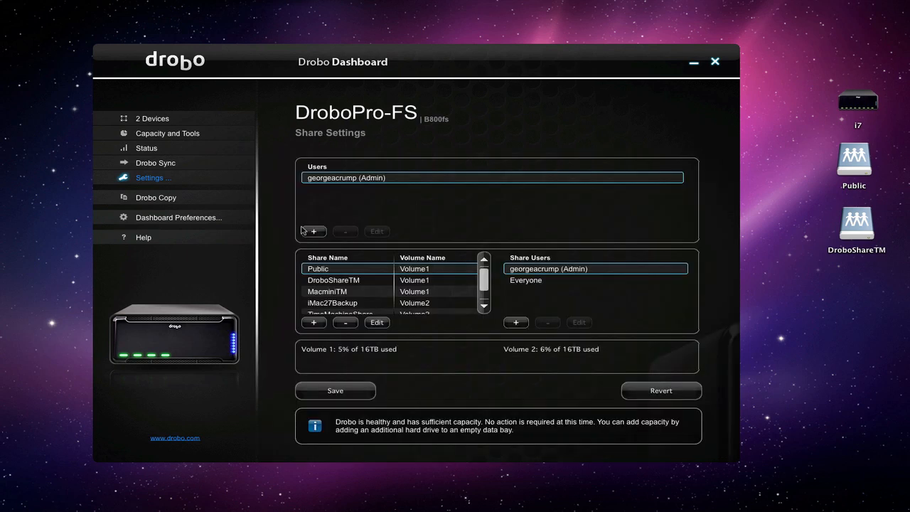
{"action": "mouse_move", "coordinate": [416, 185]}
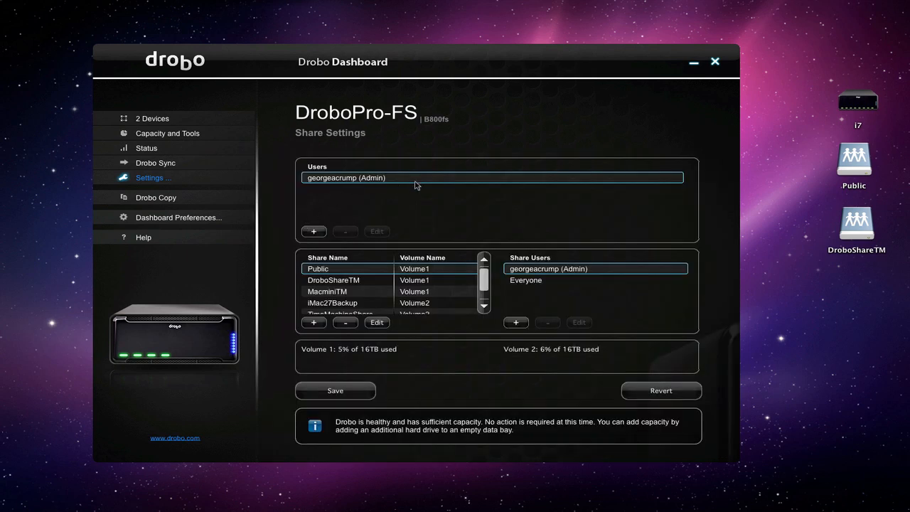
{"action": "mouse_move", "coordinate": [402, 256]}
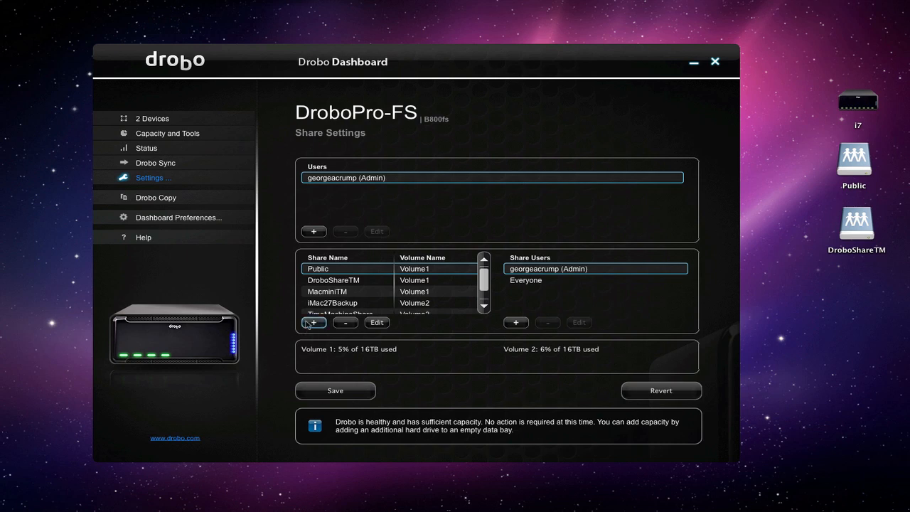
Open the new-share dialog for DroboPro-FS with Volume 1 selected.
{"action": "left_click", "coordinate": [314, 322]}
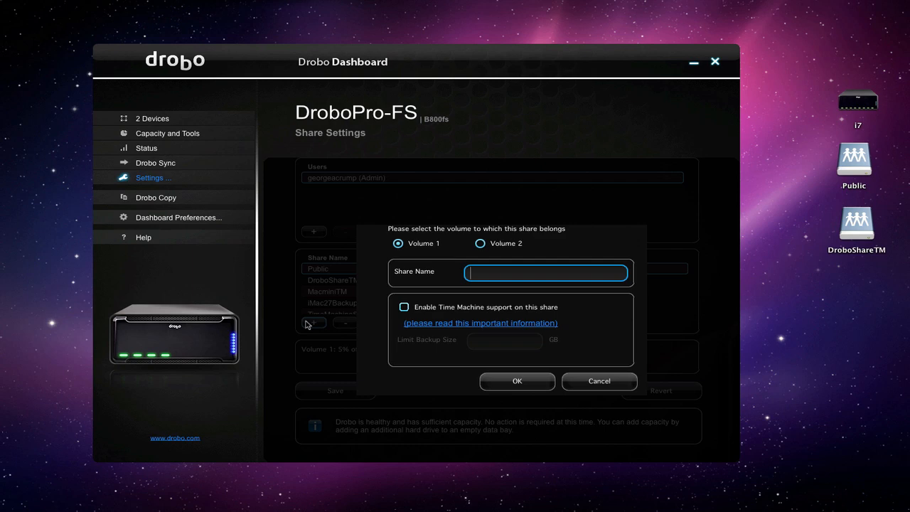
Create share Test1 on Volume 1 after 'Test Volume' is rejected for its space, and save.
{"action": "type", "text": "Test Vo"}
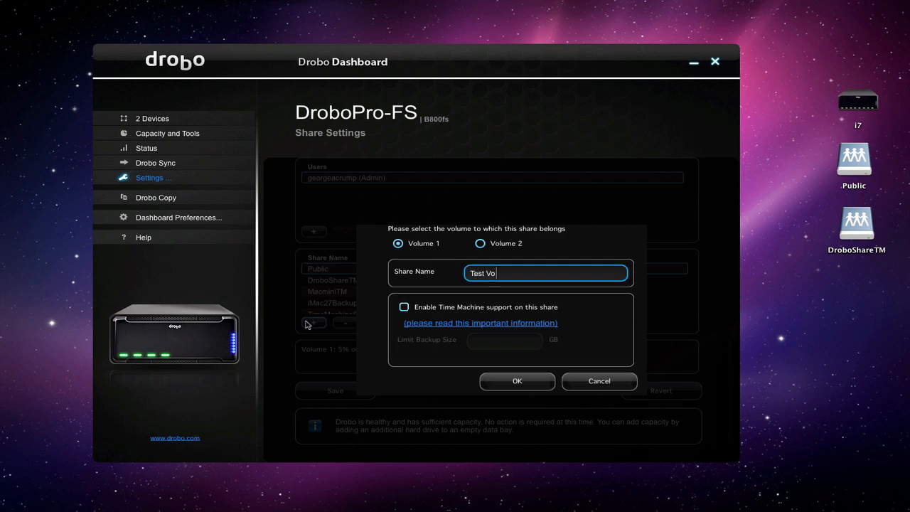
{"action": "type", "text": "lume"}
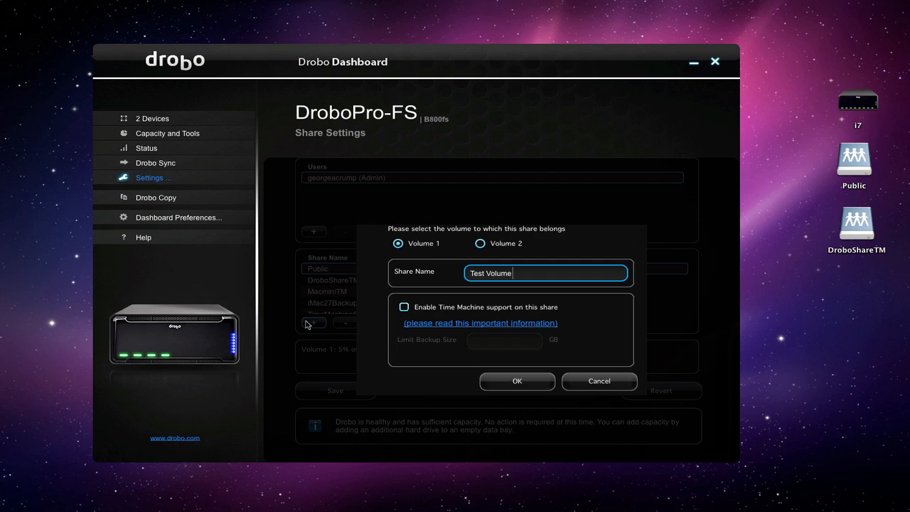
{"action": "mouse_move", "coordinate": [540, 317]}
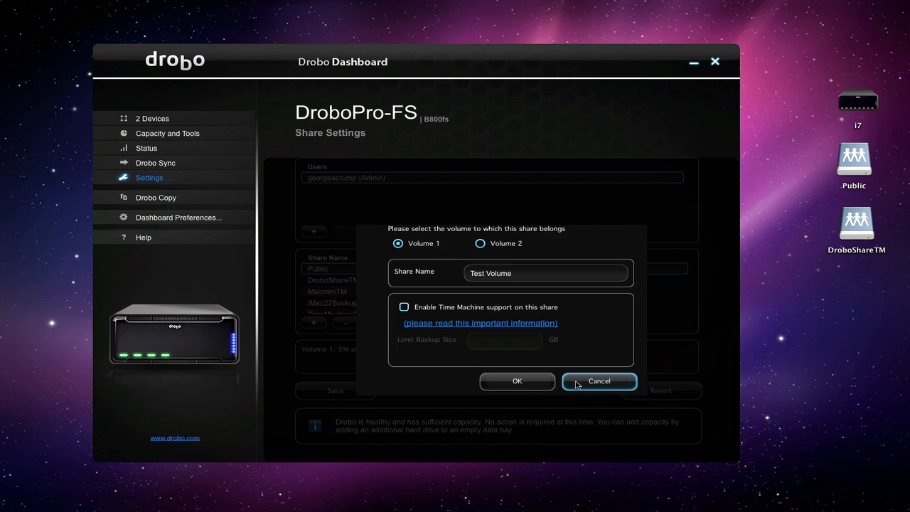
{"action": "mouse_move", "coordinate": [517, 381]}
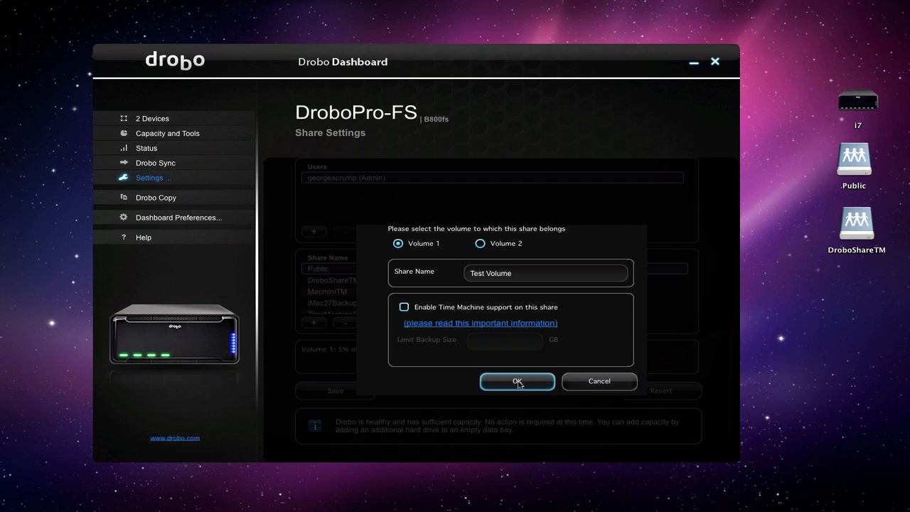
{"action": "left_click", "coordinate": [517, 382]}
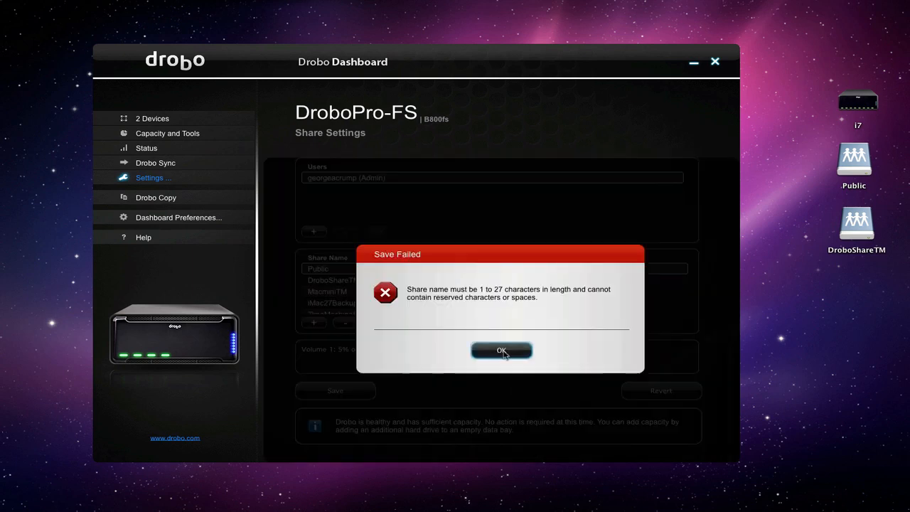
{"action": "left_click", "coordinate": [502, 350]}
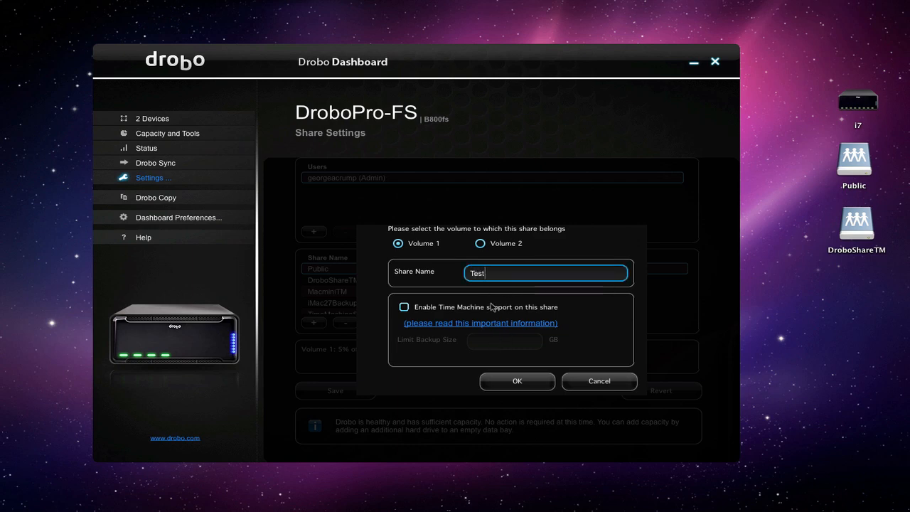
{"action": "type", "text": "1"}
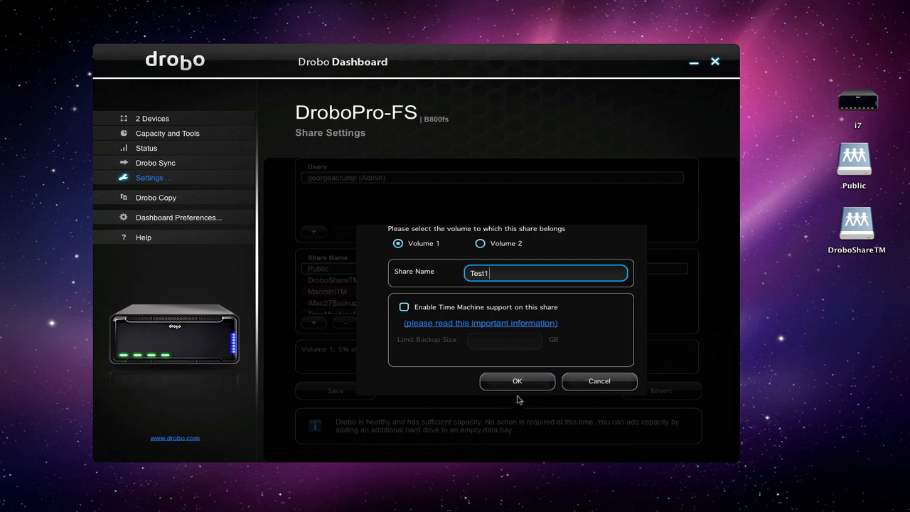
{"action": "left_click", "coordinate": [517, 381]}
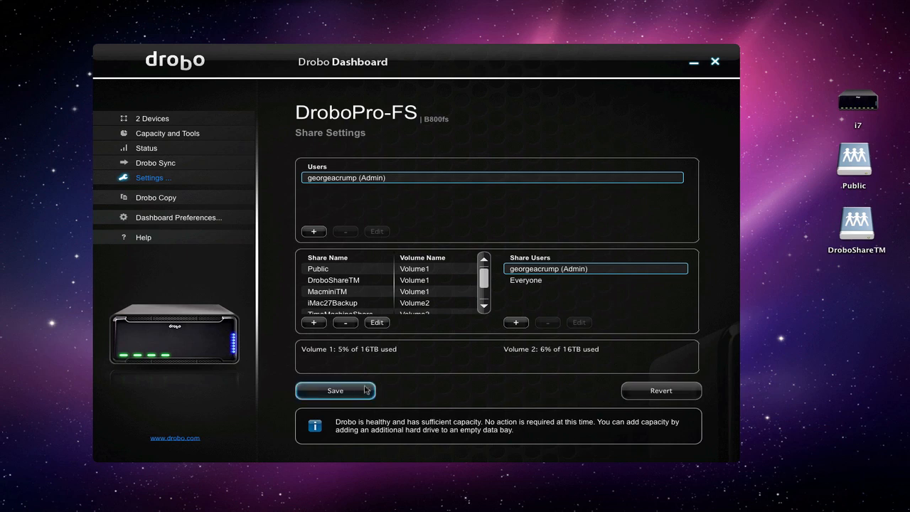
{"action": "left_click", "coordinate": [335, 391]}
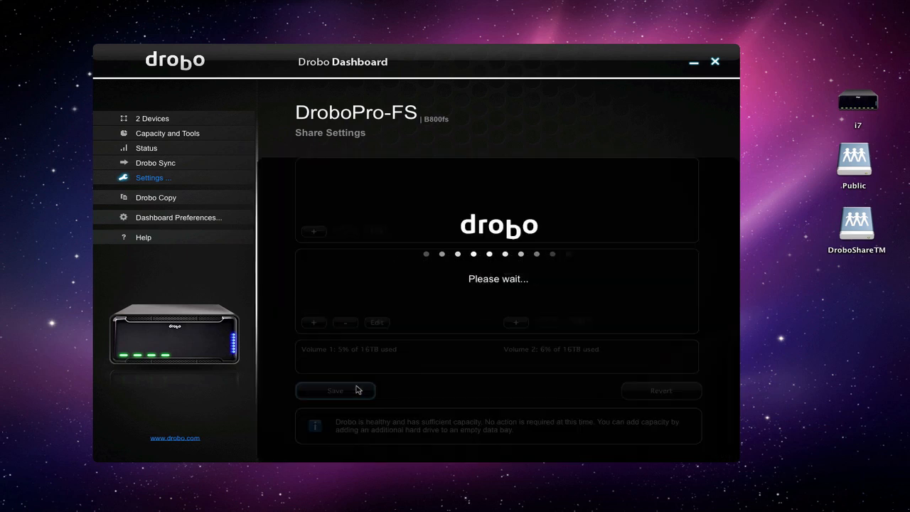
Wait for the share settings to save, then acknowledge the Settings Saved confirmation.
{"action": "left_click", "coordinate": [335, 391]}
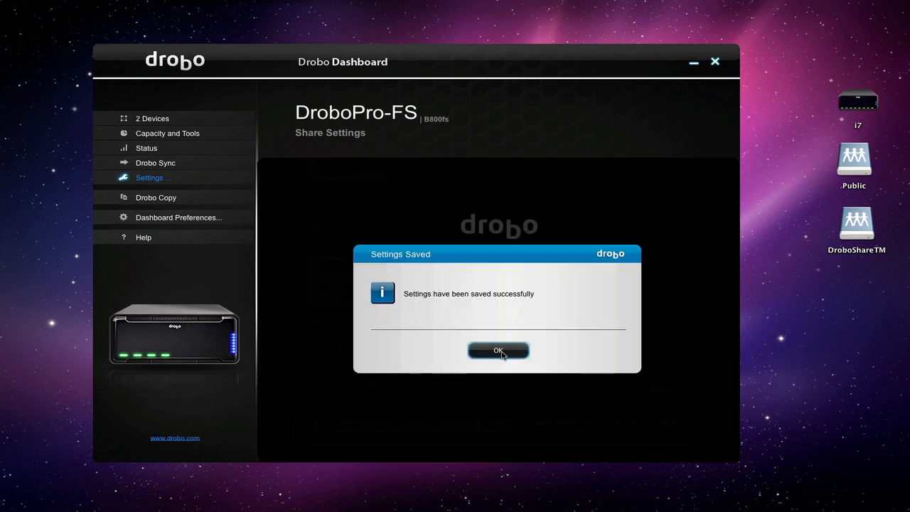
{"action": "left_click", "coordinate": [497, 350]}
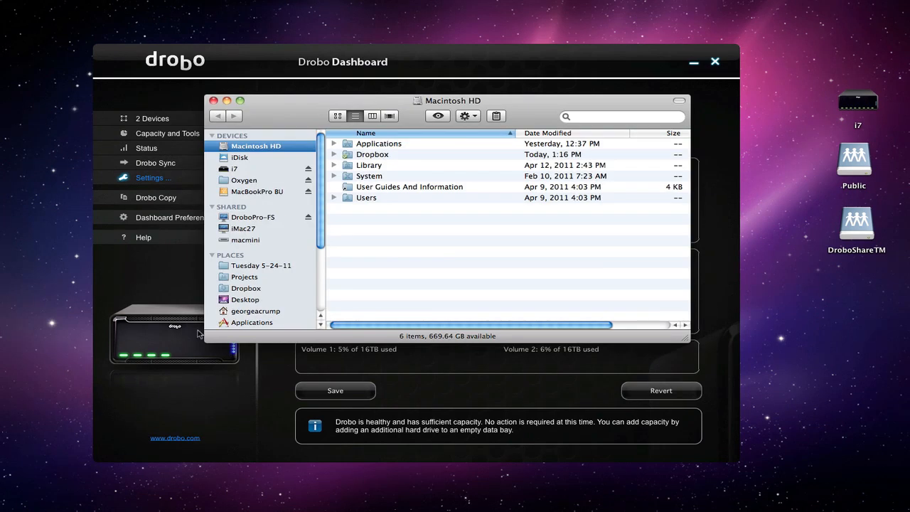
Open the Test1 share on DroboPro-FS in Finder.
{"action": "left_click", "coordinate": [253, 217]}
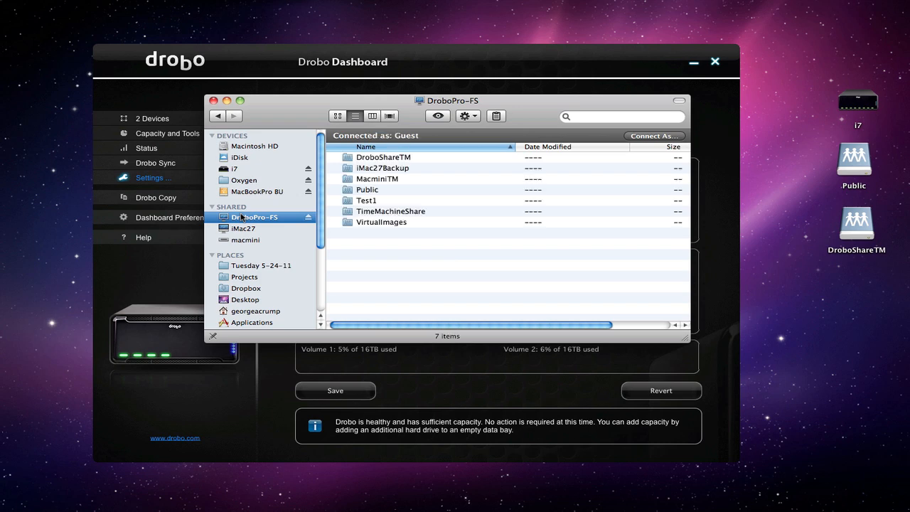
{"action": "mouse_move", "coordinate": [378, 197]}
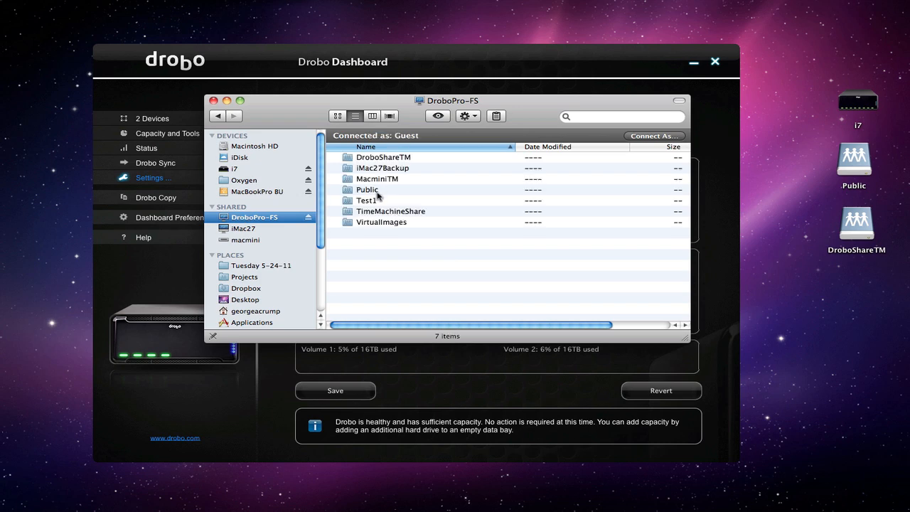
{"action": "left_click", "coordinate": [367, 200]}
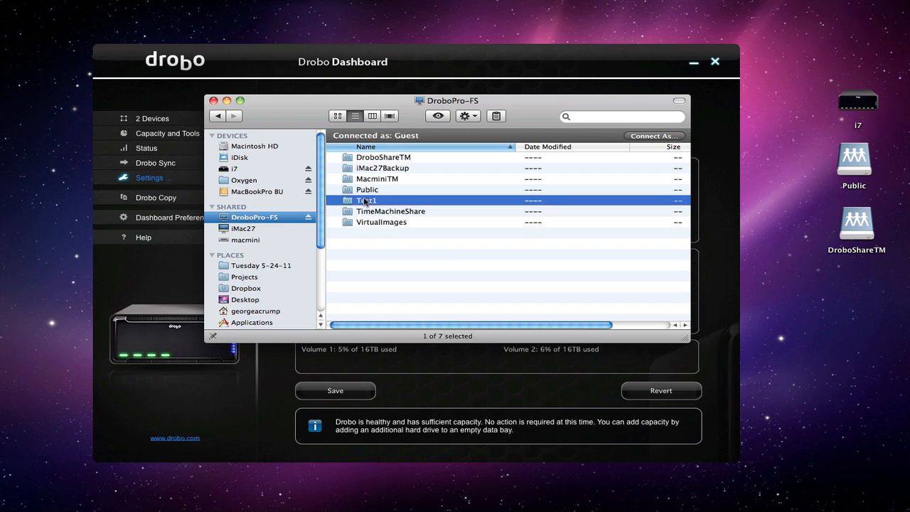
{"action": "double_click", "coordinate": [367, 200]}
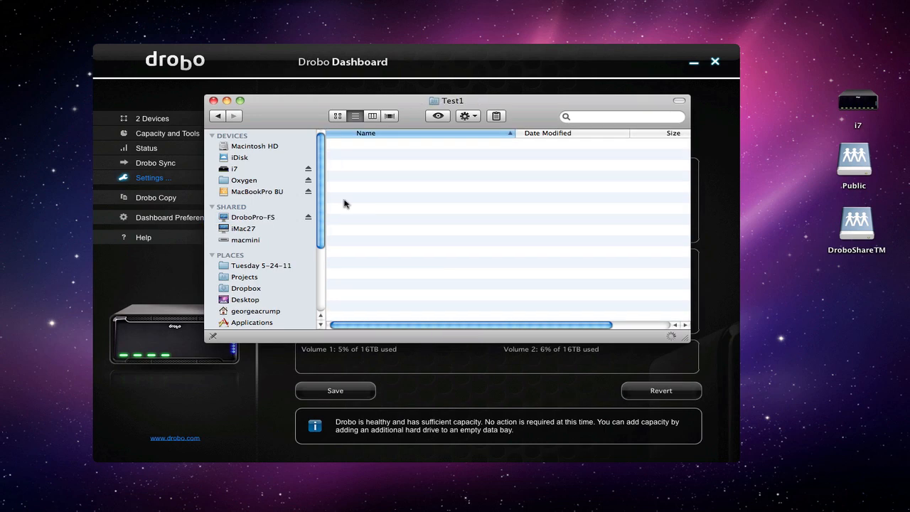
{"action": "mouse_move", "coordinate": [454, 209]}
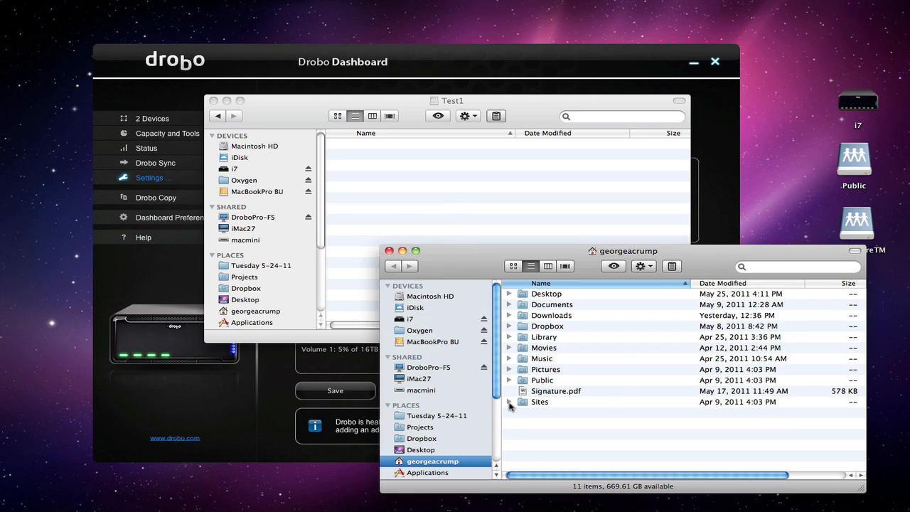
Copy About Stacks.pdf from the home folder into the Test1 share.
{"action": "double_click", "coordinate": [546, 369]}
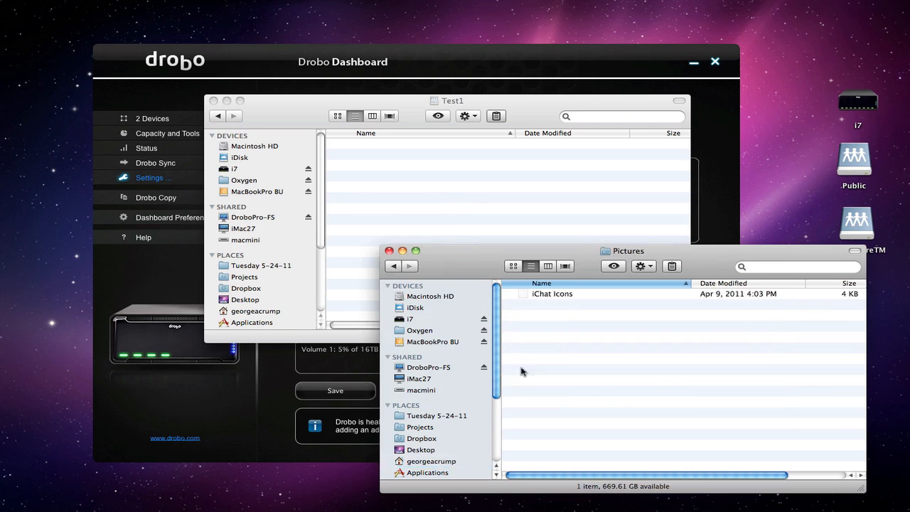
{"action": "left_click", "coordinate": [432, 461]}
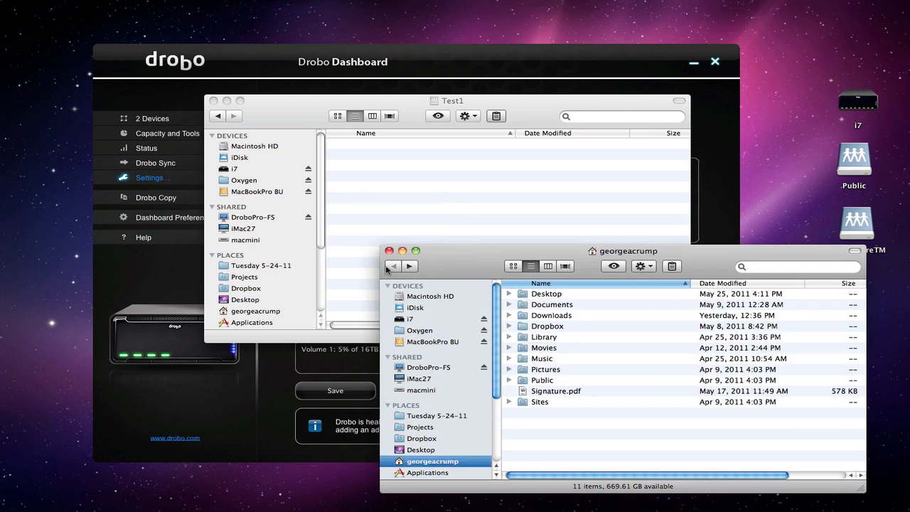
{"action": "double_click", "coordinate": [552, 304]}
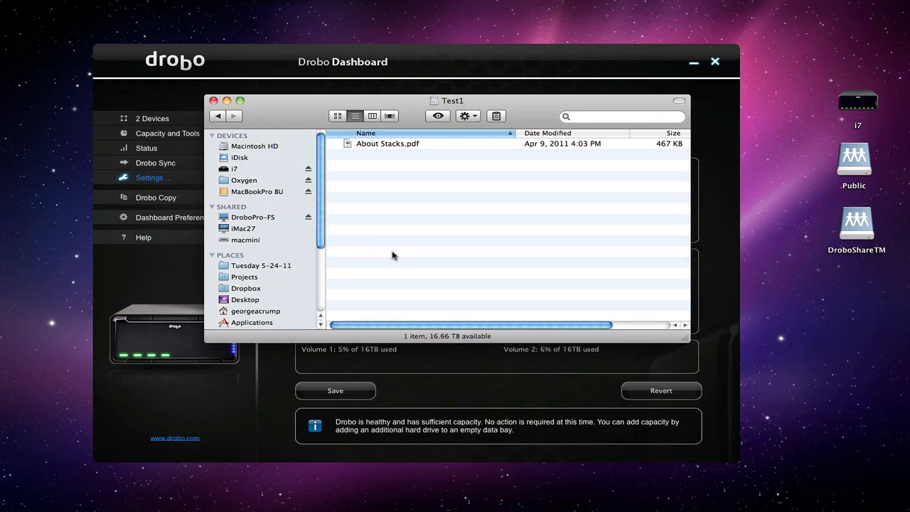
{"action": "mouse_move", "coordinate": [328, 166]}
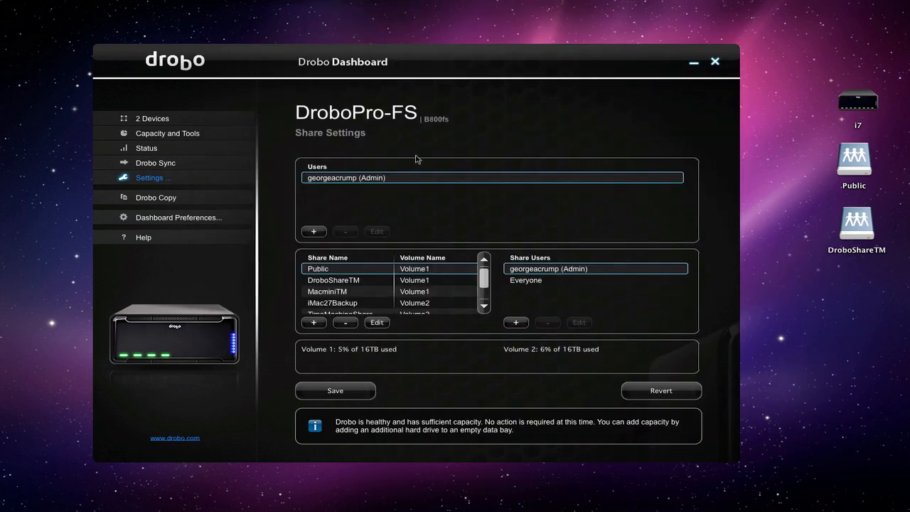
{"action": "mouse_move", "coordinate": [152, 118]}
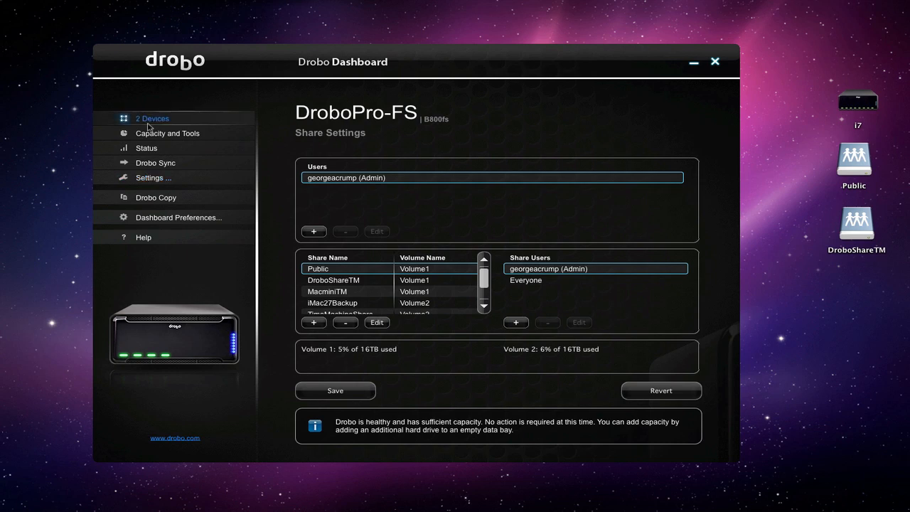
Show the All Devices list with DroboElite and DroboPro-FS via 2 Devices.
{"action": "left_click", "coordinate": [151, 118]}
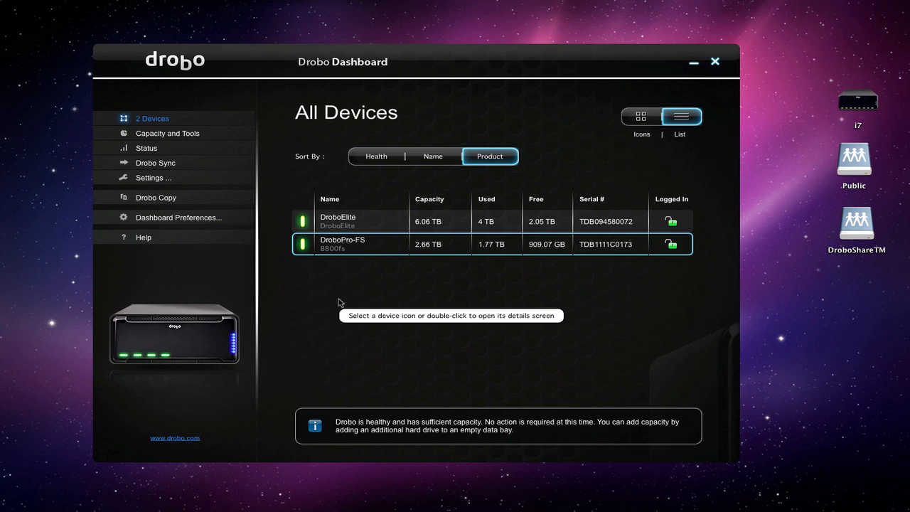
{"action": "mouse_move", "coordinate": [359, 228]}
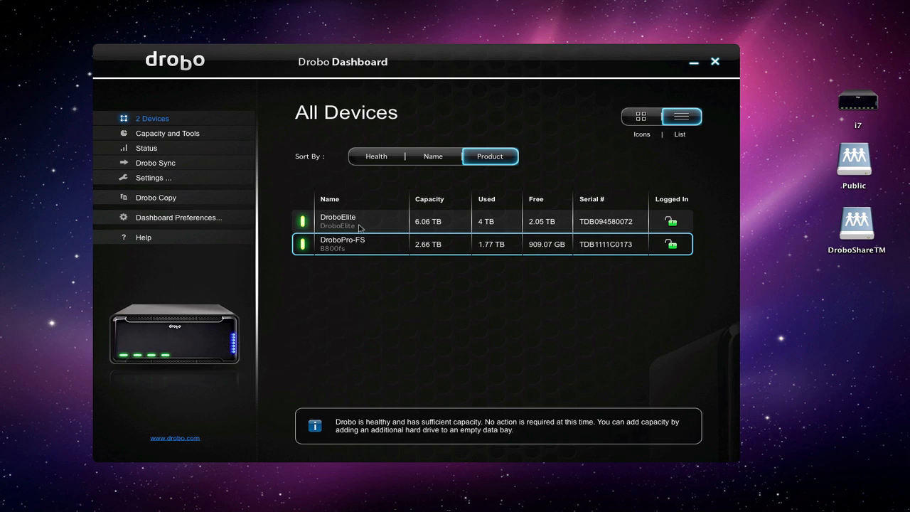